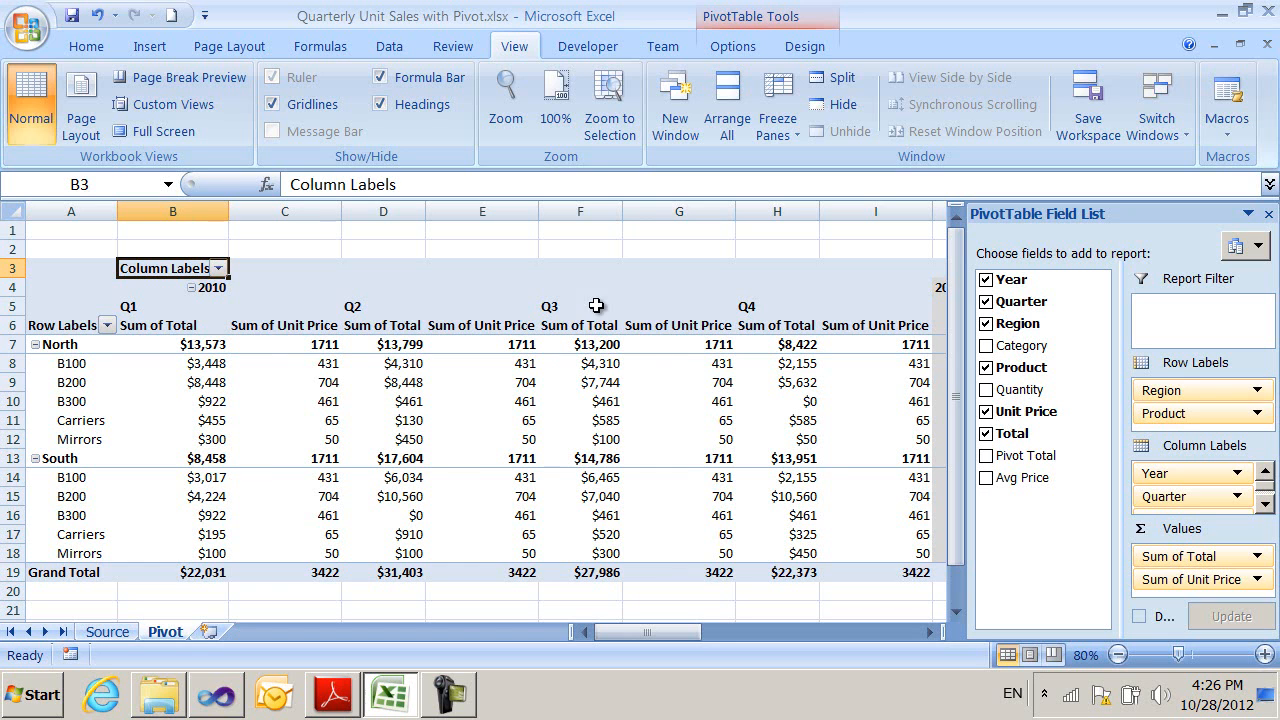
mouse_move(660, 688)
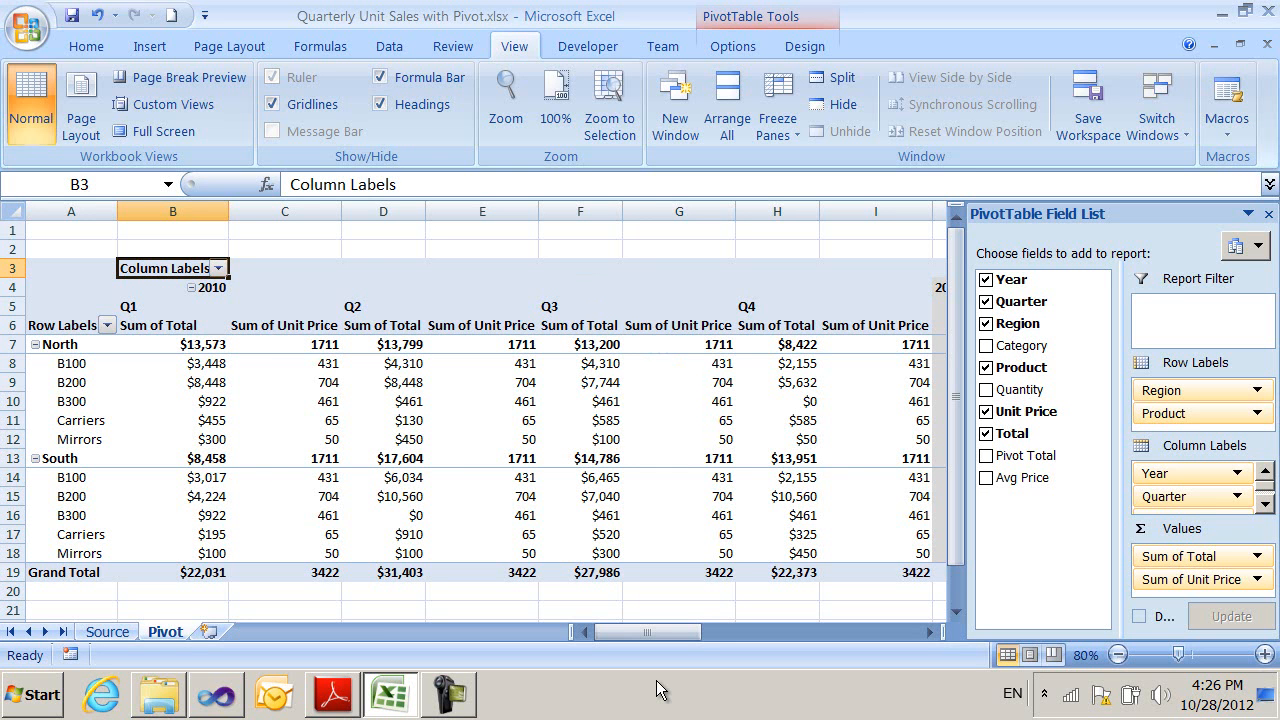
mouse_move(875, 682)
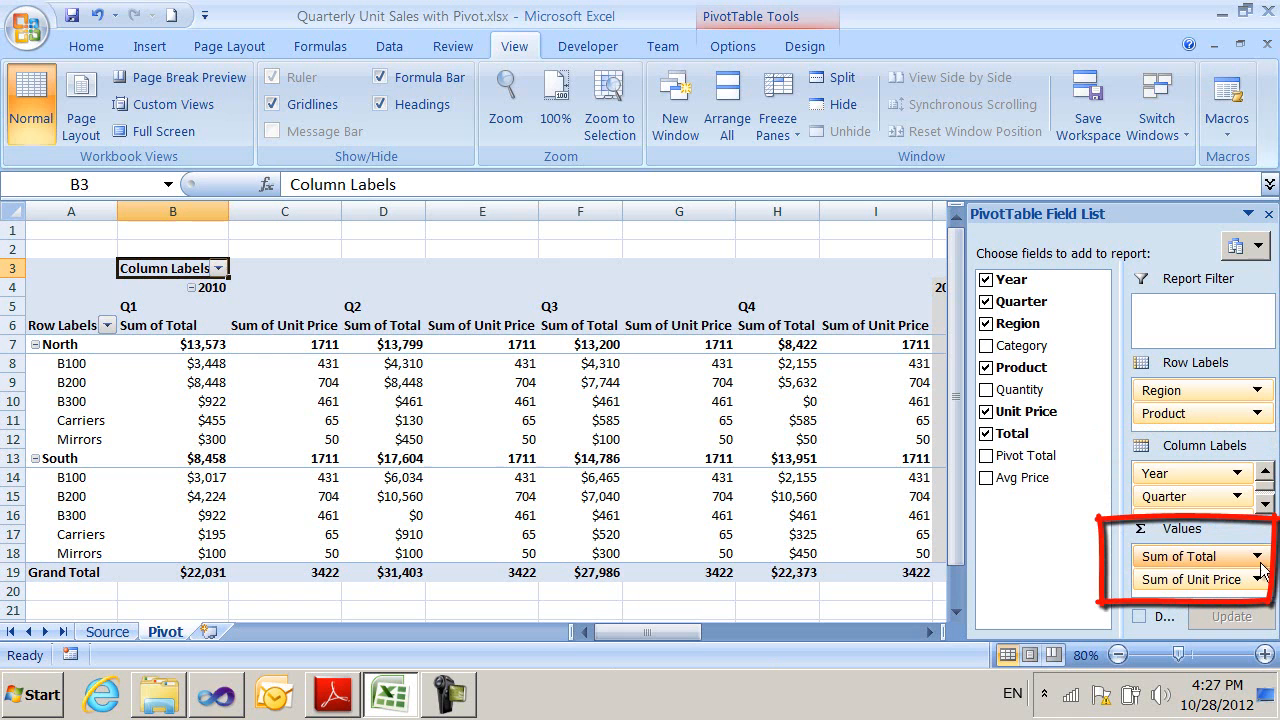
mouse_move(1248, 556)
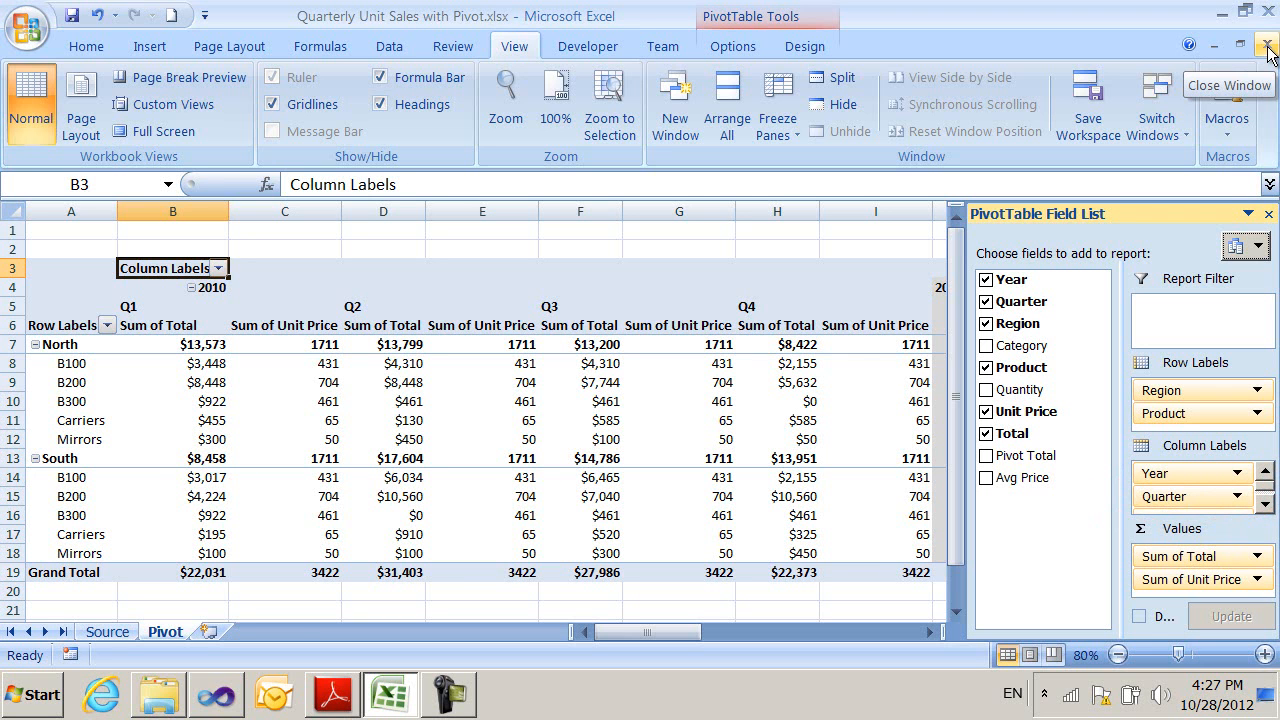
Close the quarterly unit sales pivot workbook, saving its changes.
left_click(1269, 47)
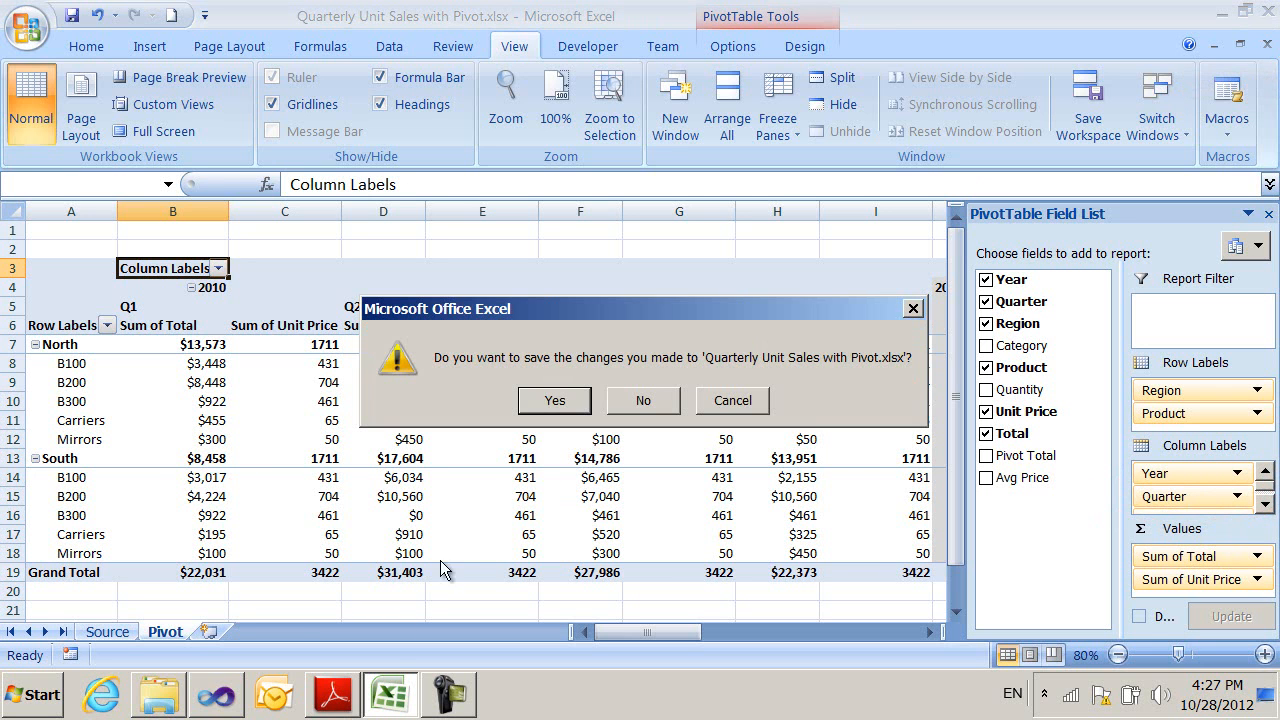
left_click(642, 400)
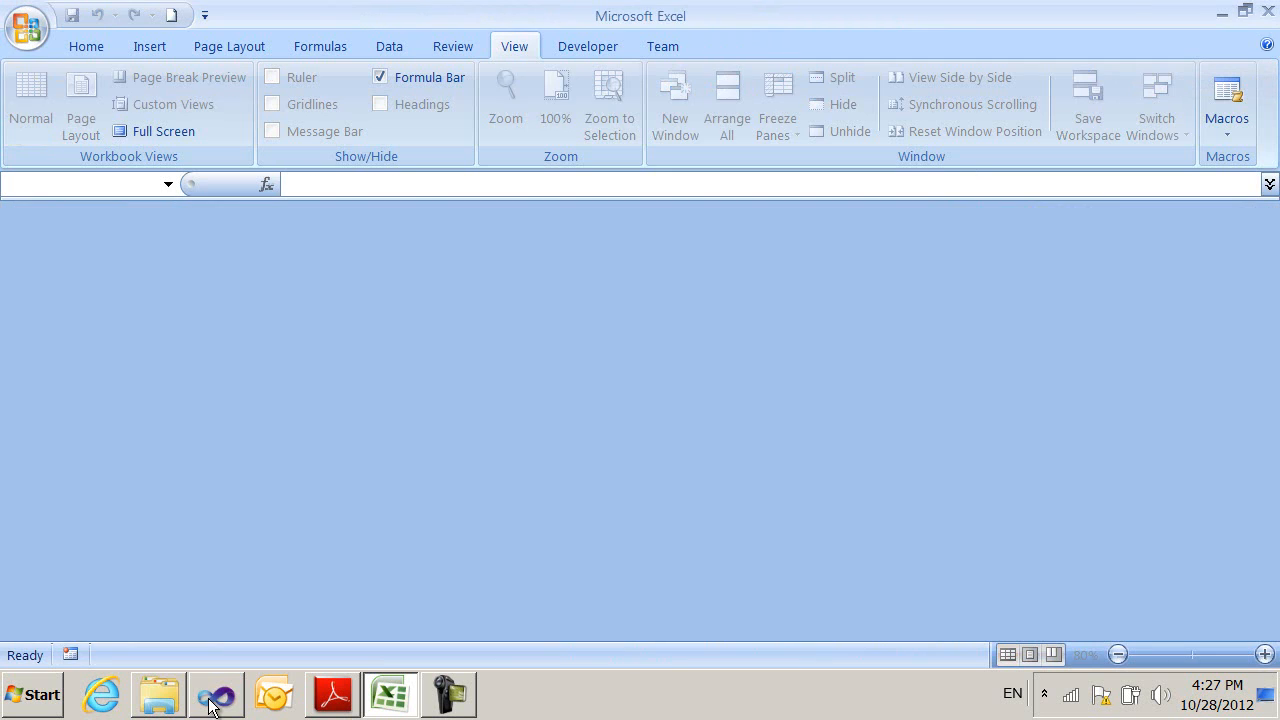
Load Quarterly Unit Sales with Pivot.xlsx from the Demo folder into Visual Studio's package editor.
left_click(216, 694)
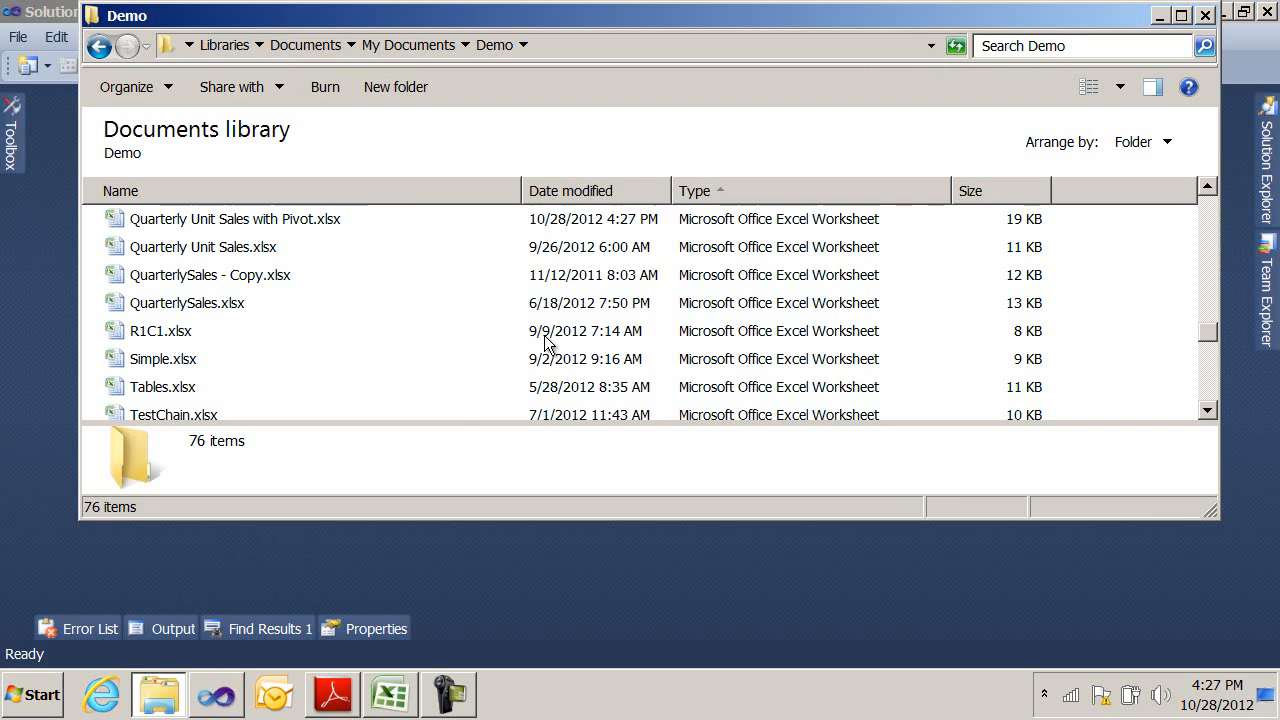
left_click(235, 218)
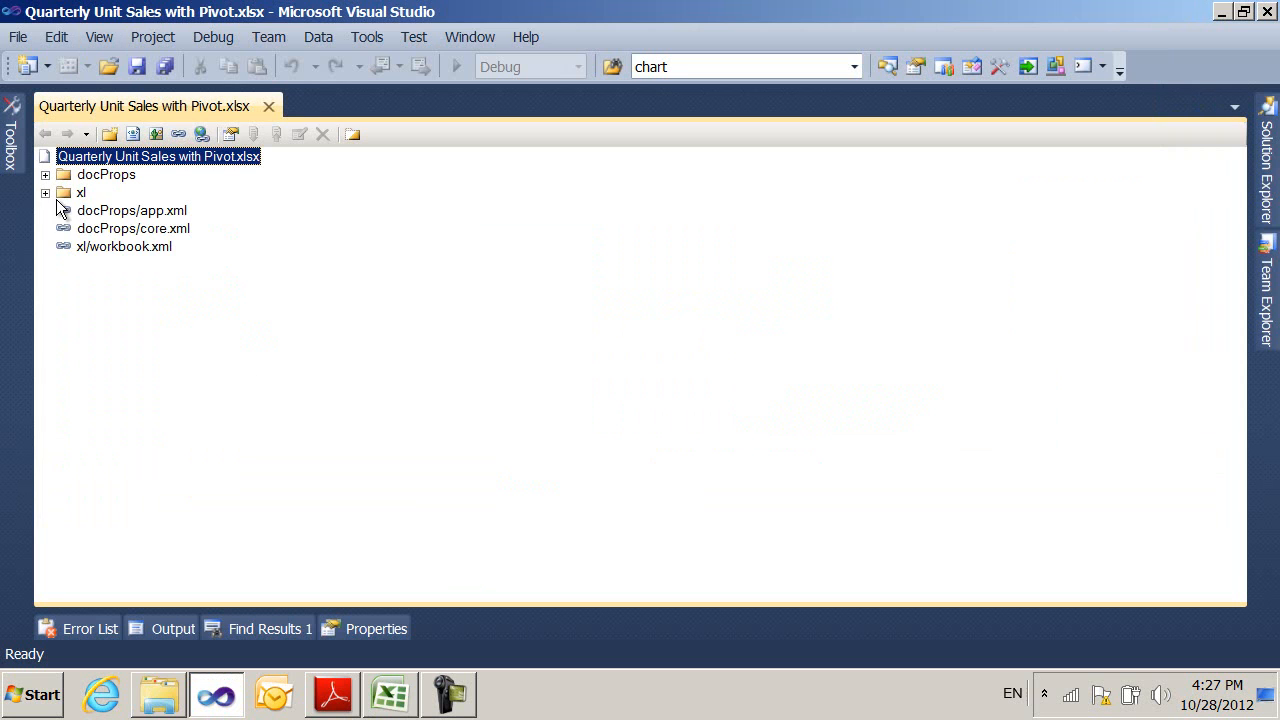
Open xl > pivotTables > pivotTable1.xml and read through its definition to the colFields list.
left_click(45, 192)
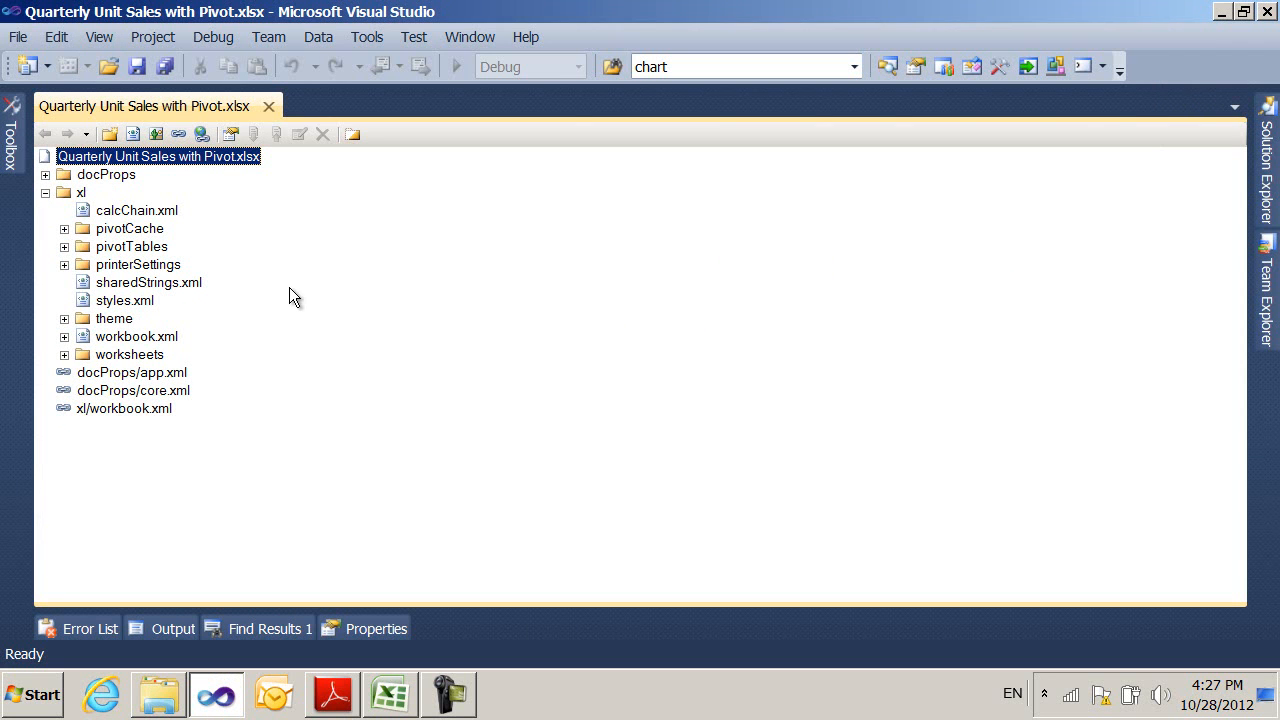
mouse_move(270, 243)
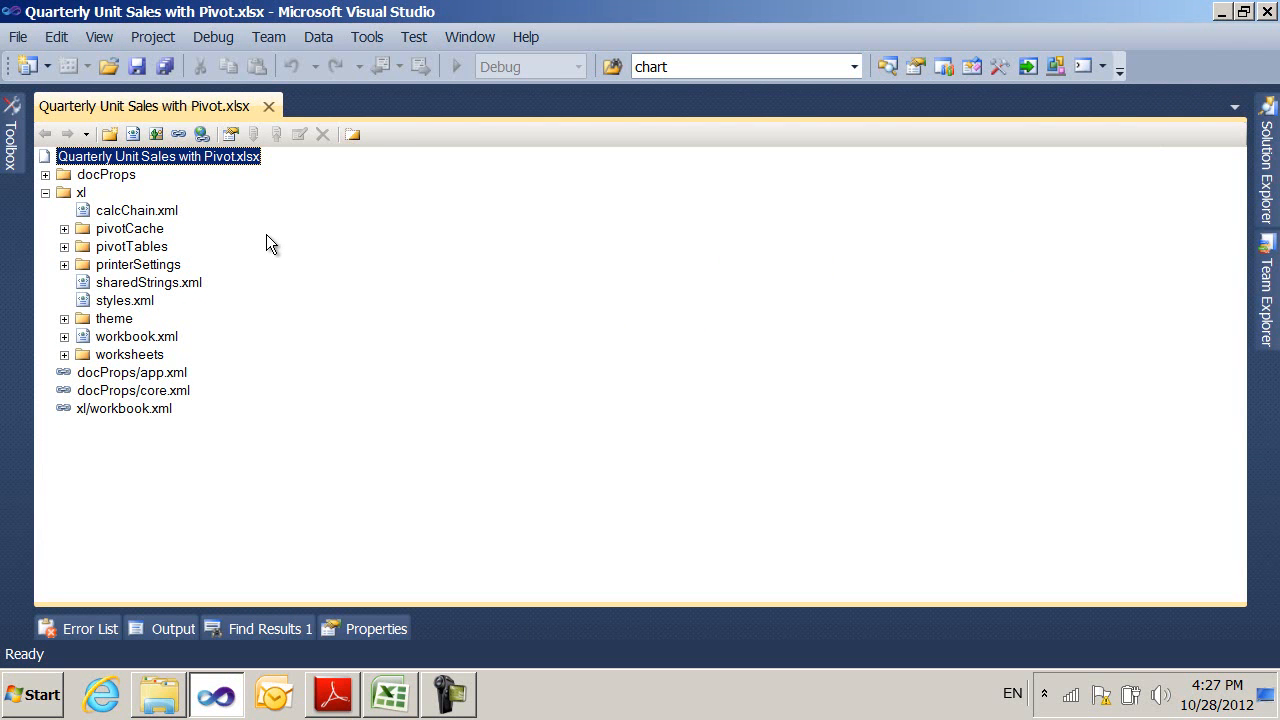
left_click(64, 247)
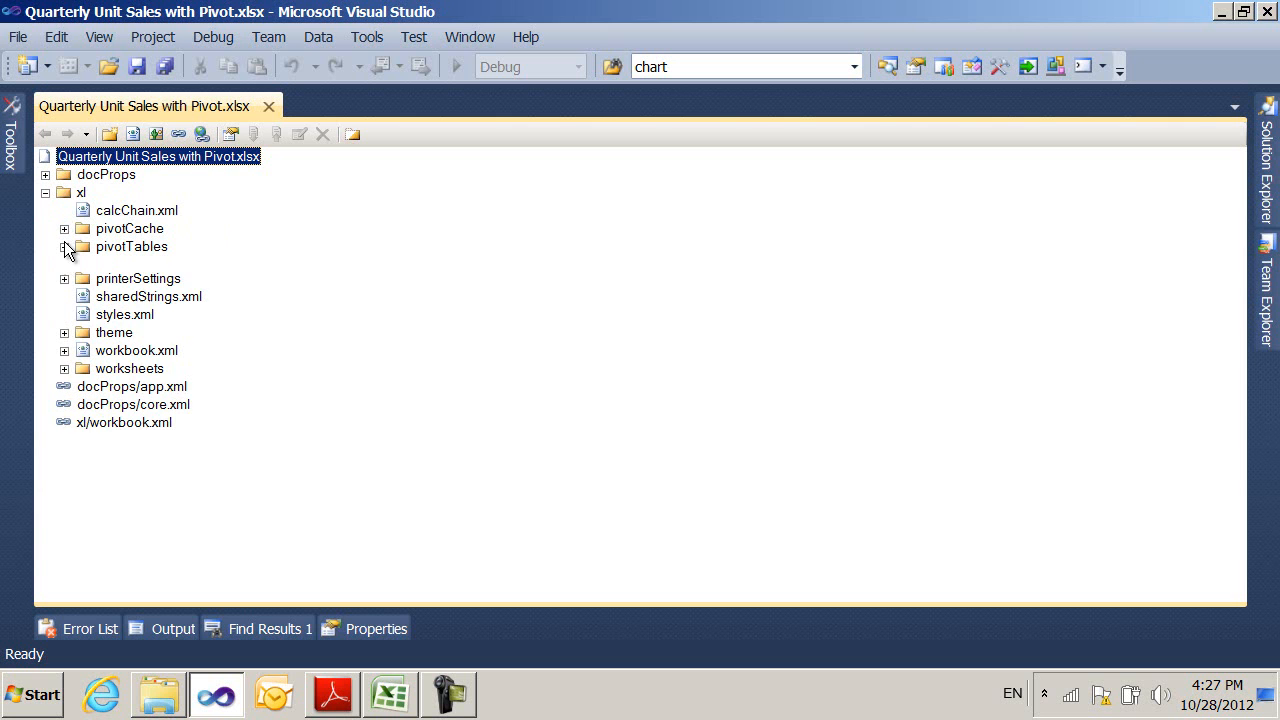
double_click(132, 246)
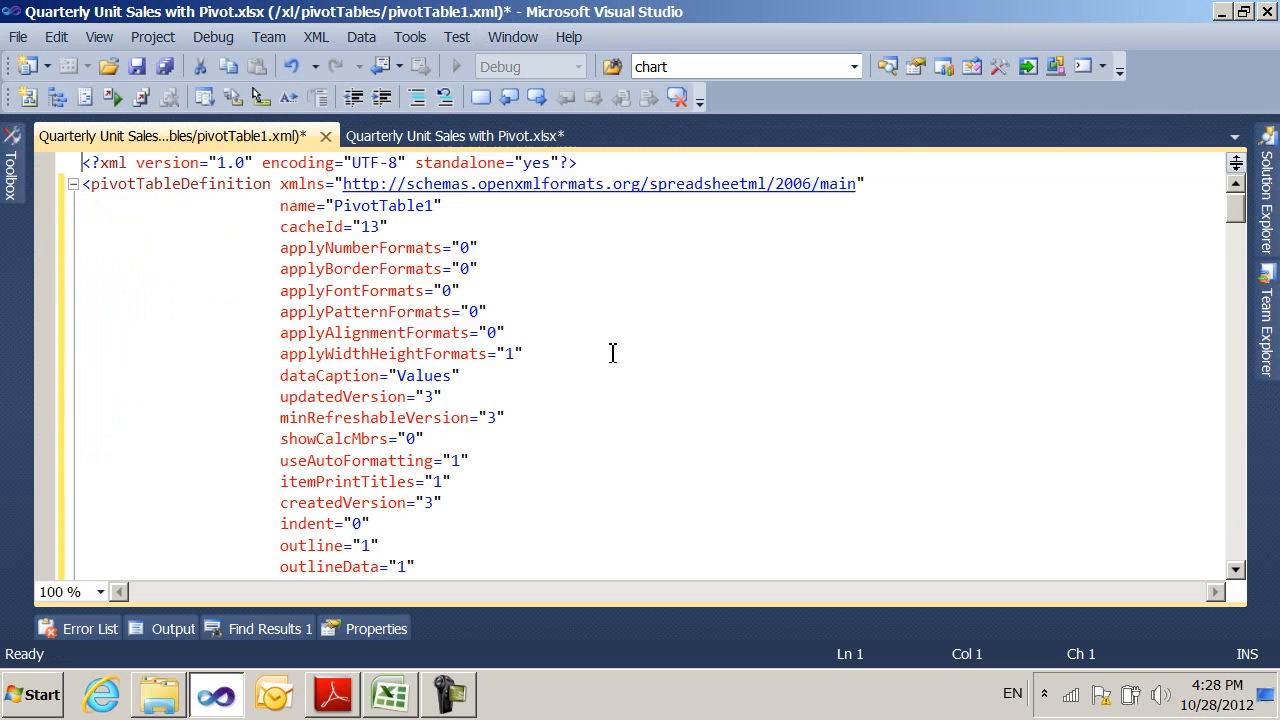
scroll("down", 3)
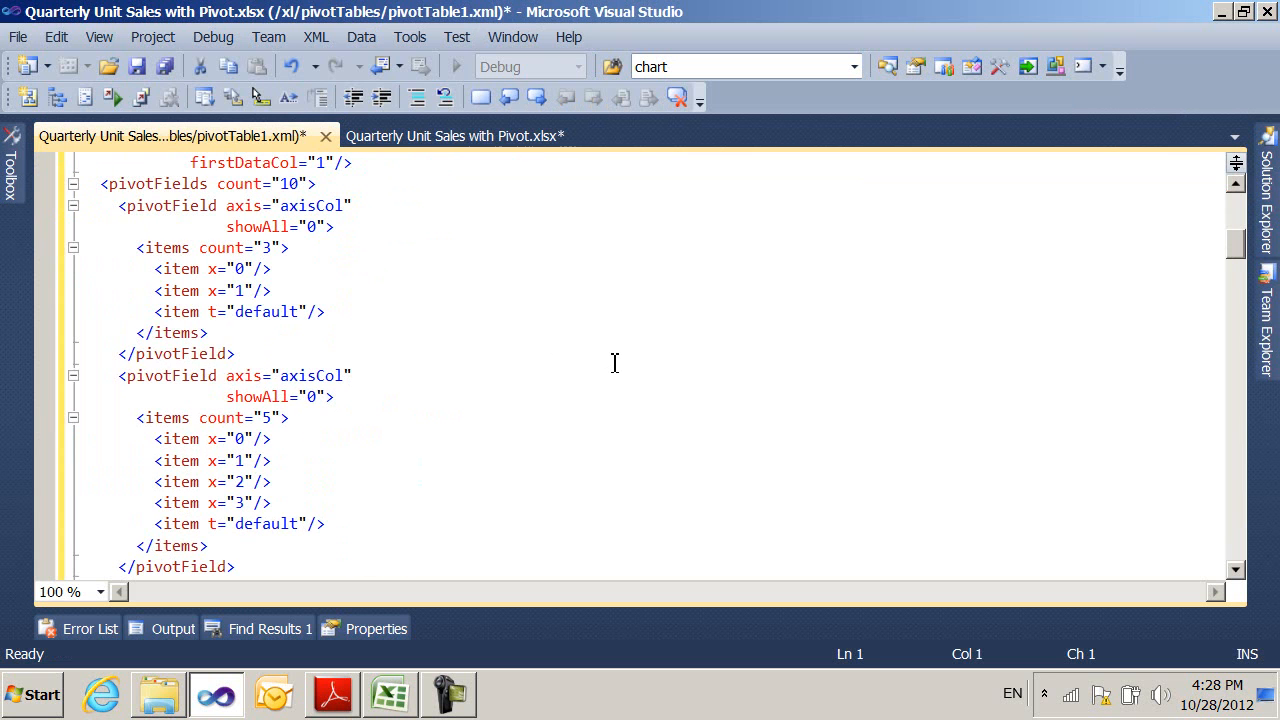
scroll("down", 3)
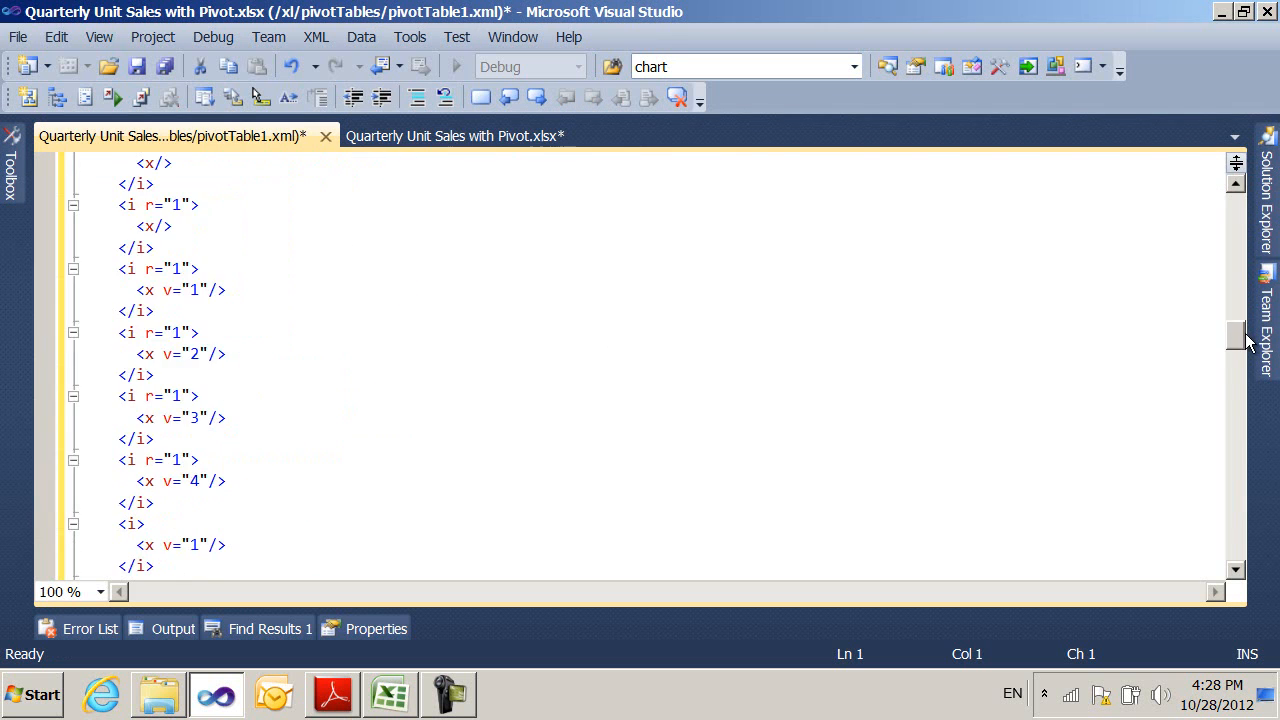
scroll("down", 3)
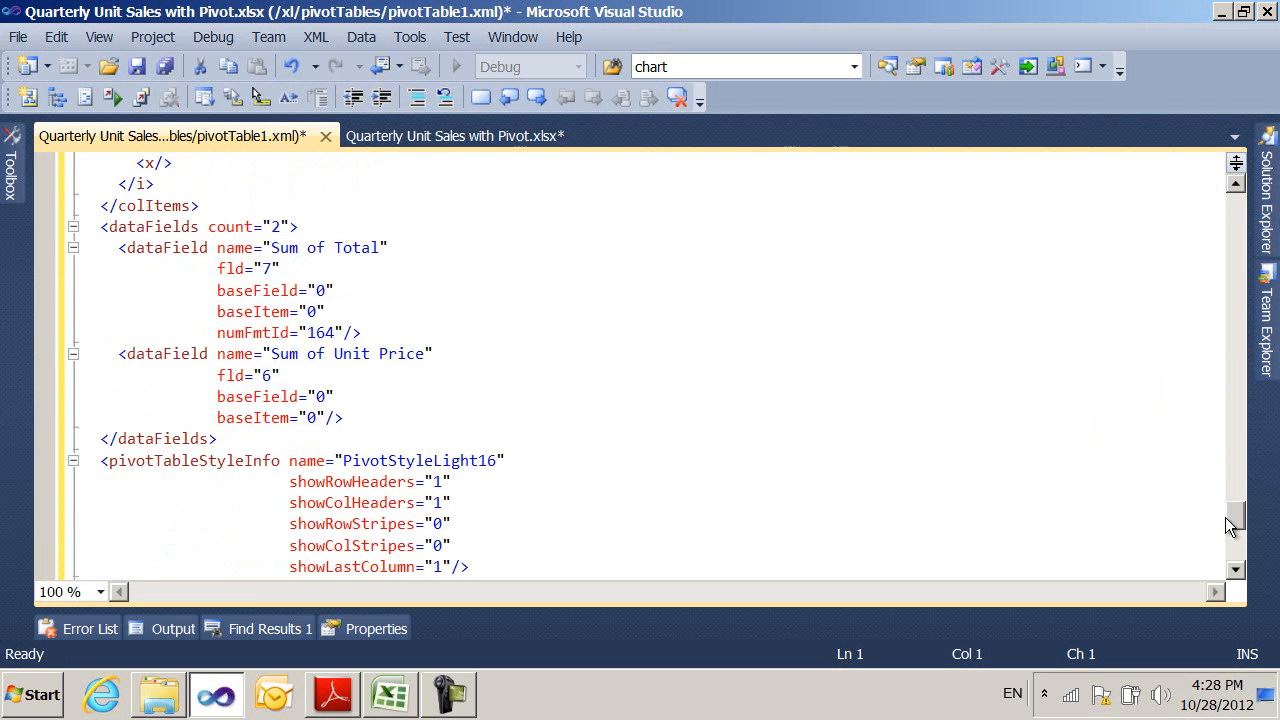
scroll("down", 3)
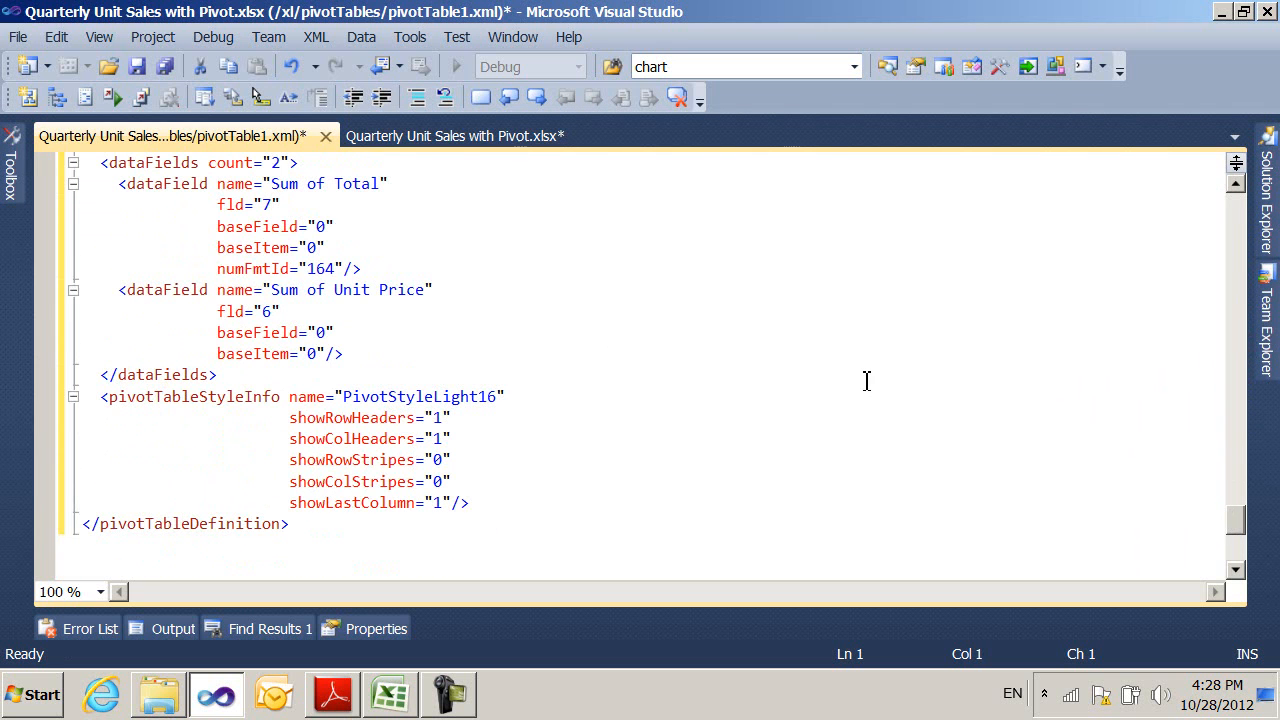
scroll("down", 3)
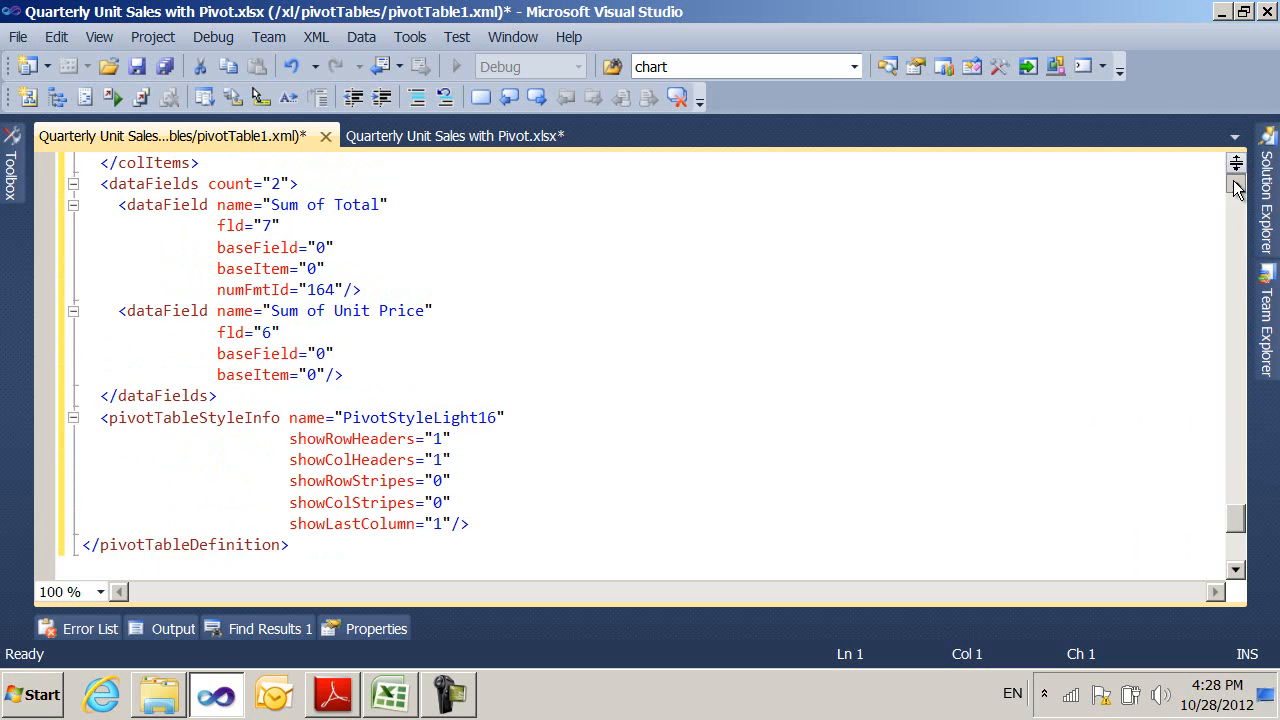
scroll("up", 3)
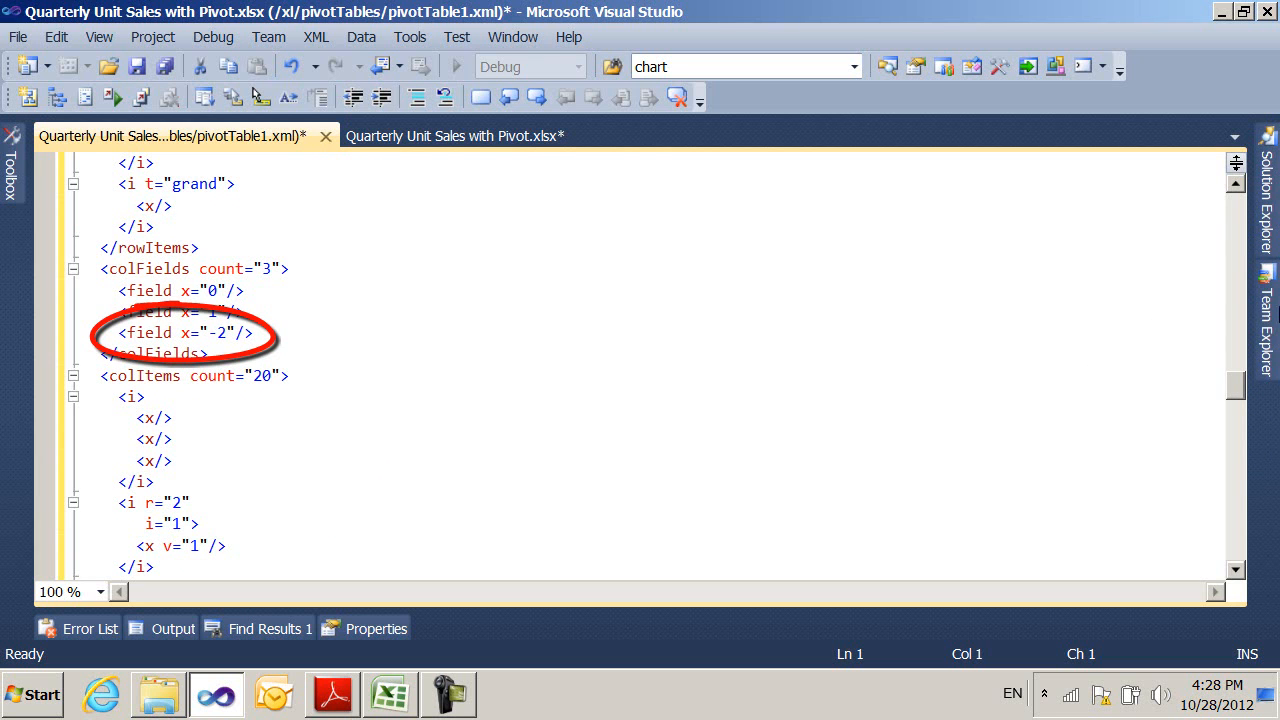
mouse_move(1243, 390)
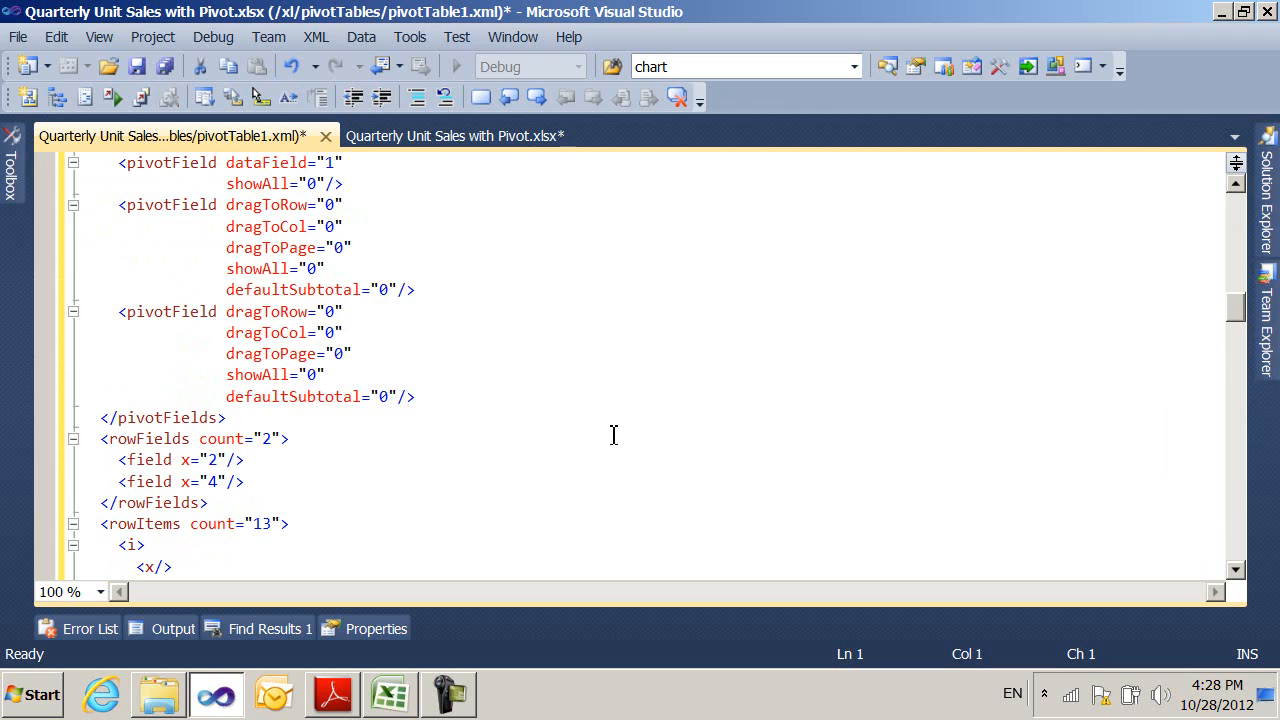
mouse_move(57, 491)
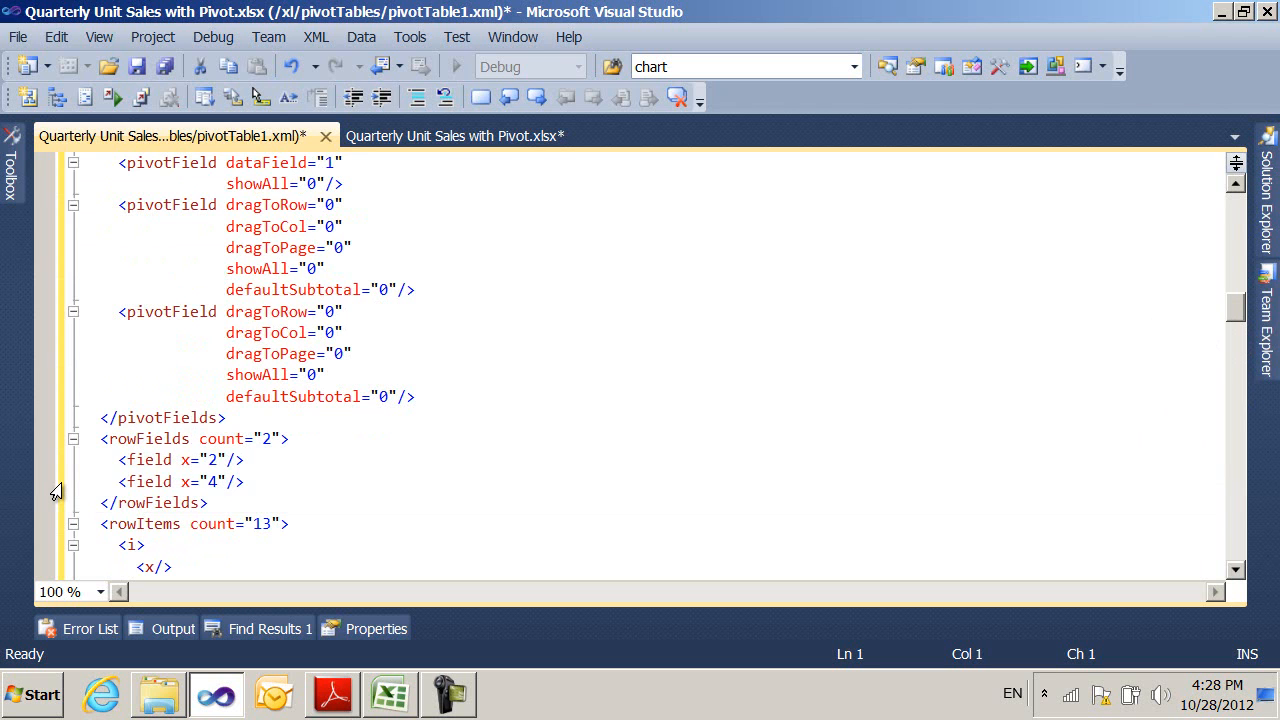
Move <field x="4"/> above <field x="2"/> in the rowFields list.
left_click(180, 481)
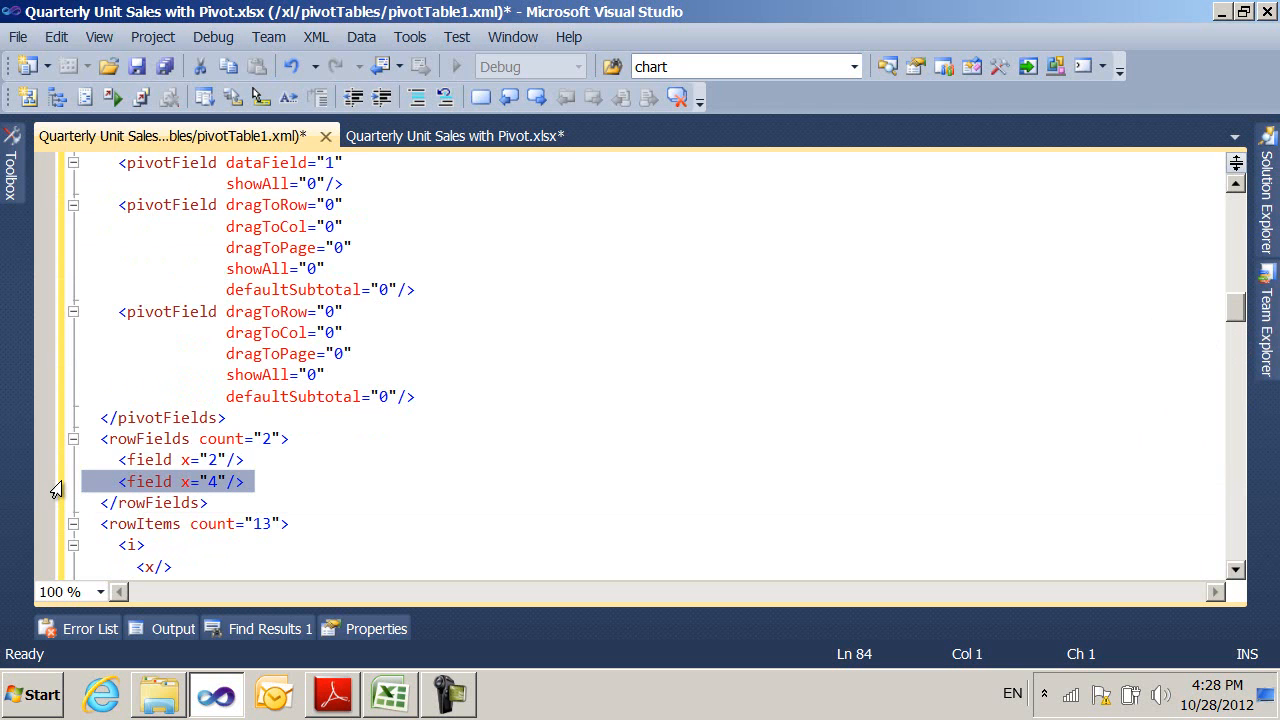
key("Delete")
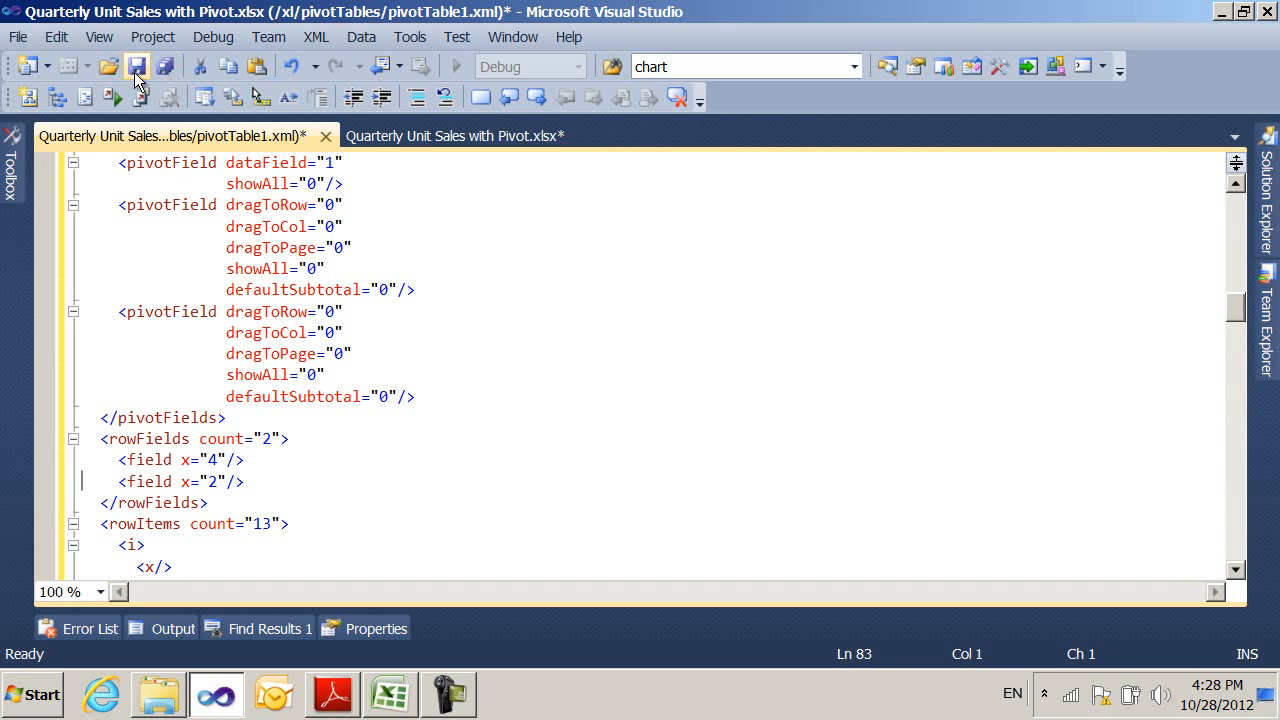
Save pivotTable1.xml and reopen the workbook in Excel to see Region nested under Product.
left_click(137, 66)
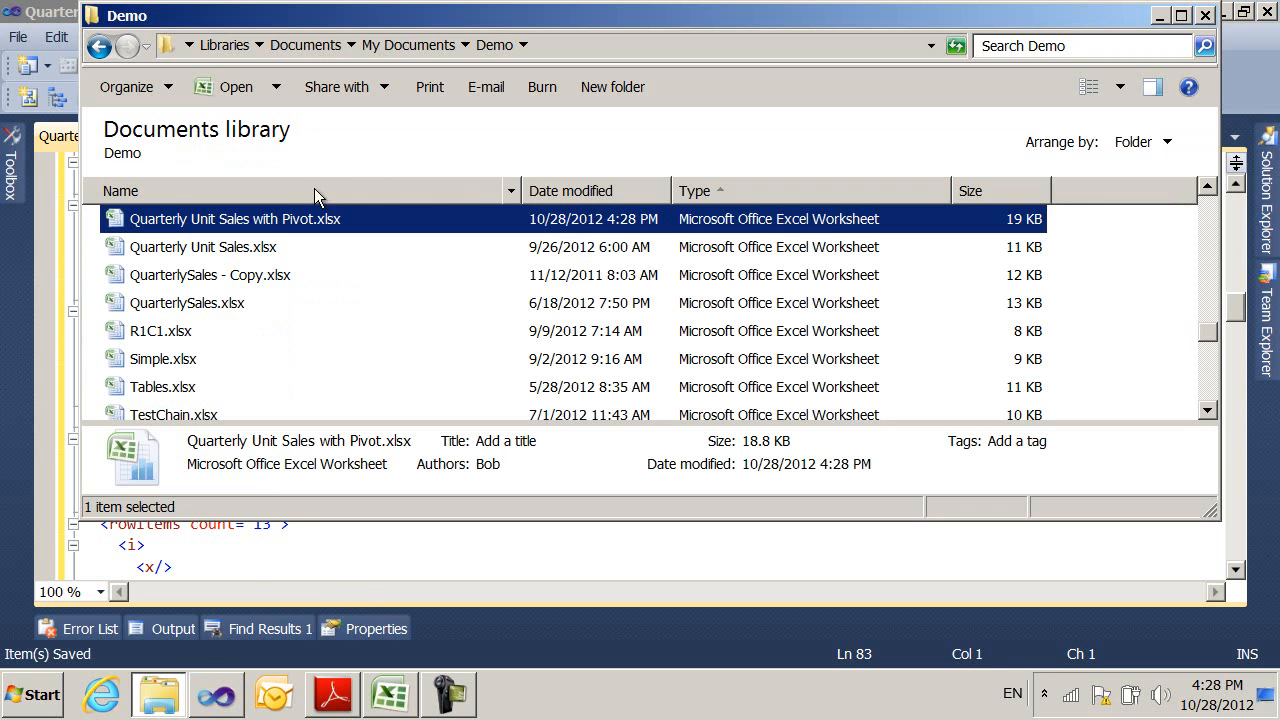
double_click(235, 218)
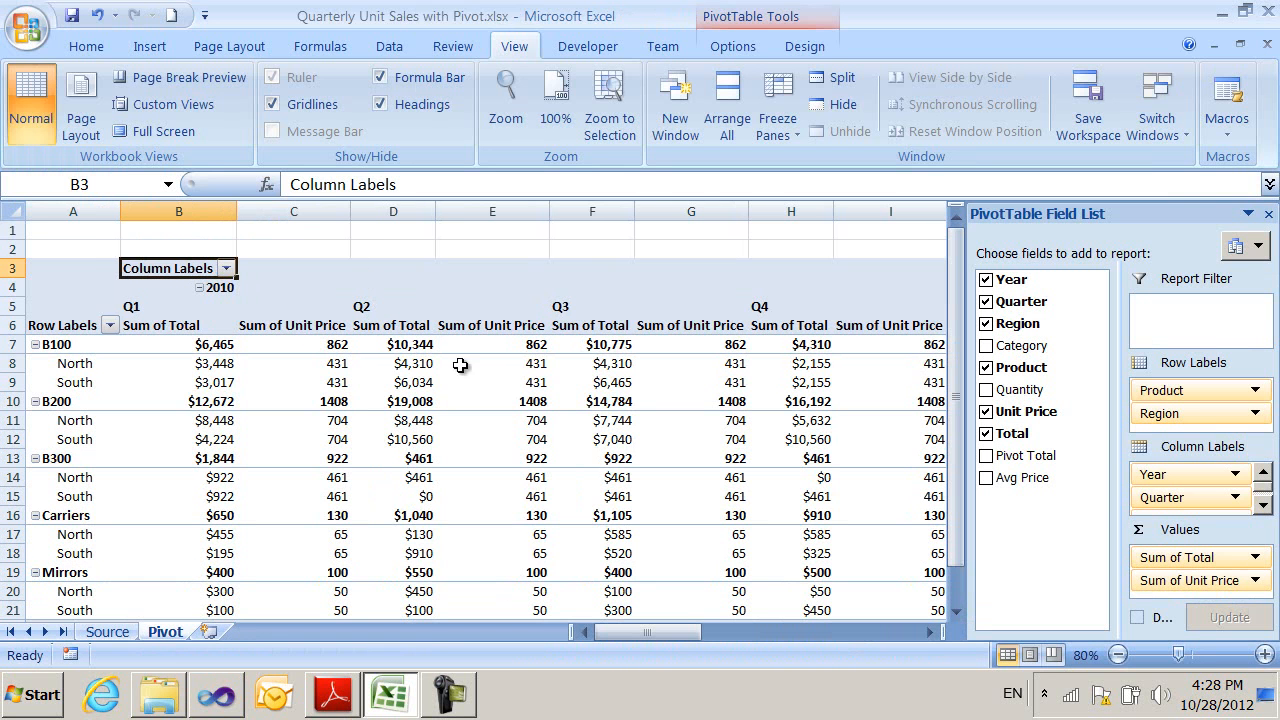
mouse_move(428, 516)
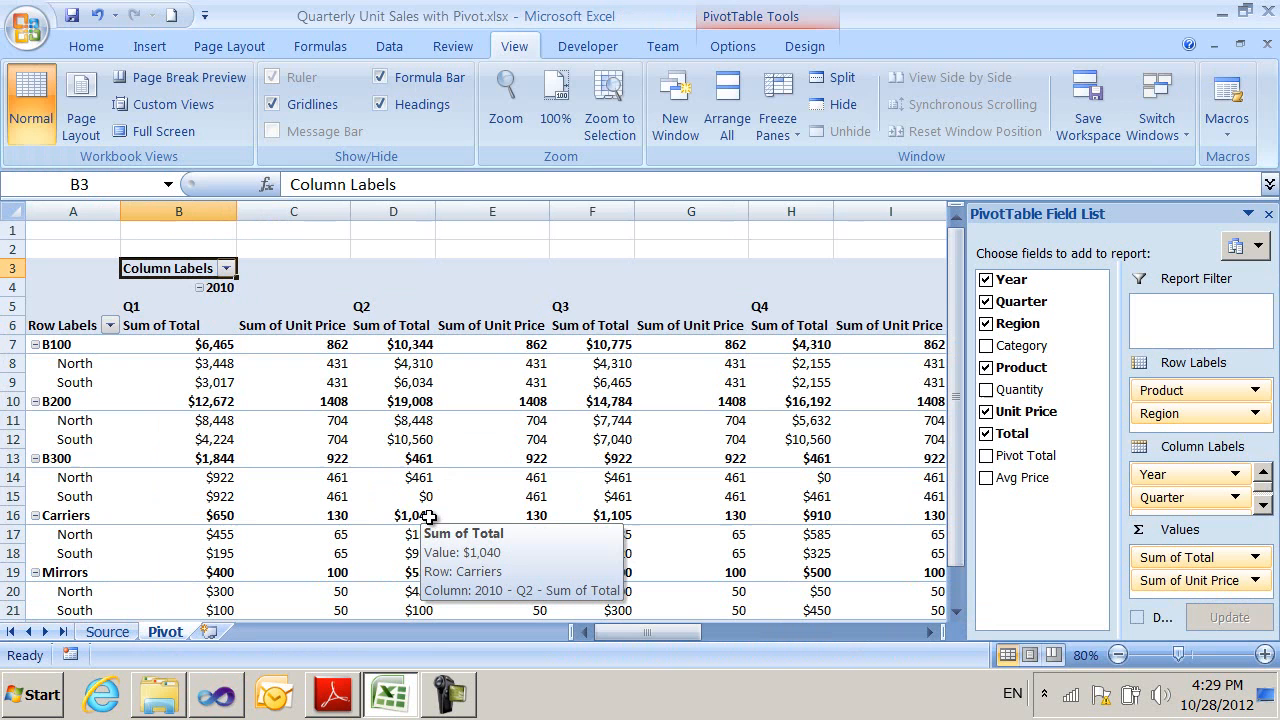
mouse_move(423, 500)
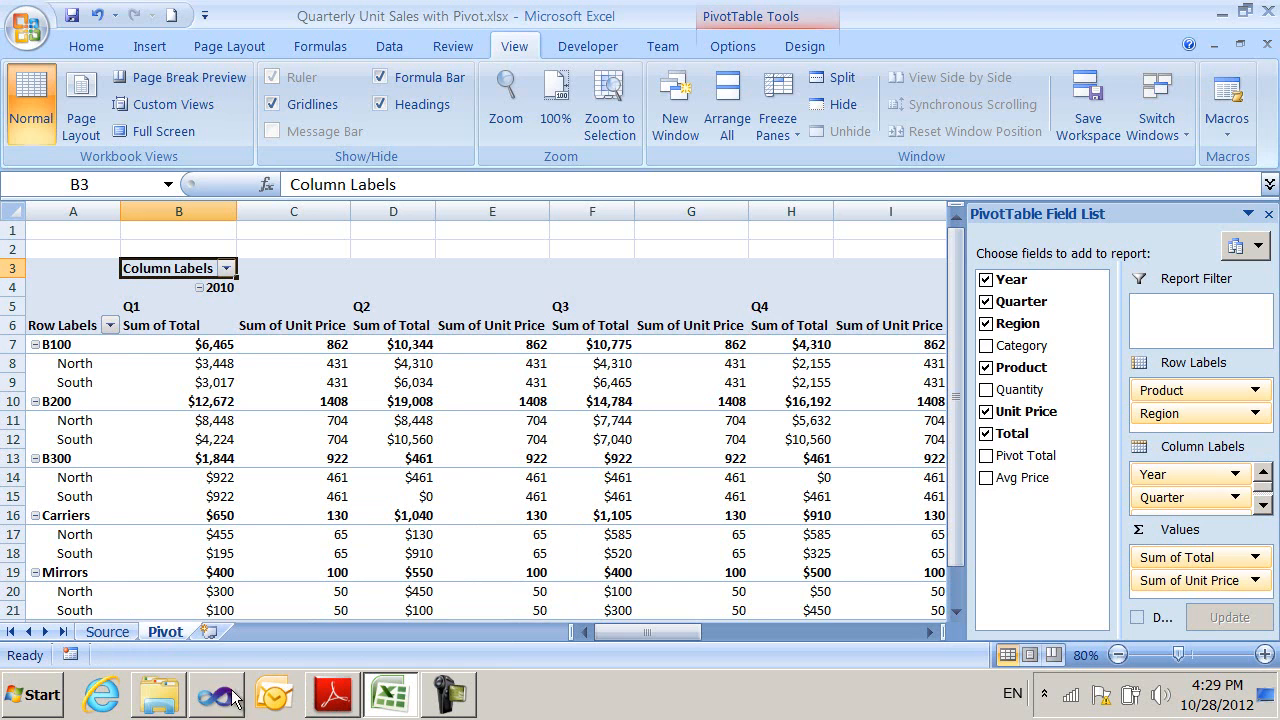
left_click(216, 694)
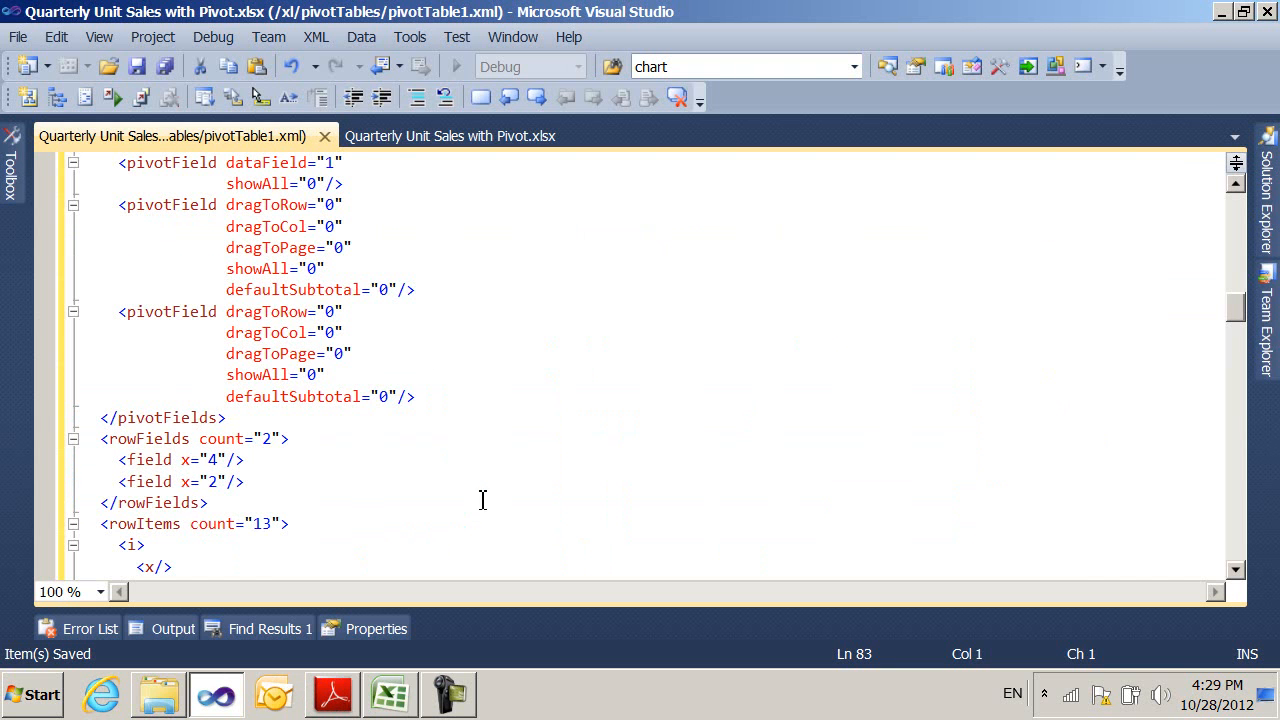
scroll("down", 3)
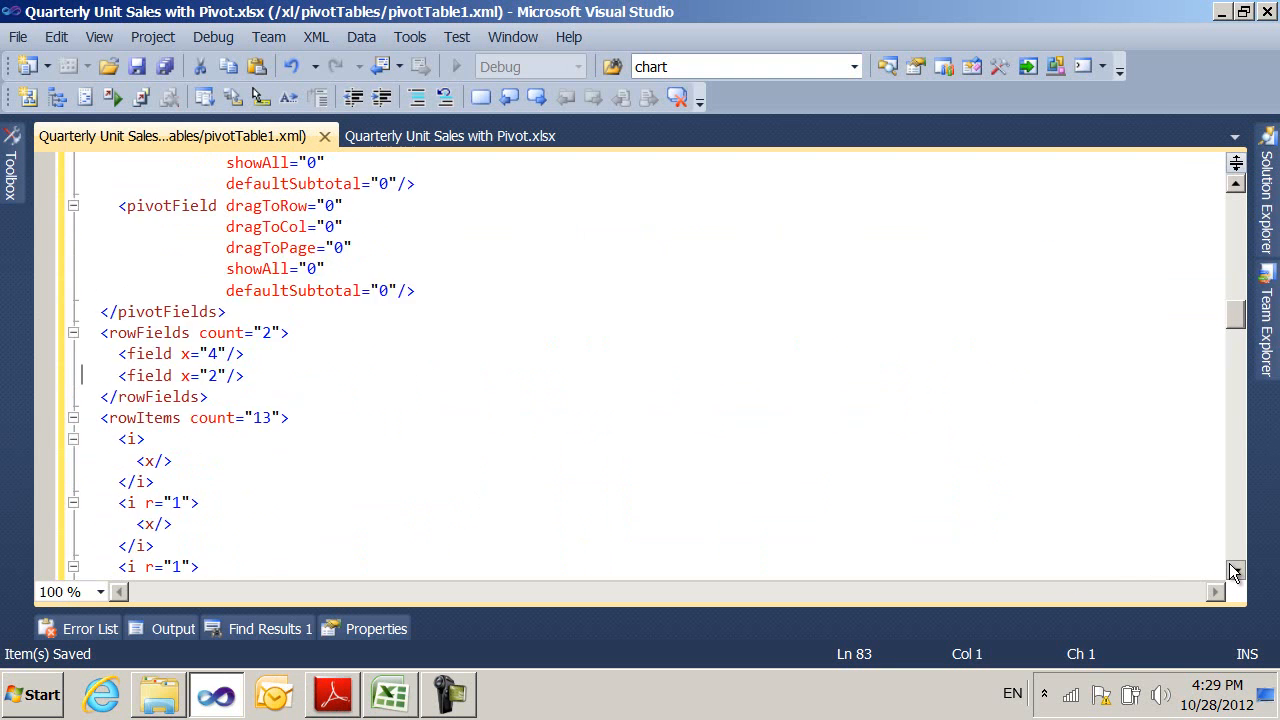
scroll("down", 3)
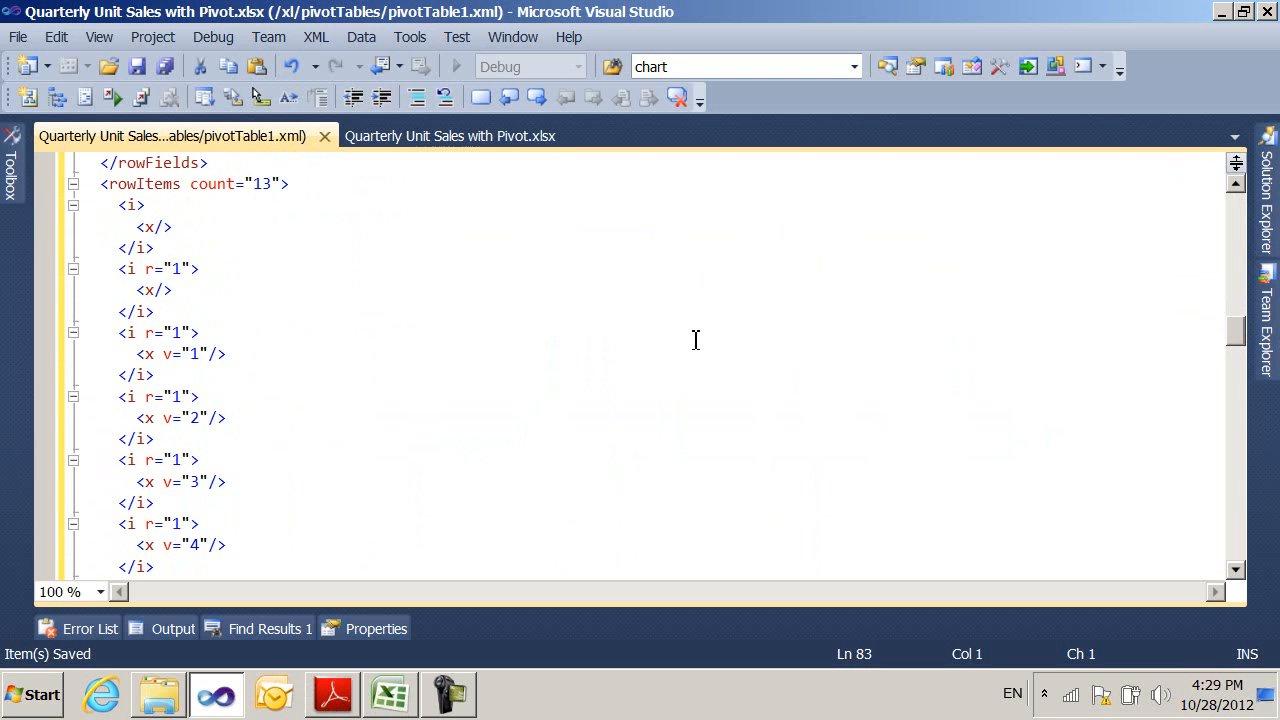
mouse_move(404, 324)
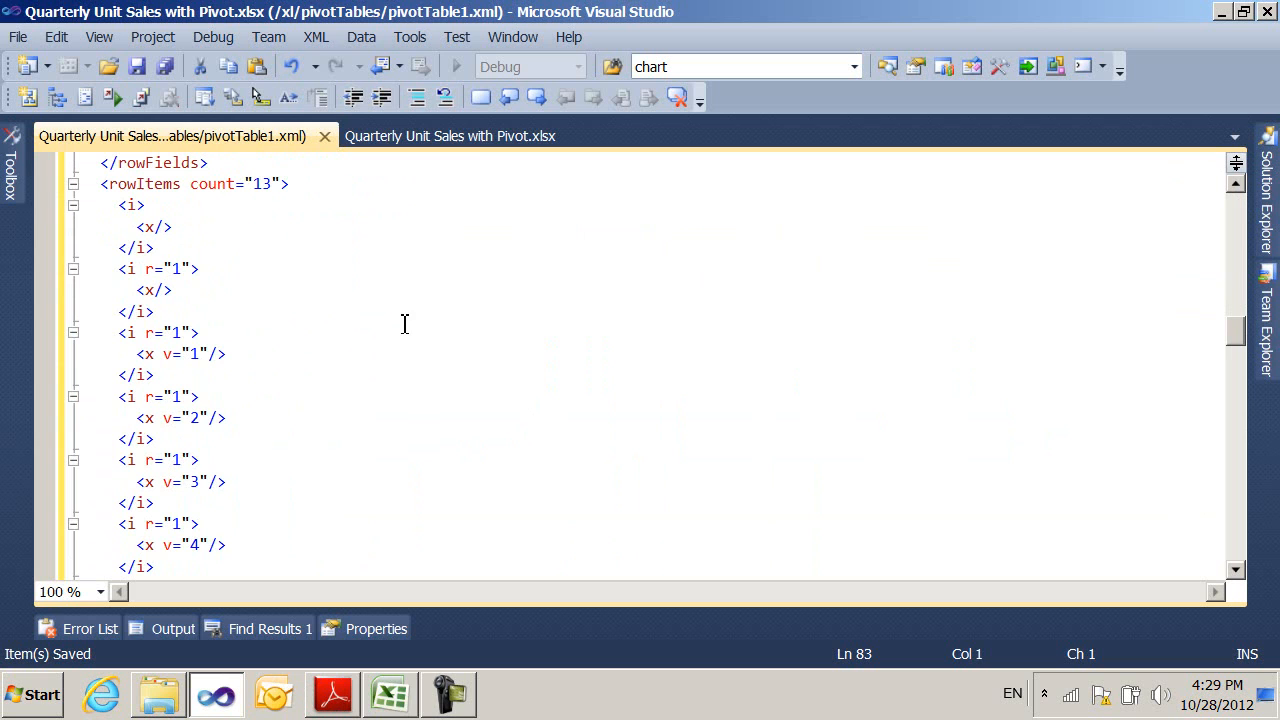
mouse_move(433, 473)
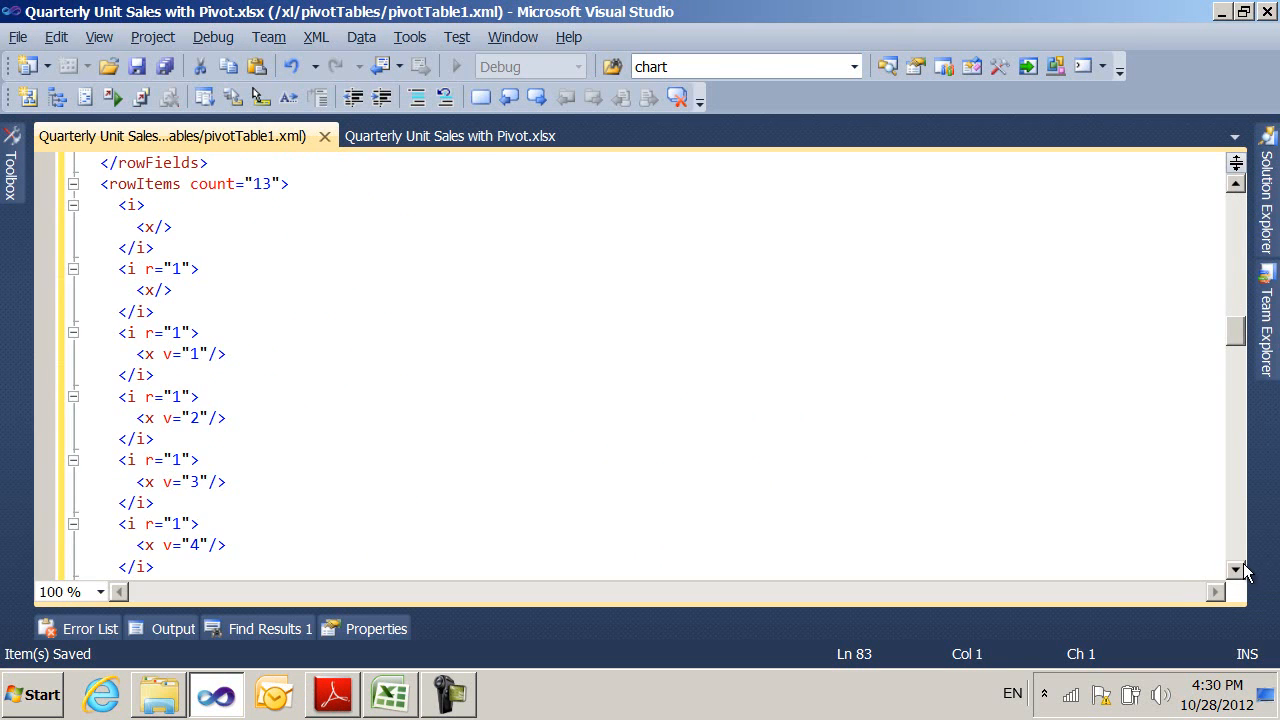
scroll("down", 3)
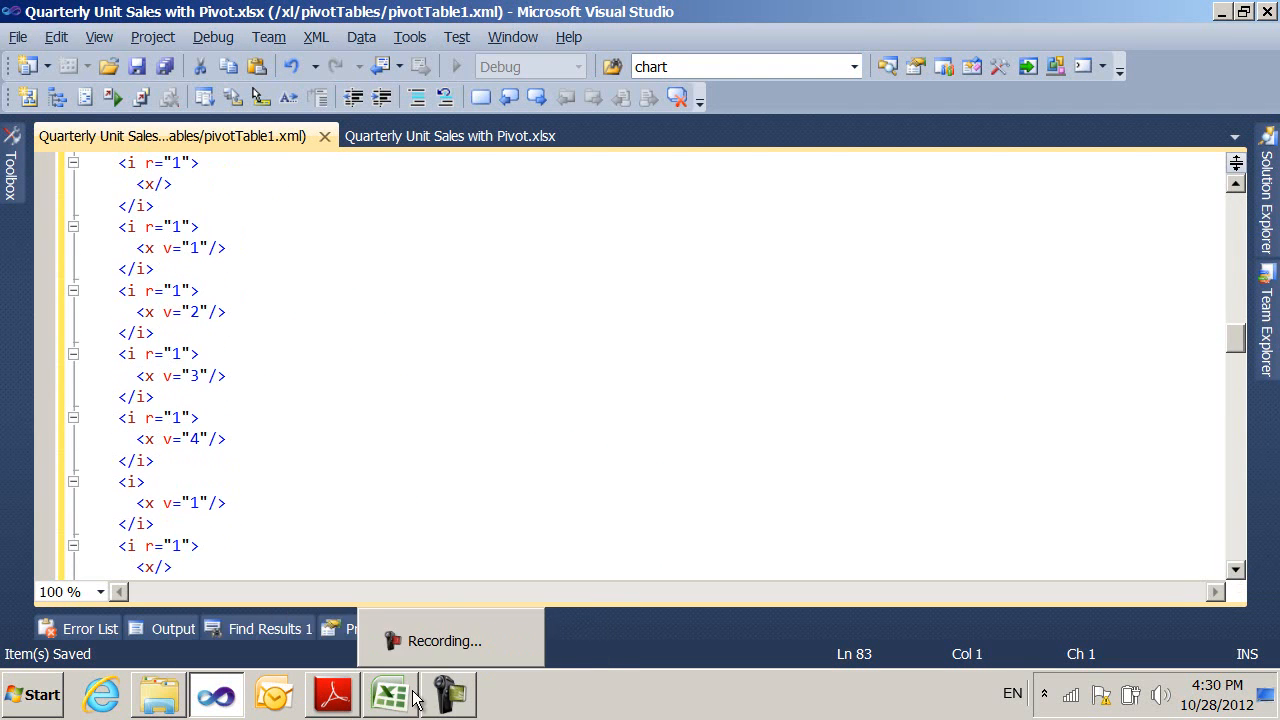
left_click(390, 694)
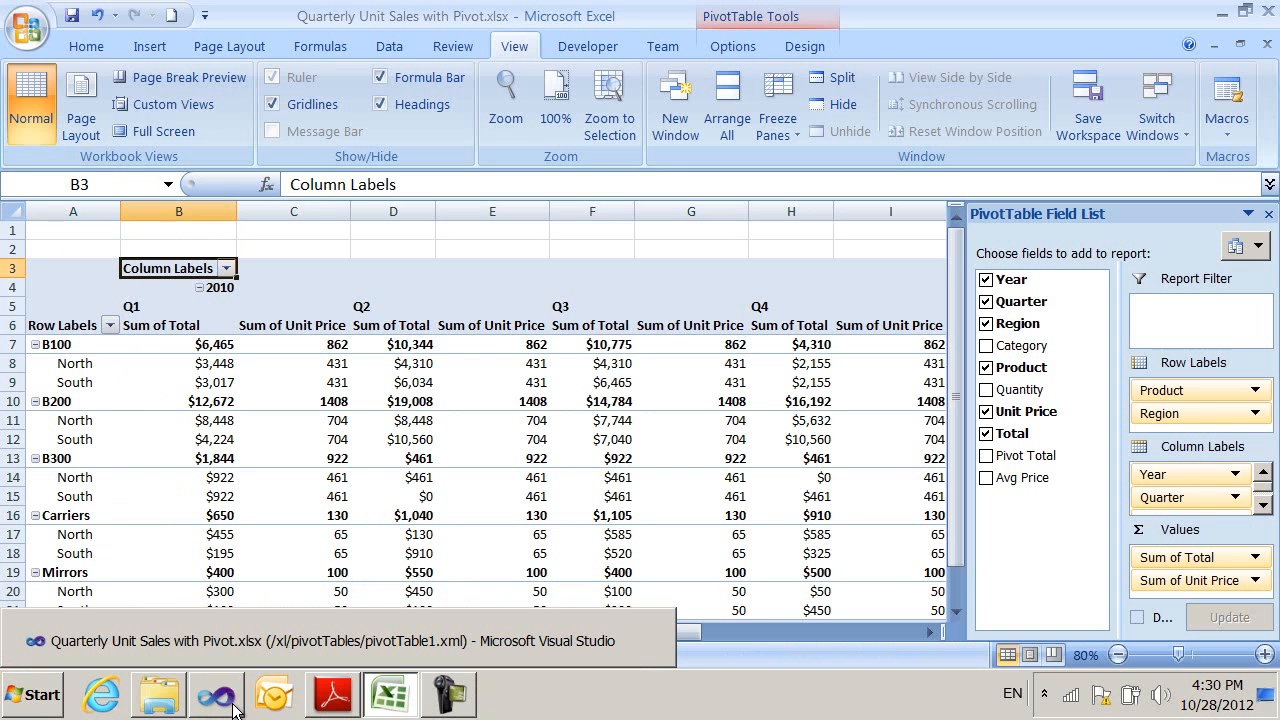
left_click(216, 694)
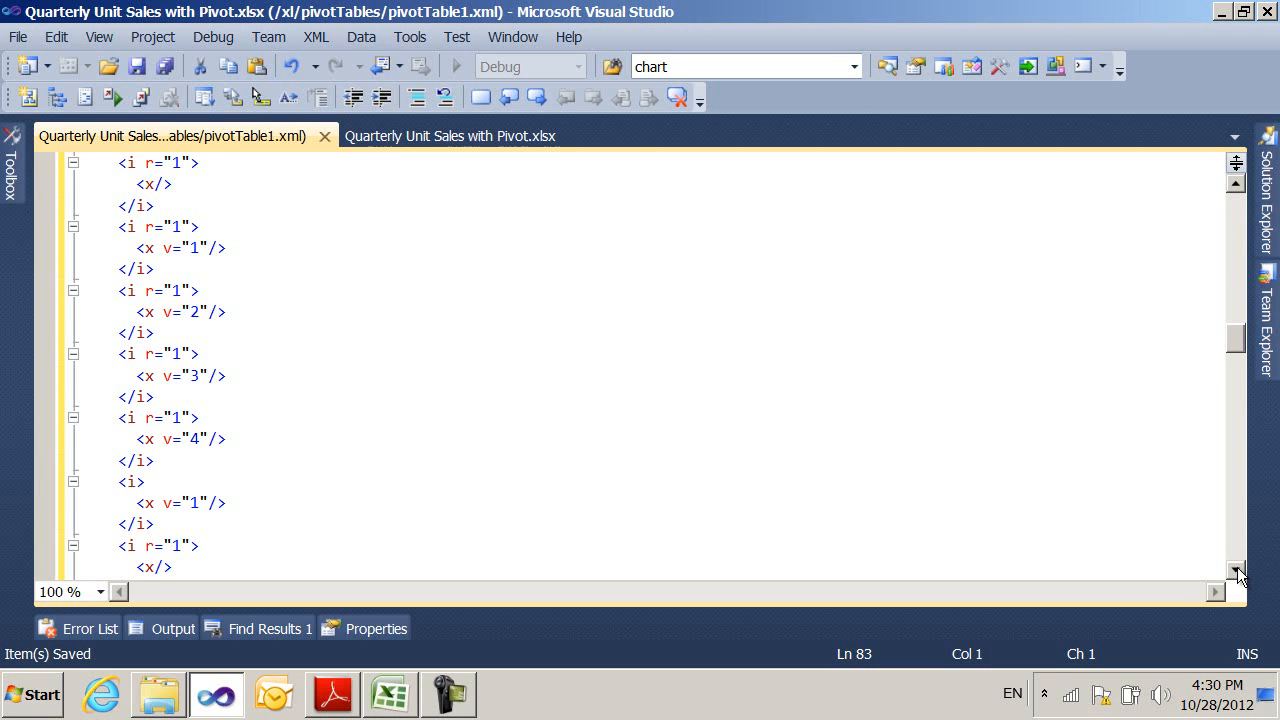
scroll("down", 3)
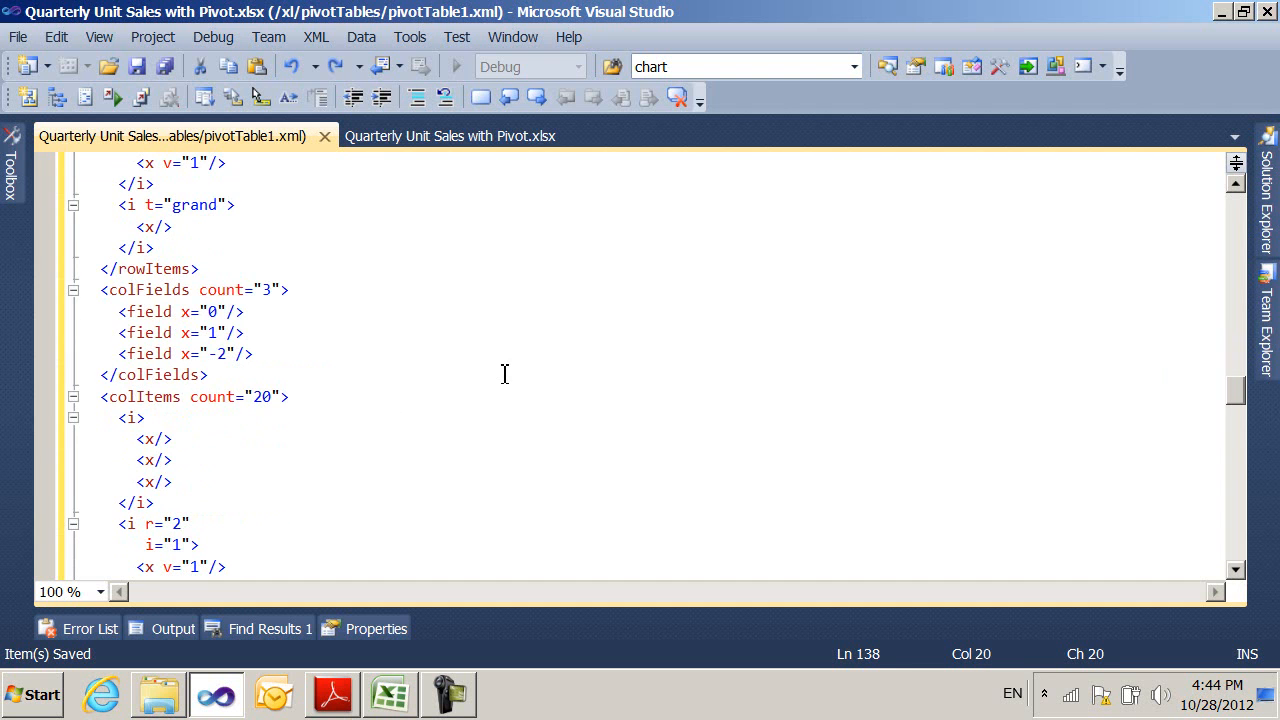
mouse_move(57, 370)
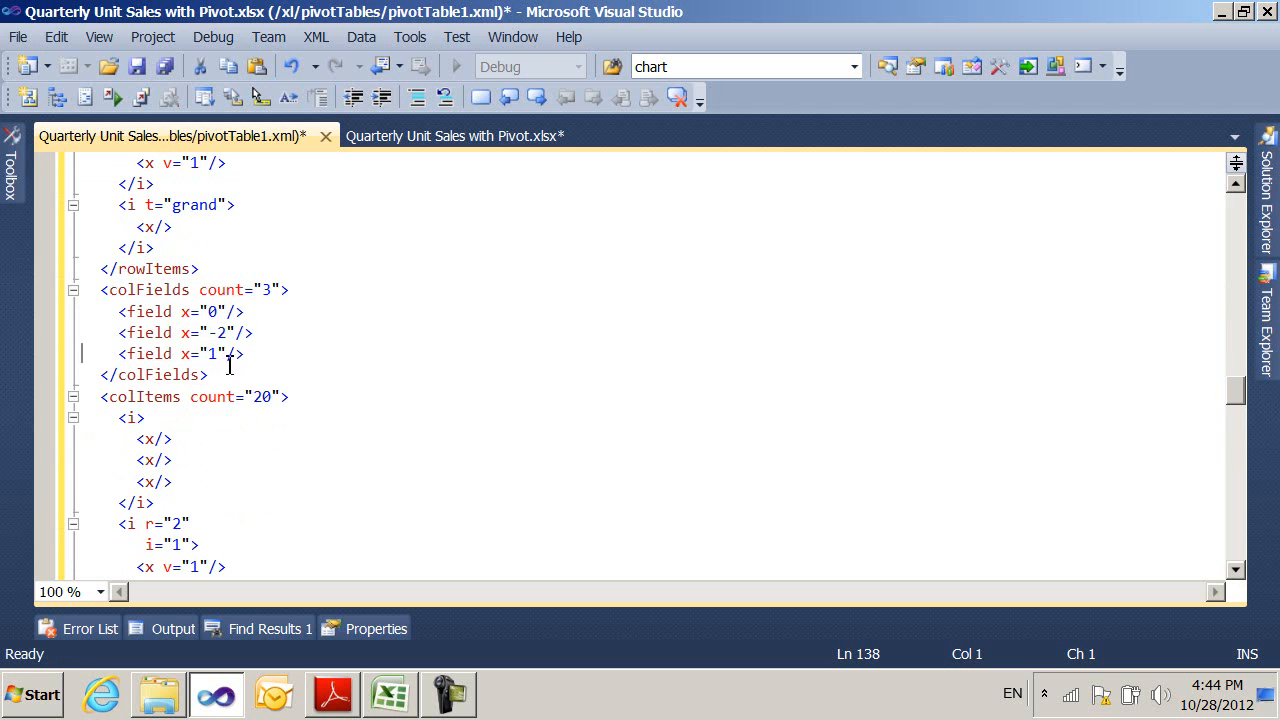
mouse_move(137, 66)
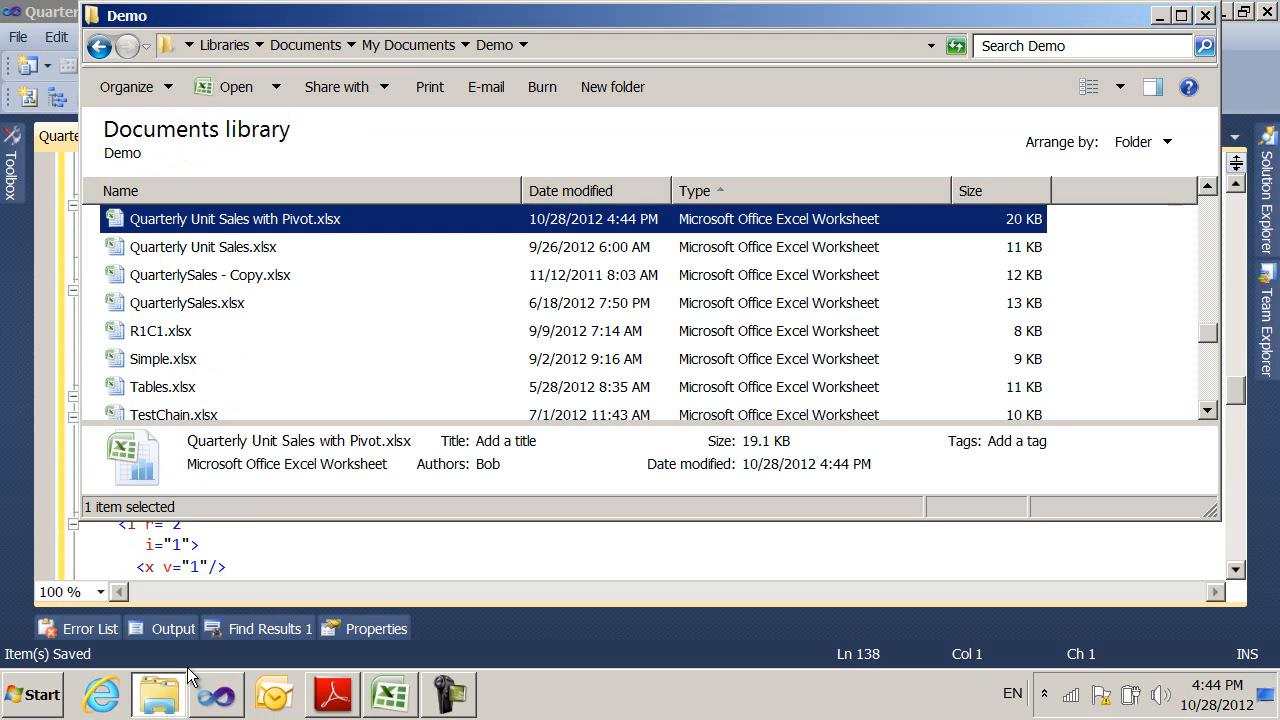
Check the workbook in Excel, close it, then put <field x="-2"/> first in colFields.
double_click(235, 218)
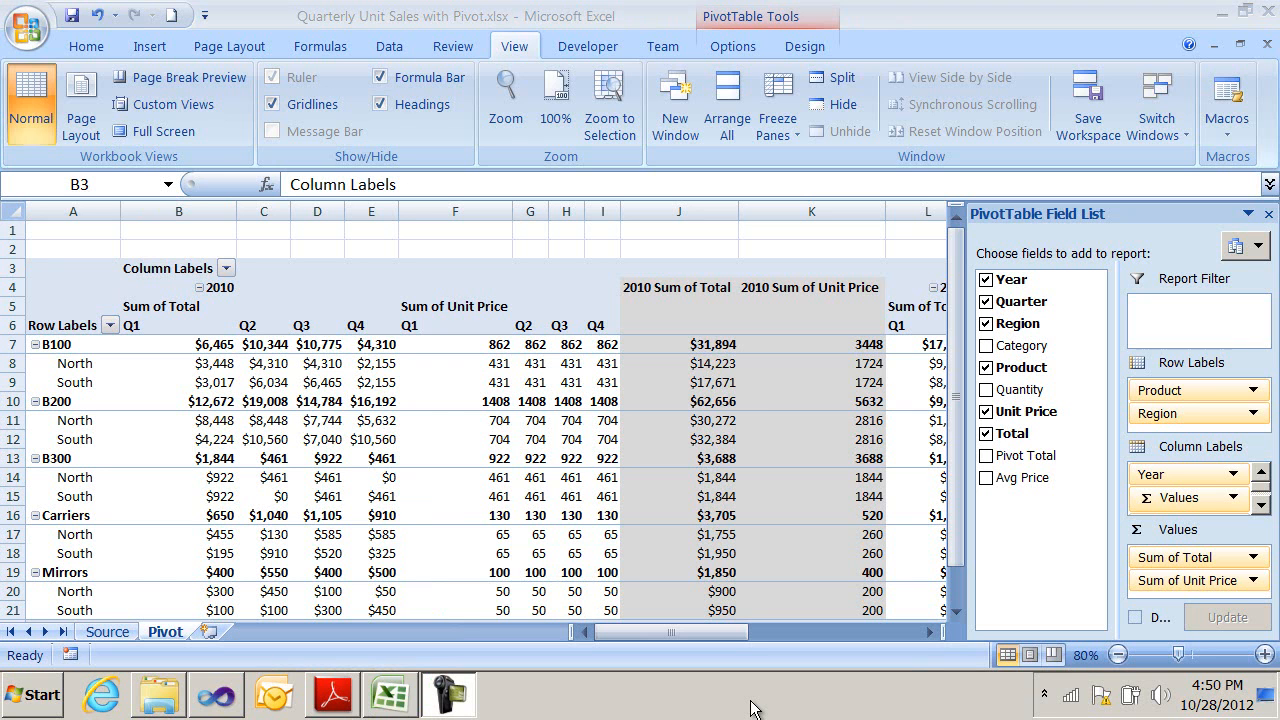
mouse_move(1255, 65)
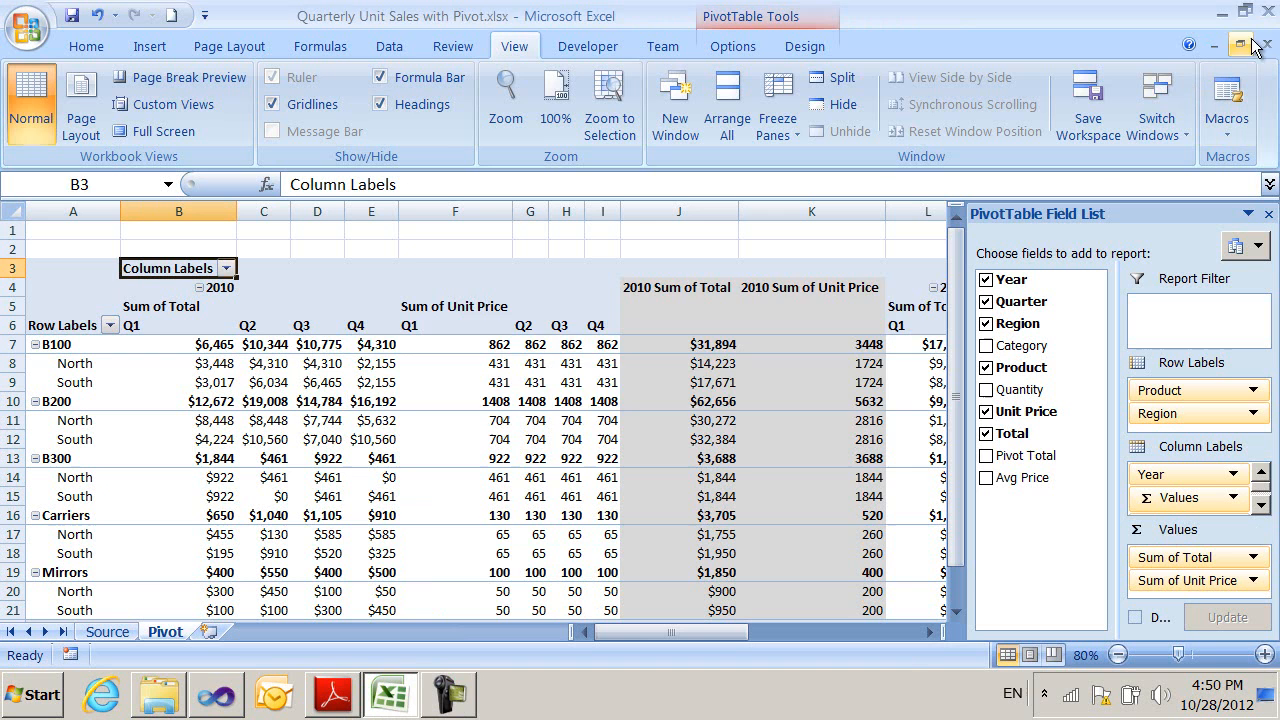
left_click(1255, 46)
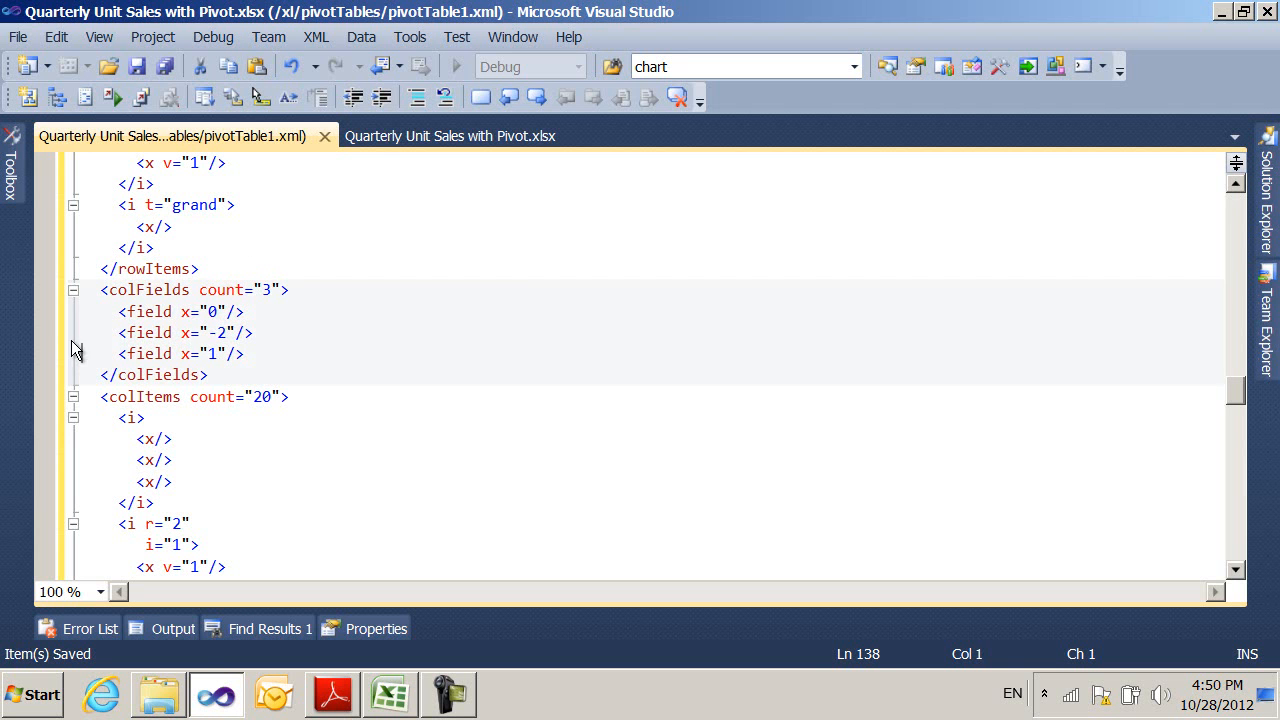
left_click(57, 333)
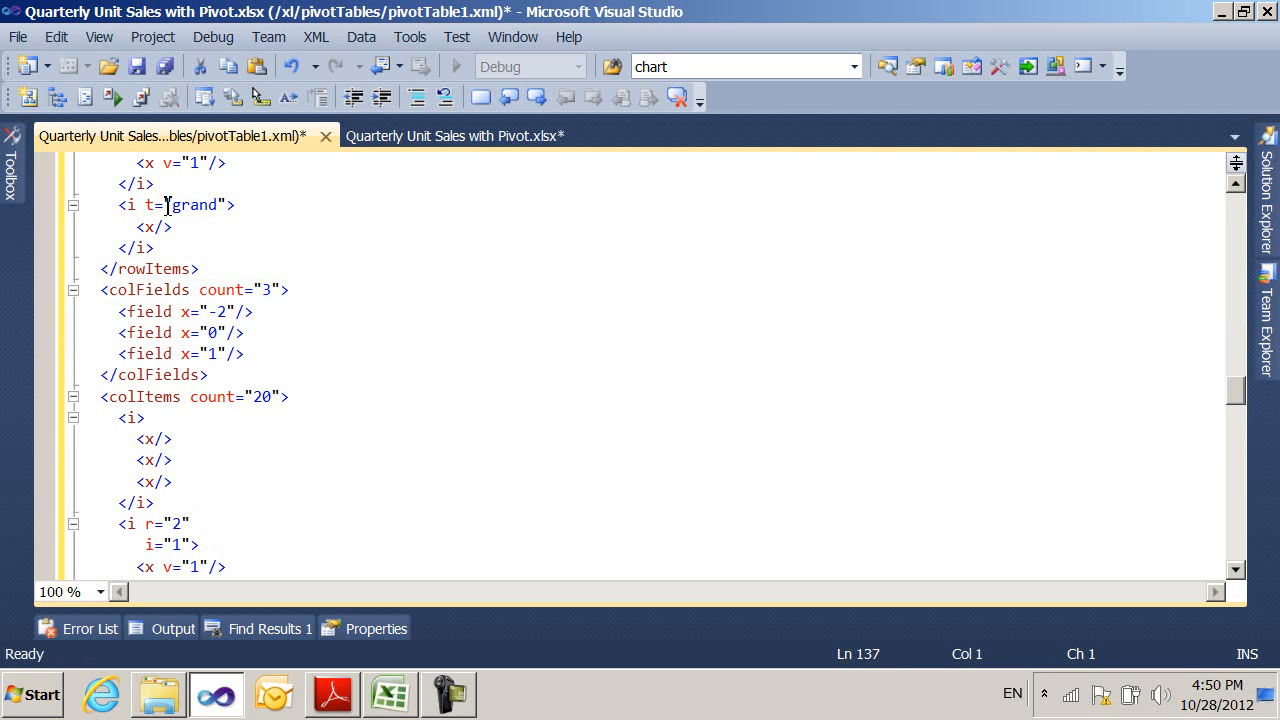
left_click(158, 694)
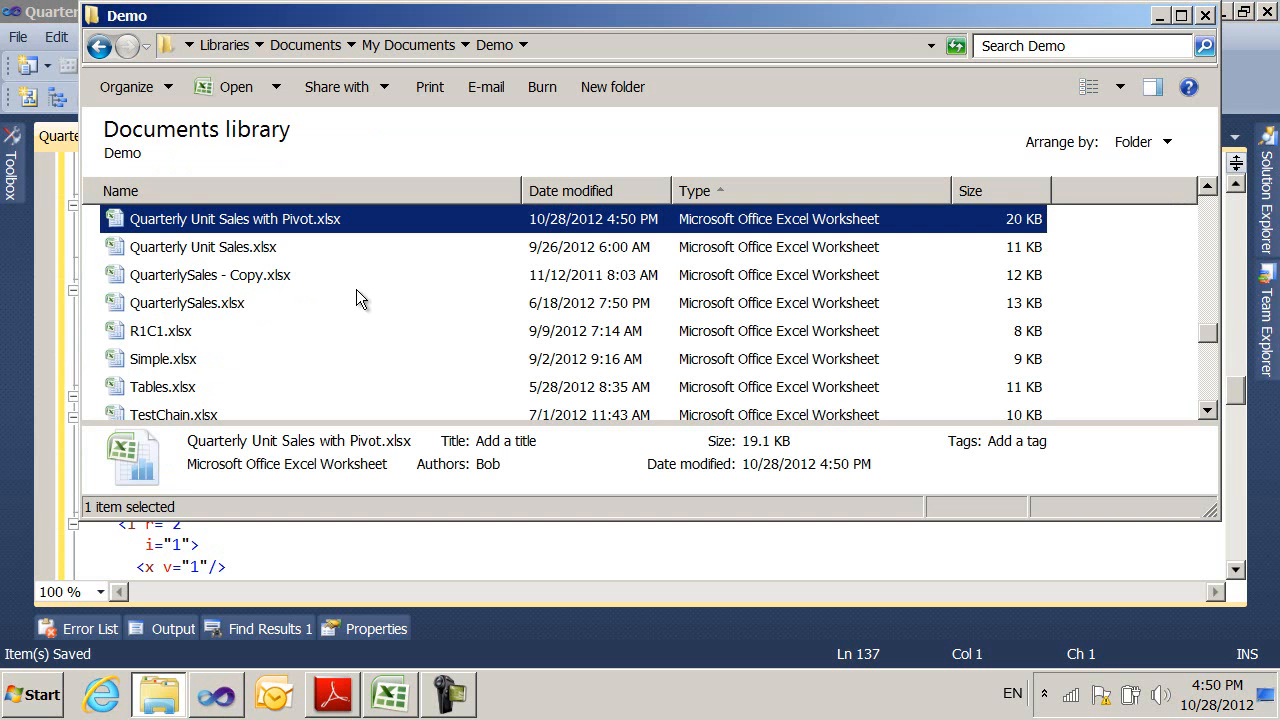
Reopen the workbook in Excel to confirm Values is now the outer column grouping.
double_click(234, 218)
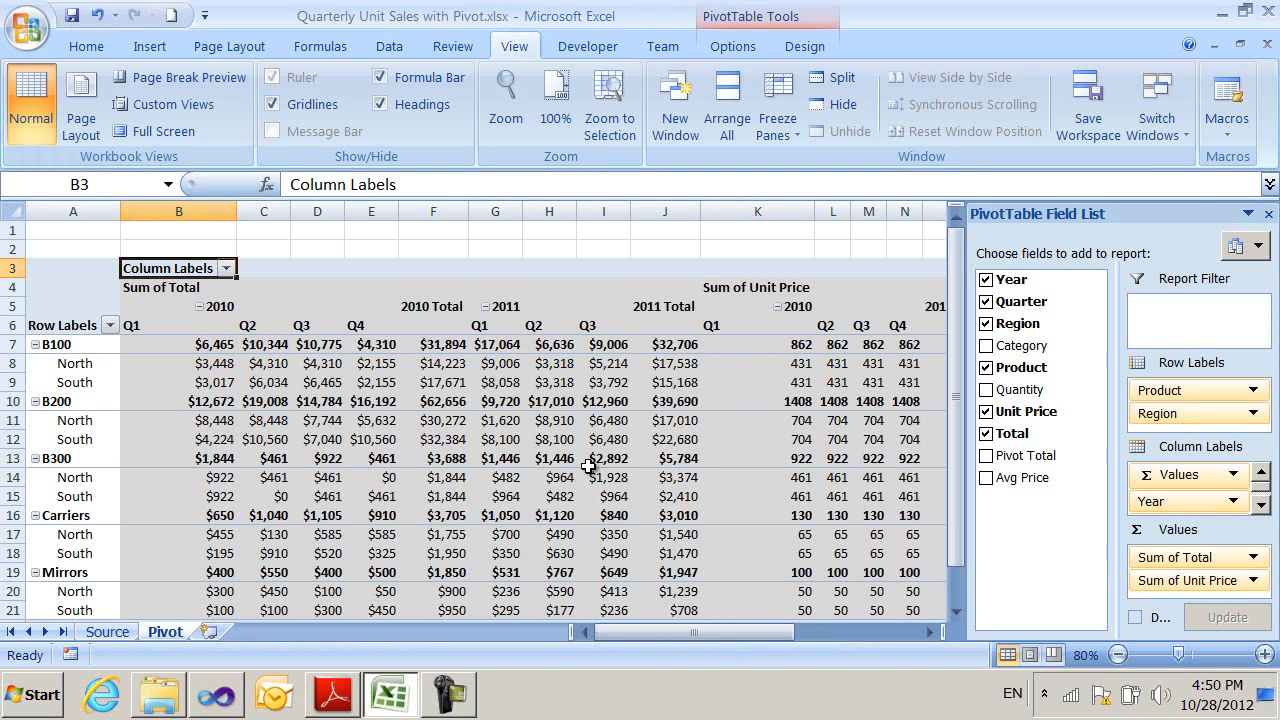
mouse_move(728, 551)
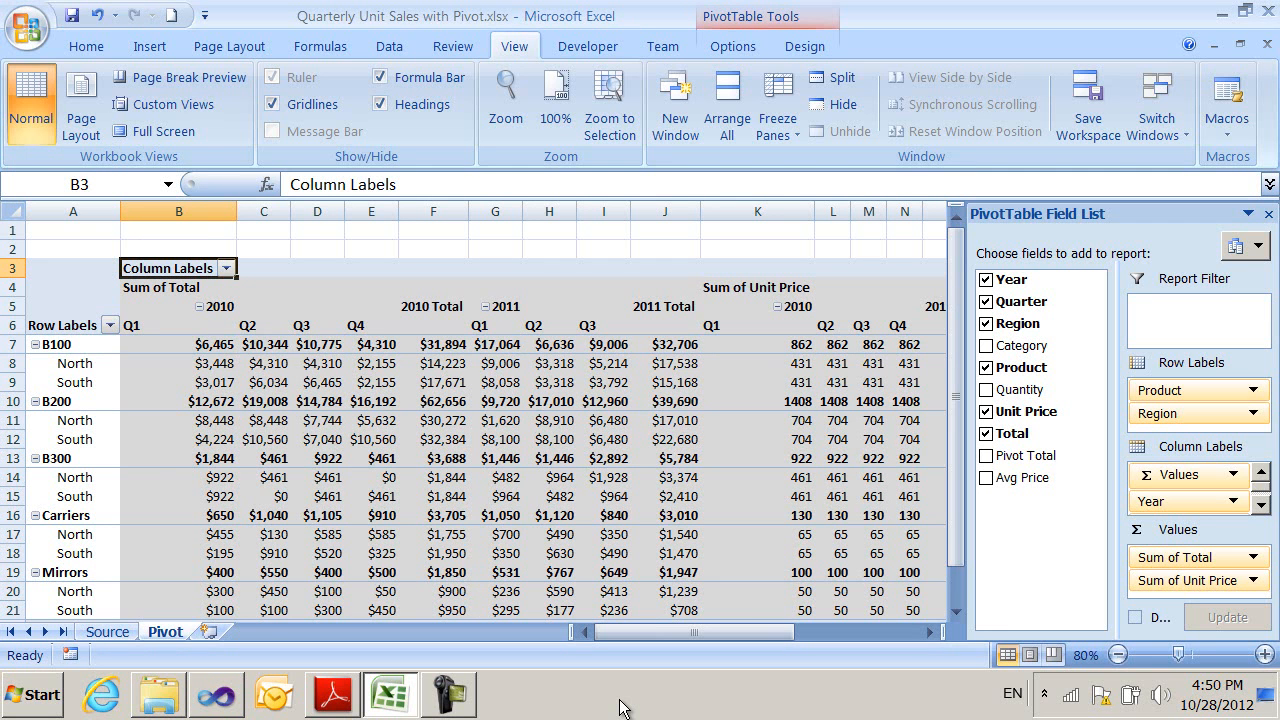
left_click(216, 694)
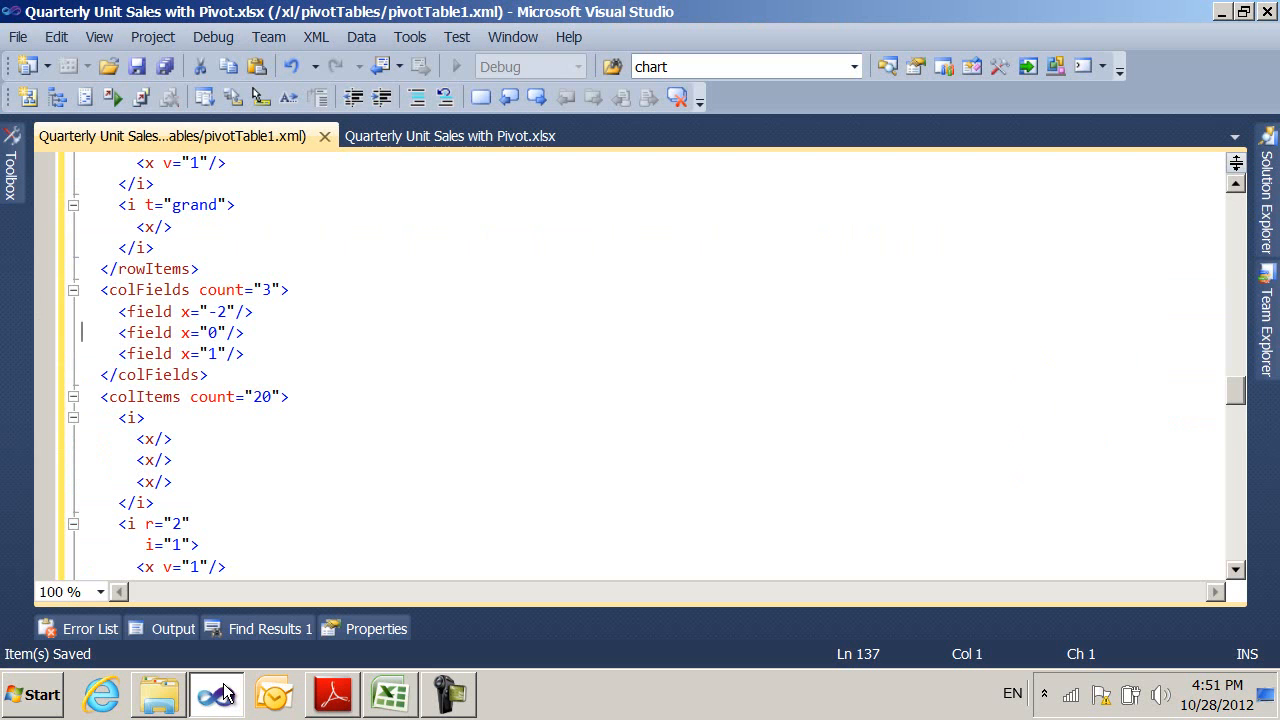
left_click(389, 694)
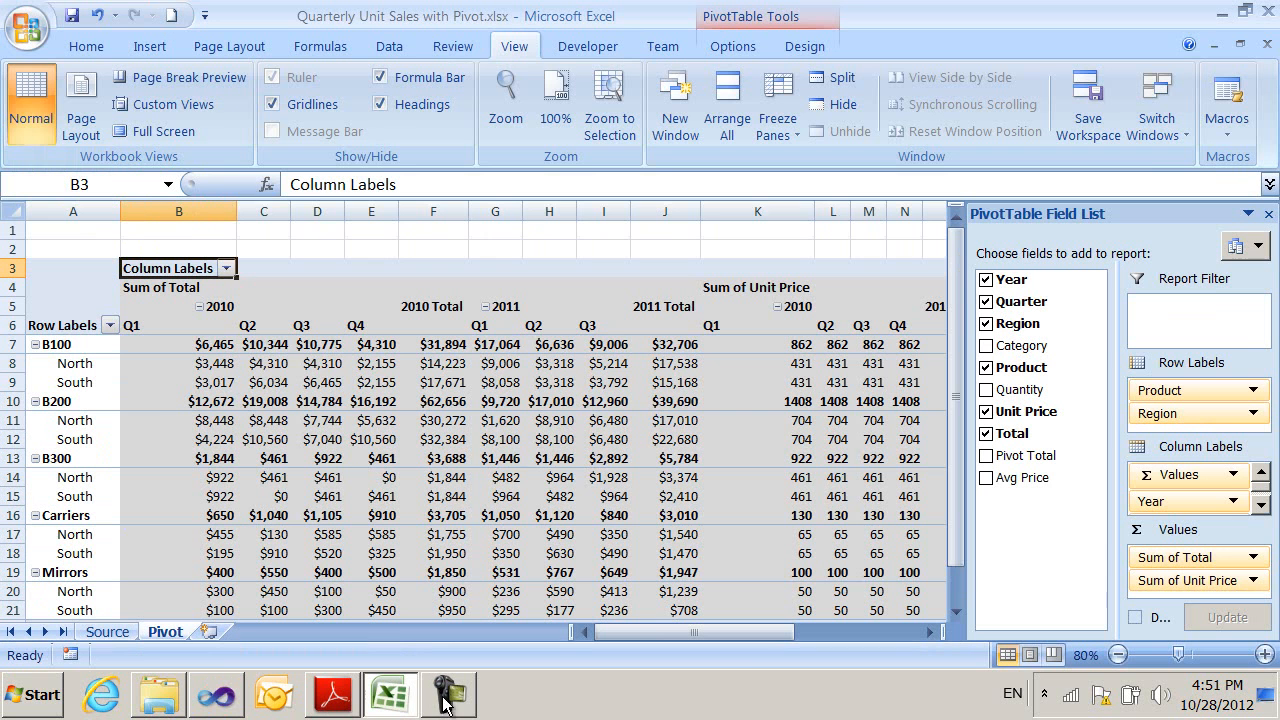
mouse_move(533, 515)
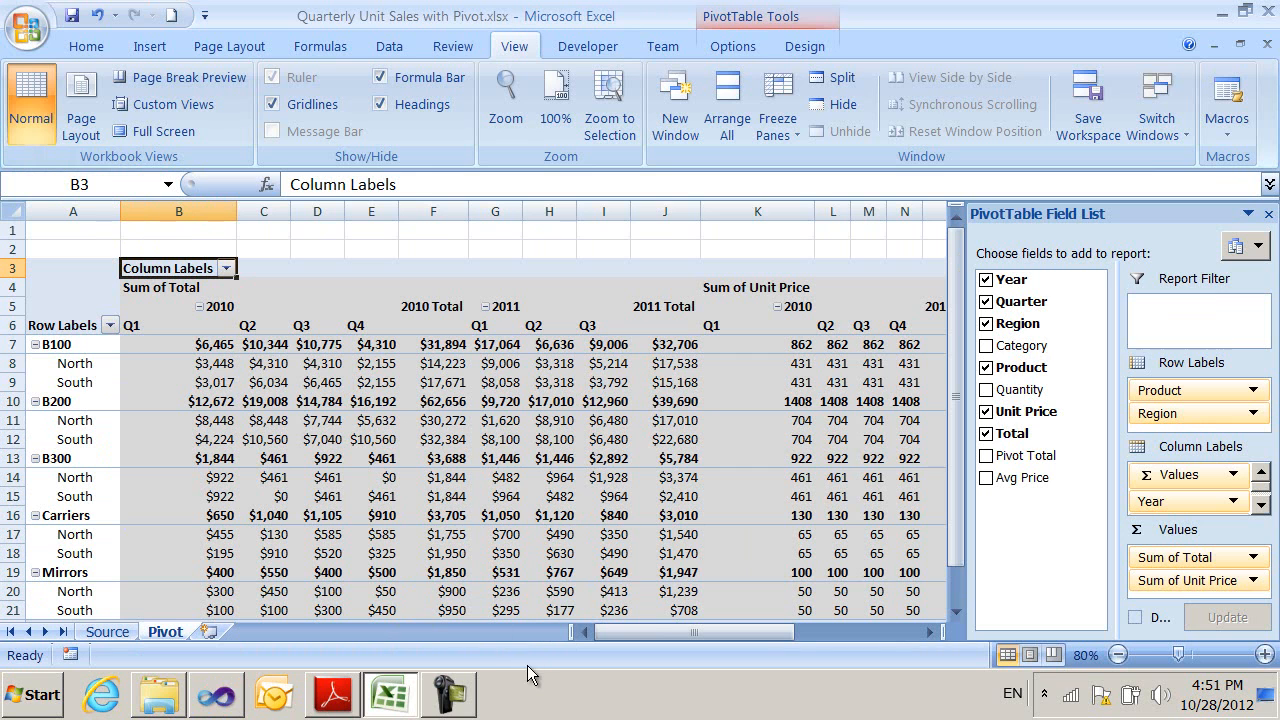
mouse_move(230, 595)
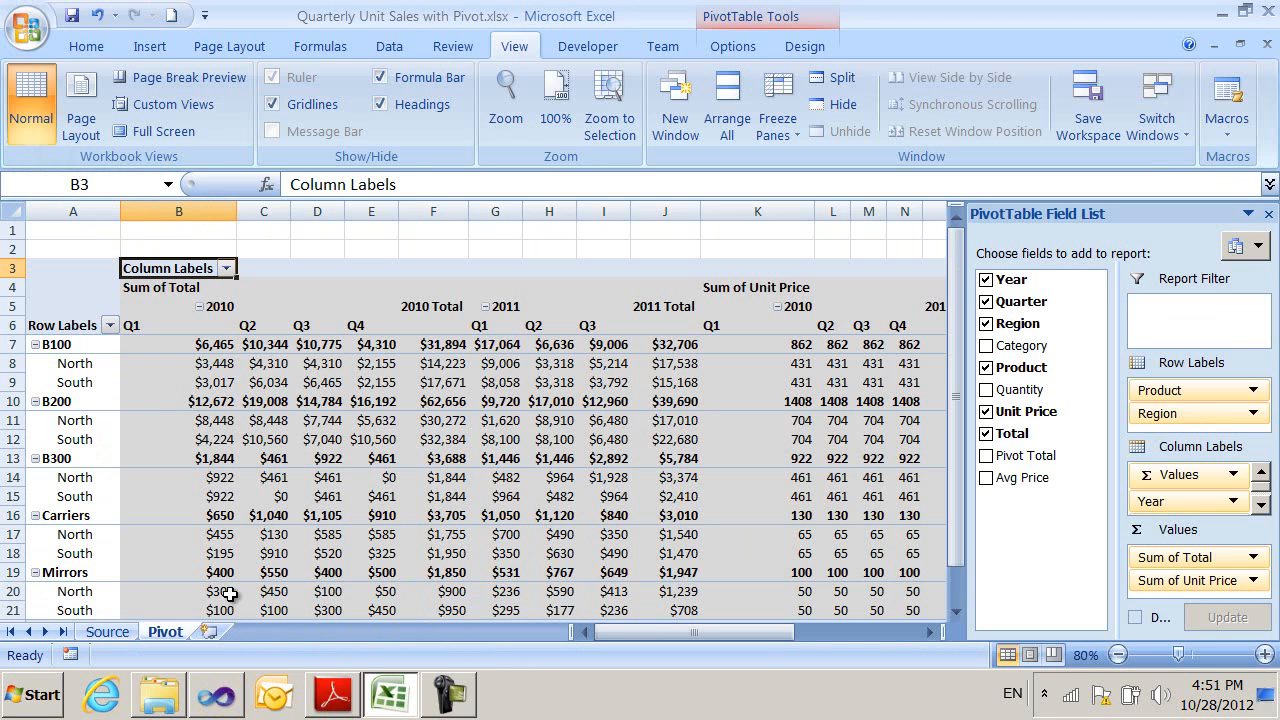
mouse_move(317, 571)
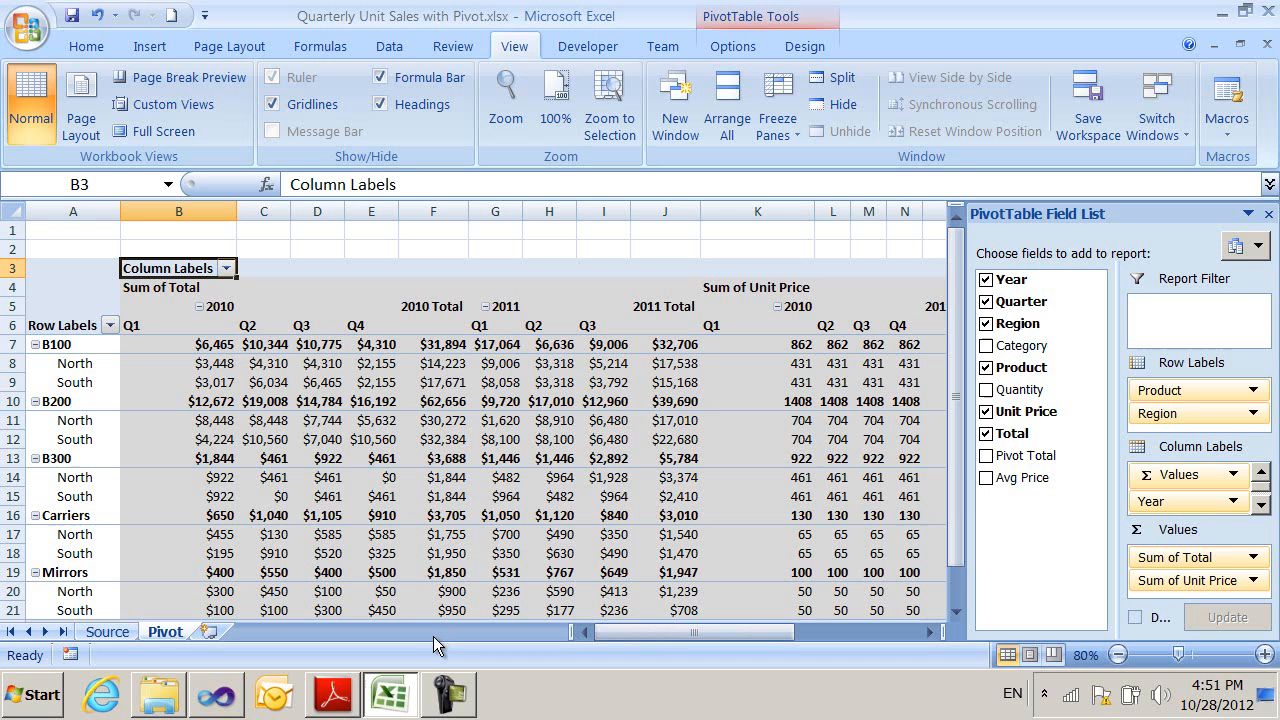
mouse_move(335, 690)
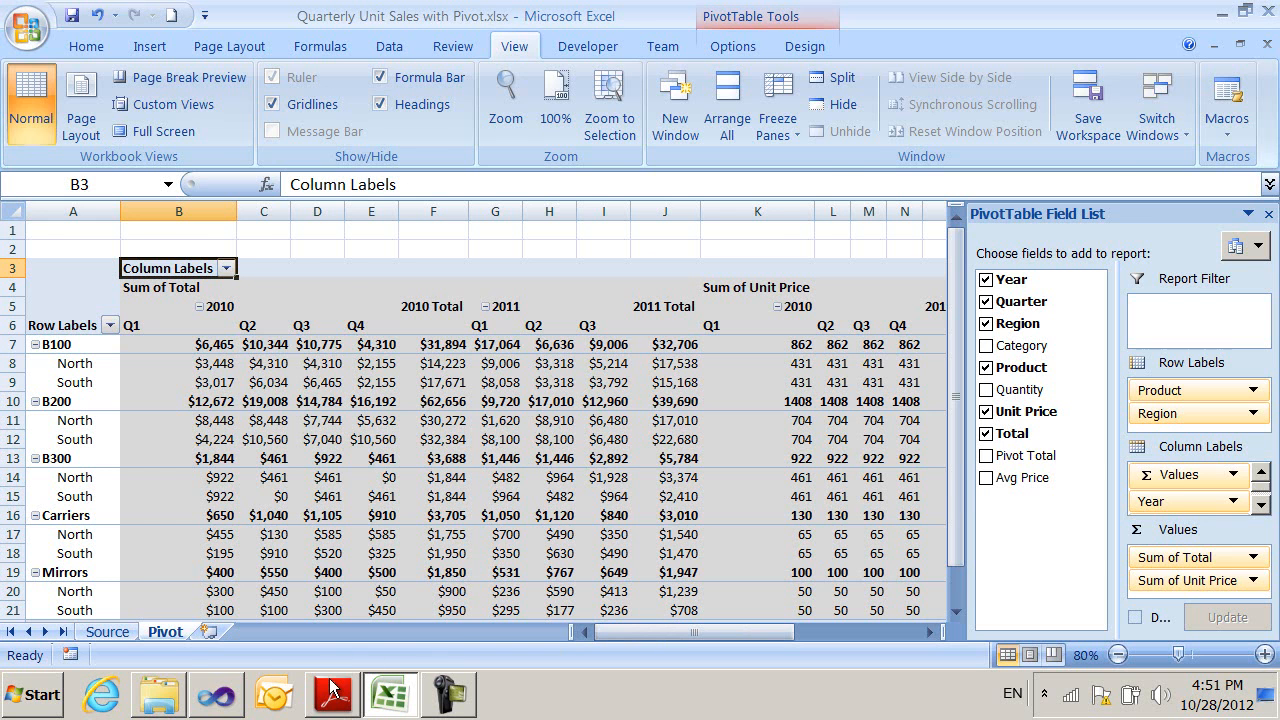
Jump to the 18.10.1.73 pivotTableDefinition section of the ISO/IEC 29500-1 standard.
left_click(332, 694)
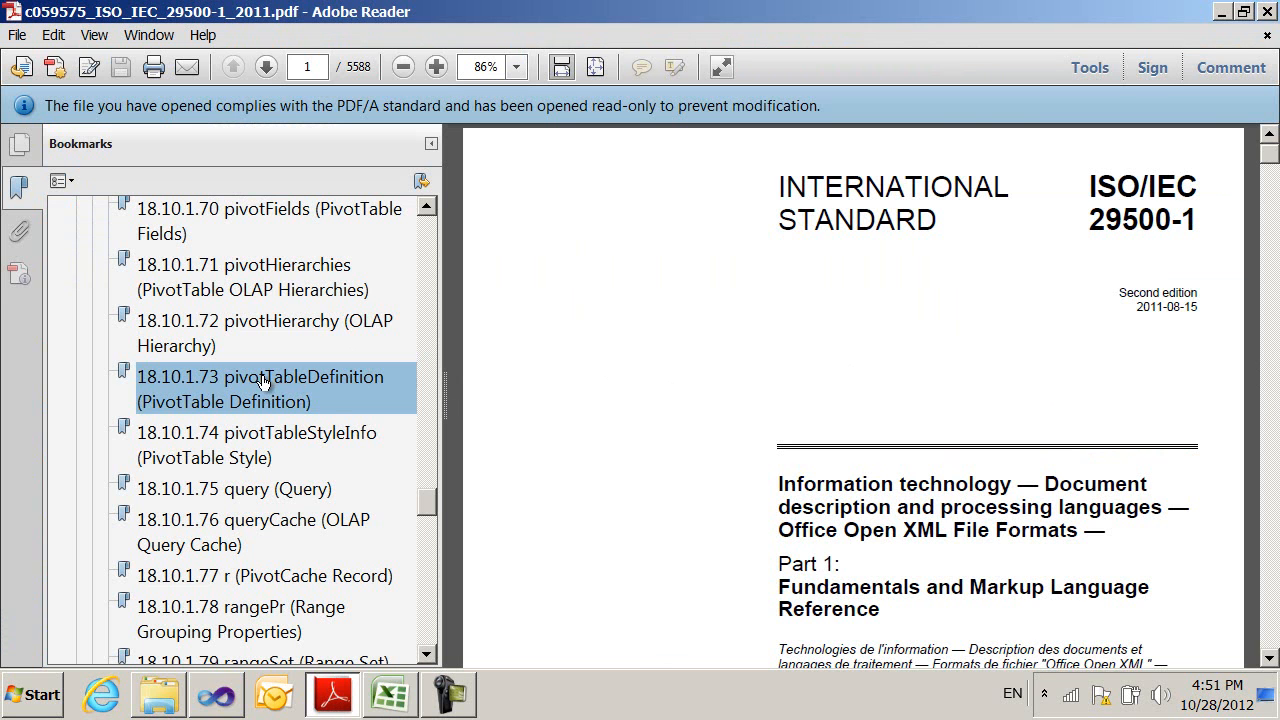
left_click(260, 389)
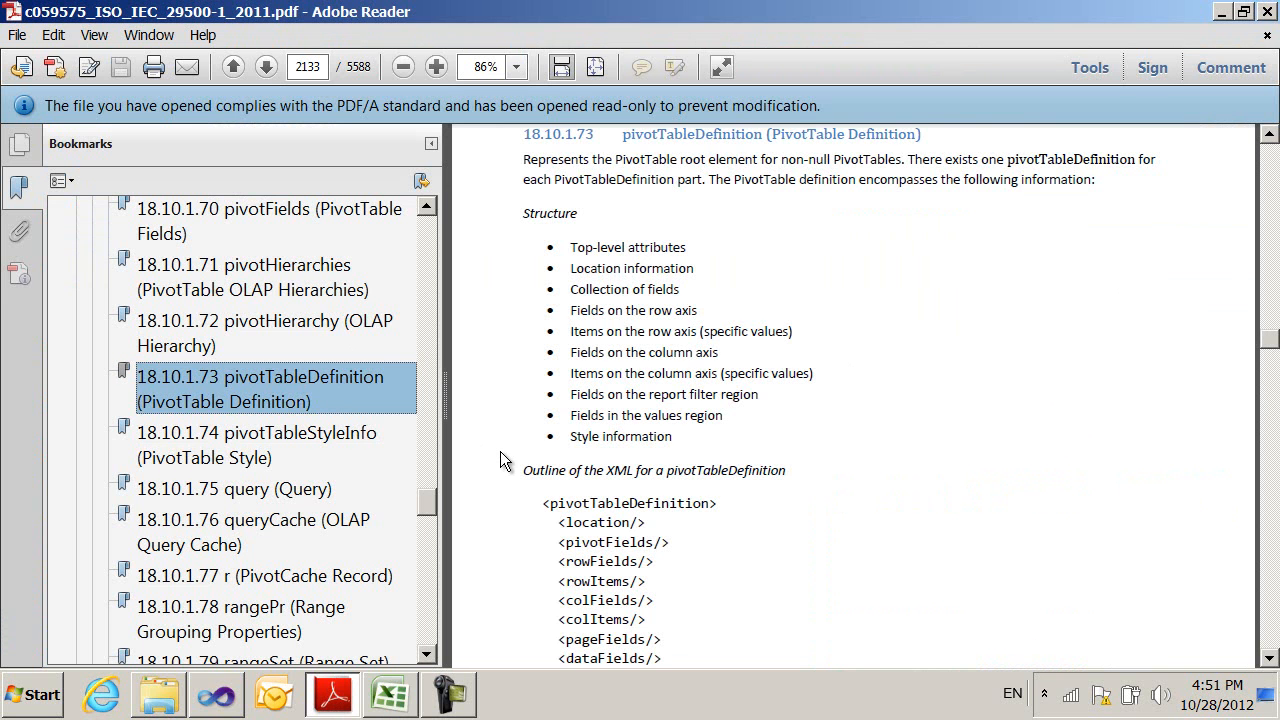
mouse_move(1085, 361)
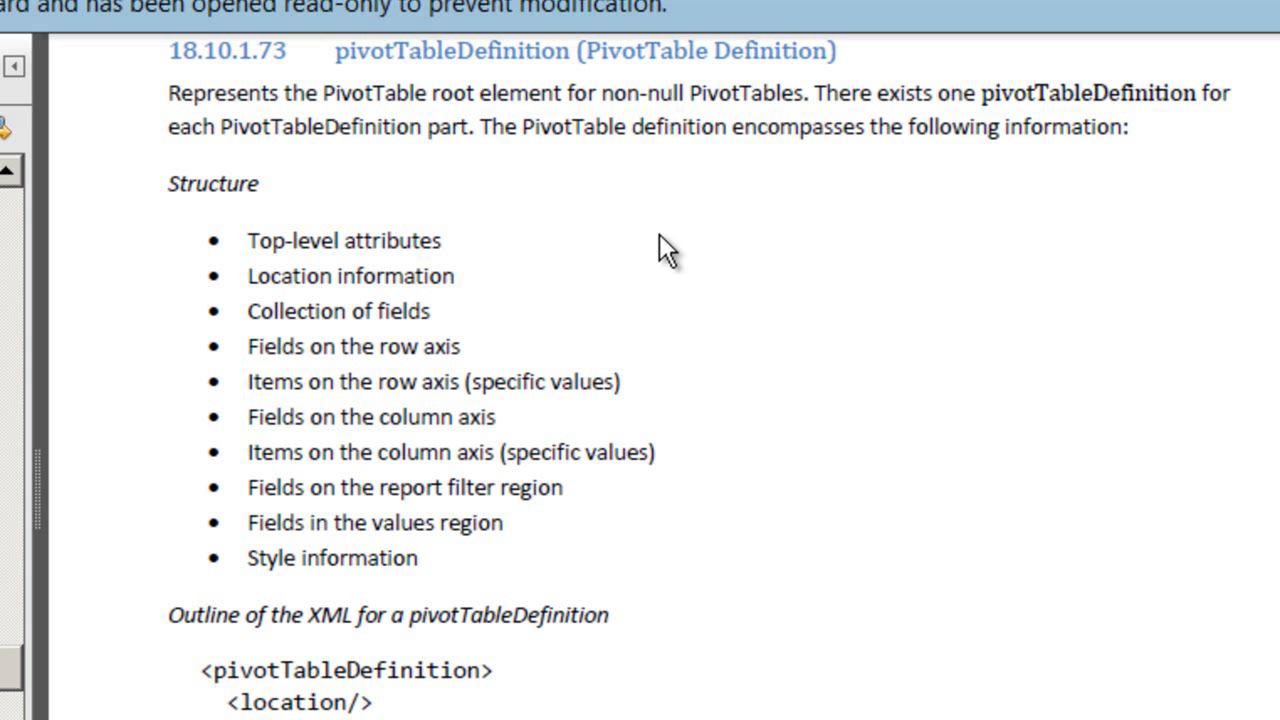
mouse_move(690, 275)
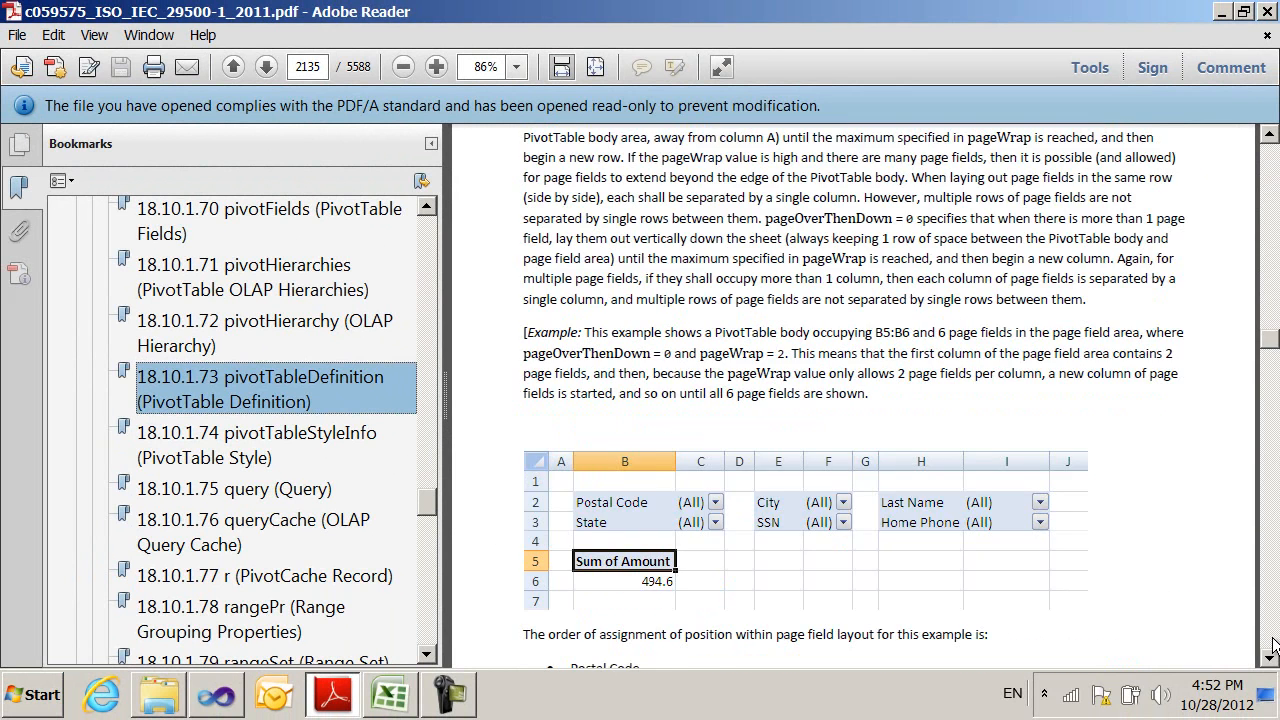
Scroll the attributes table to page 2152 and highlight the colGrandTotals and colHeaderCaption descriptions.
left_click(265, 66)
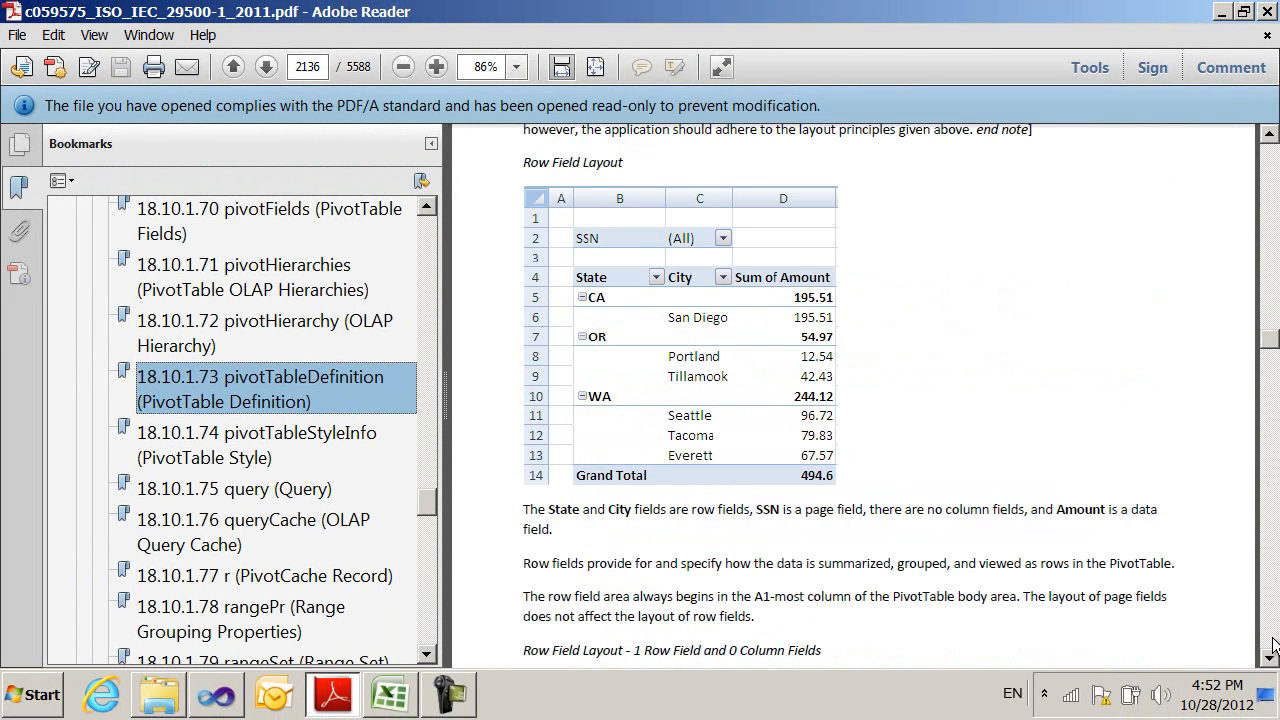
scroll("down", 3)
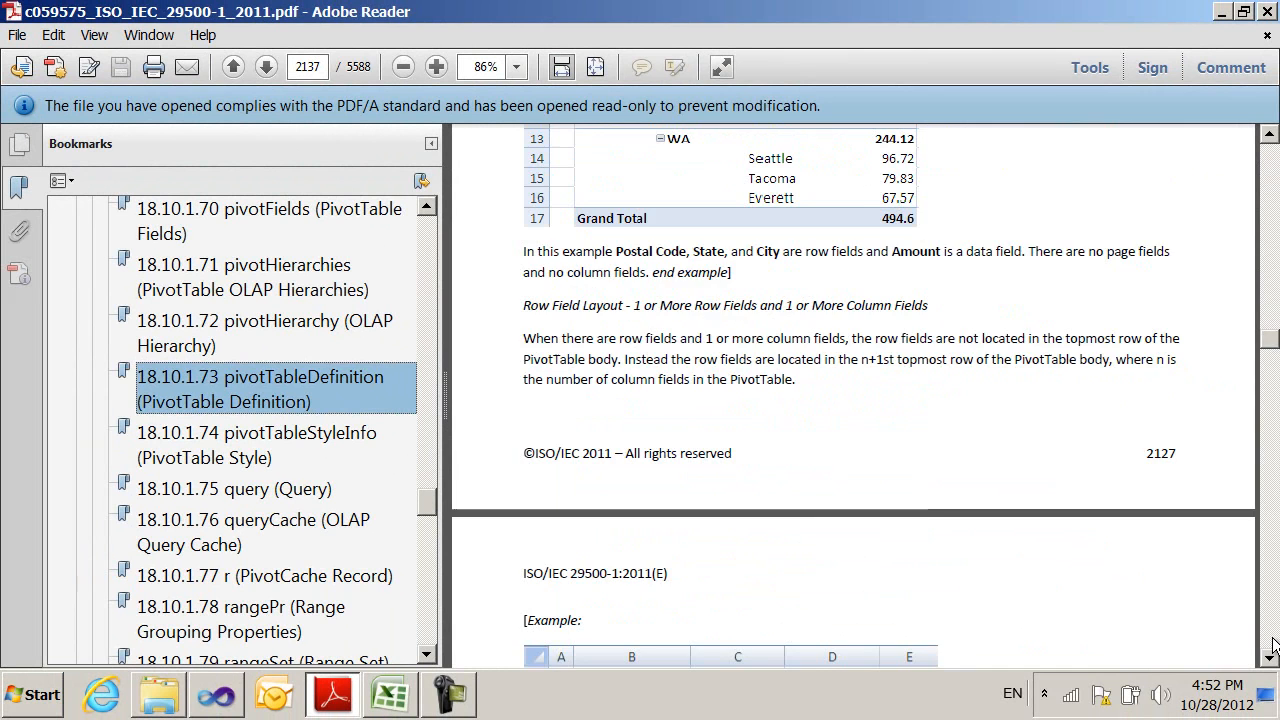
scroll("down", 3)
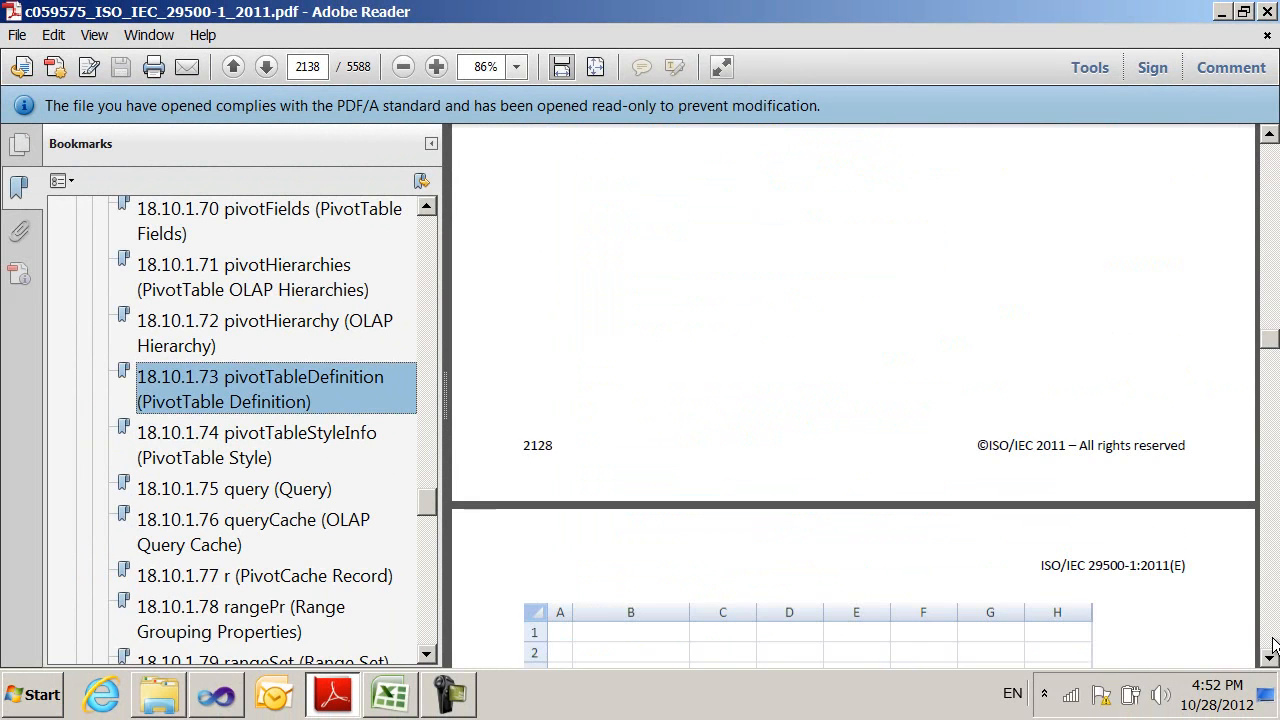
scroll("down", 3)
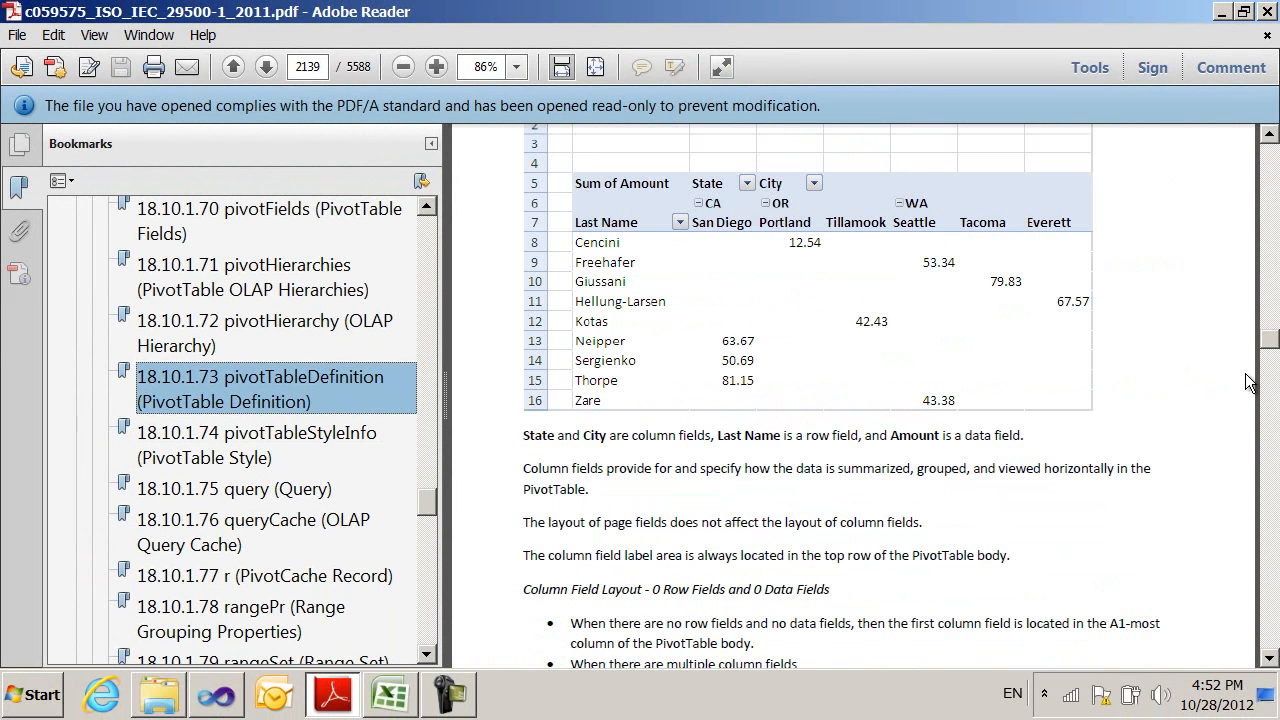
scroll("down", 3)
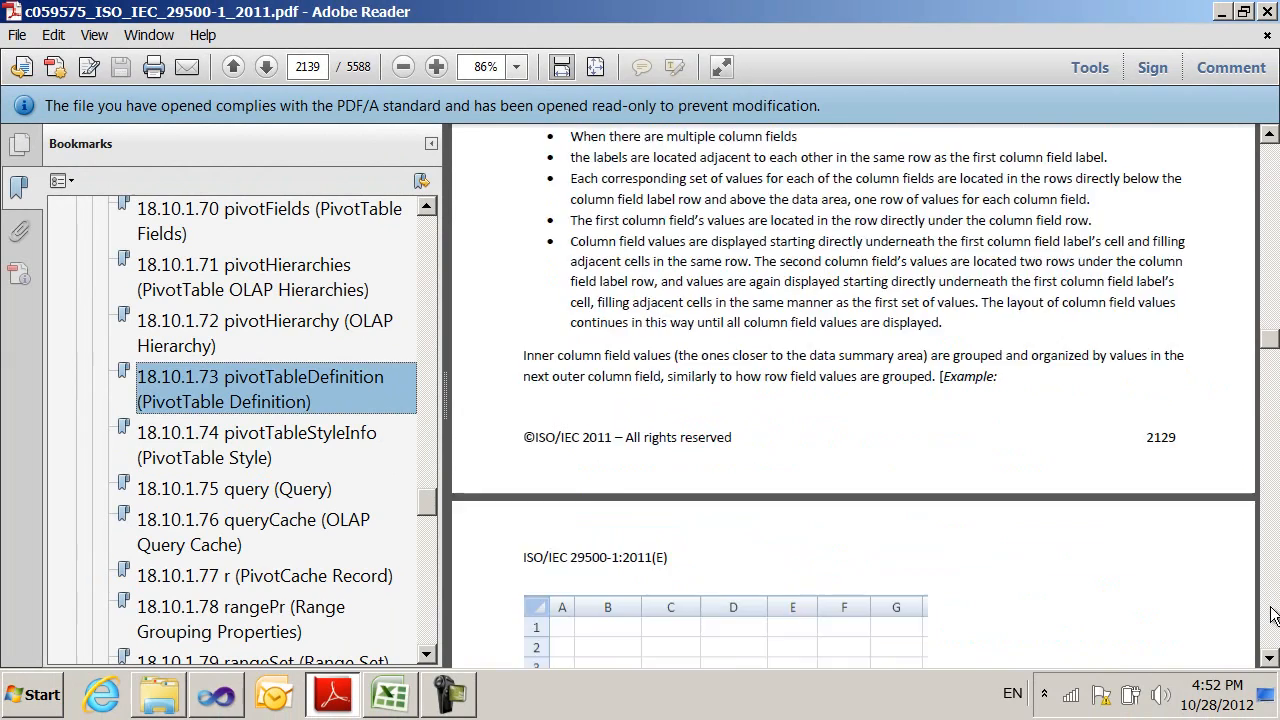
scroll("down", 3)
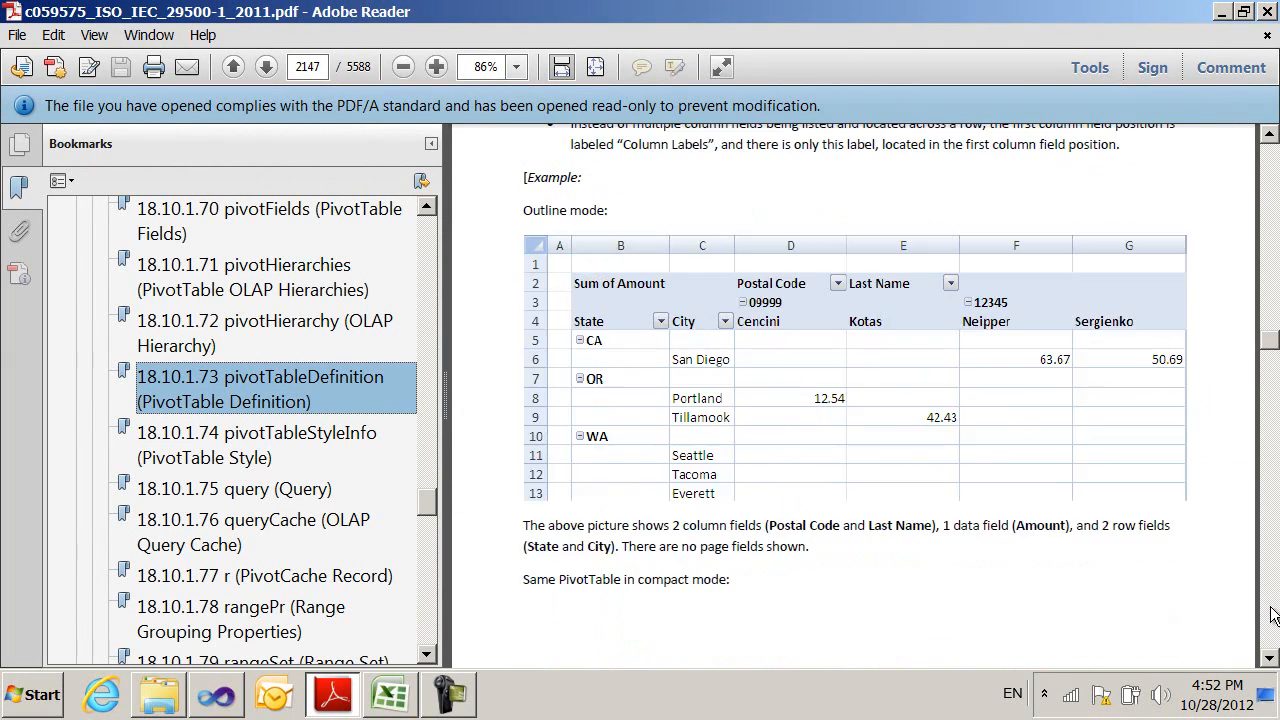
scroll("down", 3)
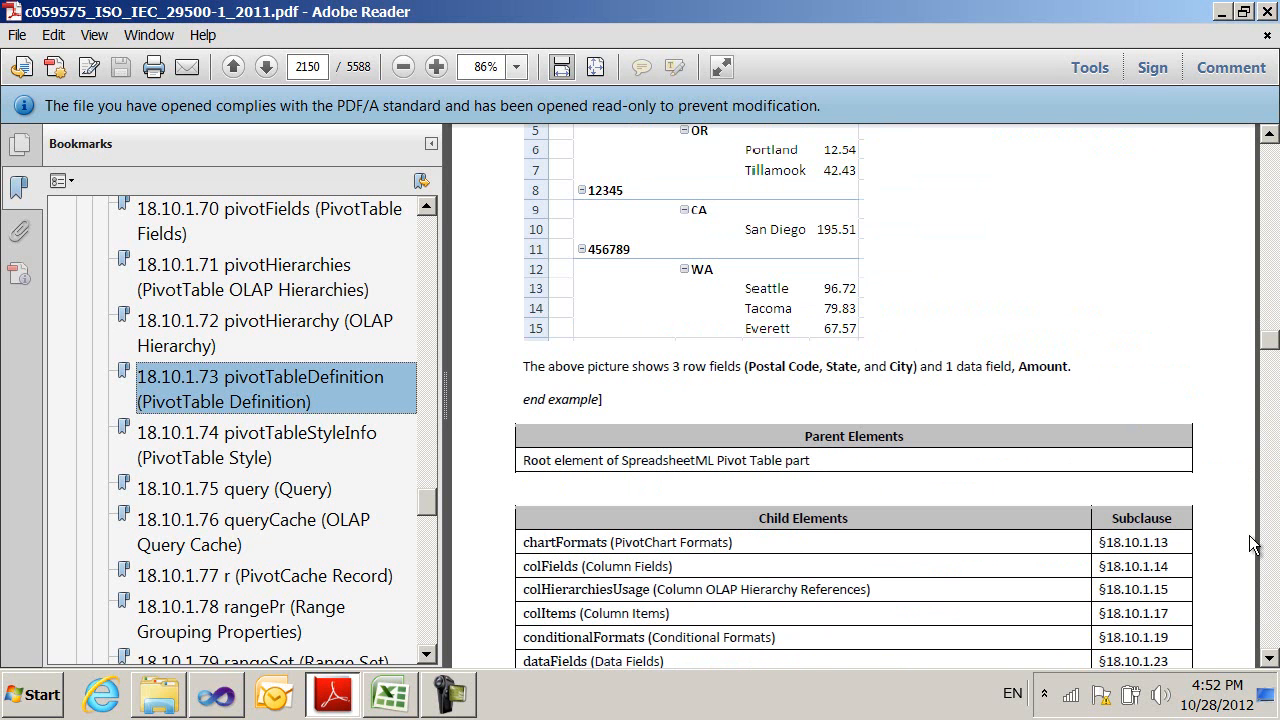
scroll("down", 3)
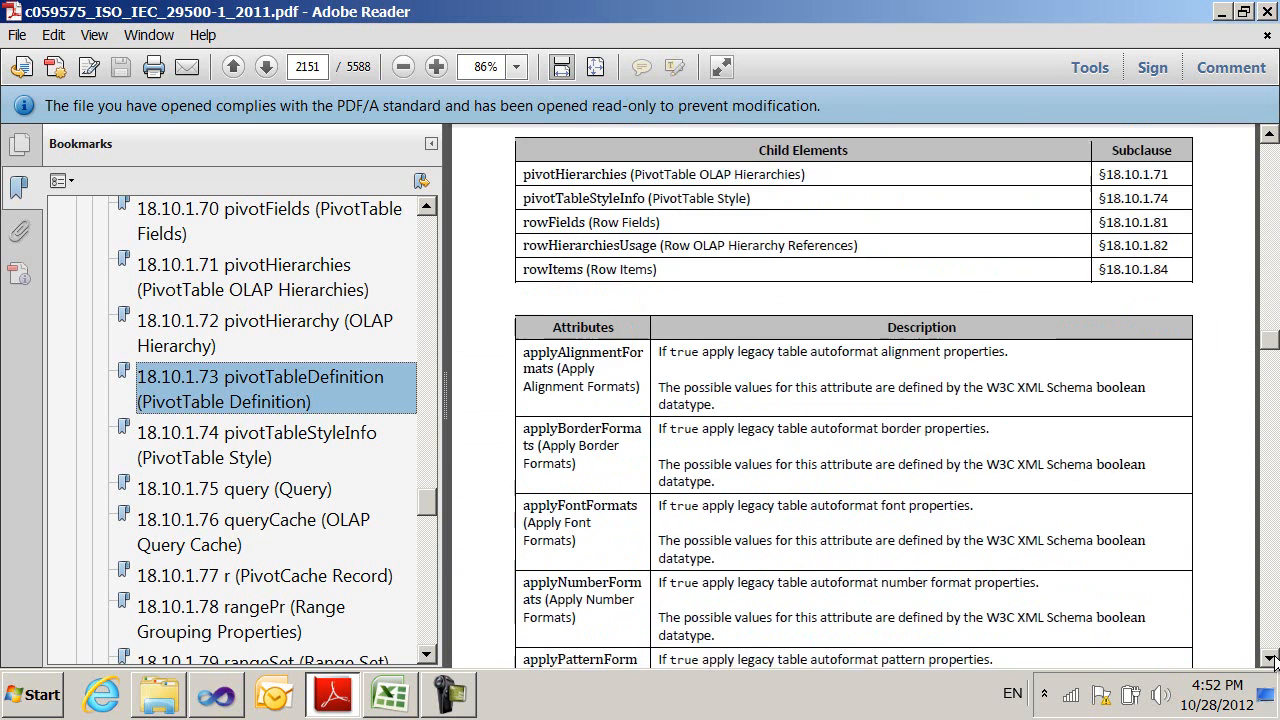
scroll("down", 3)
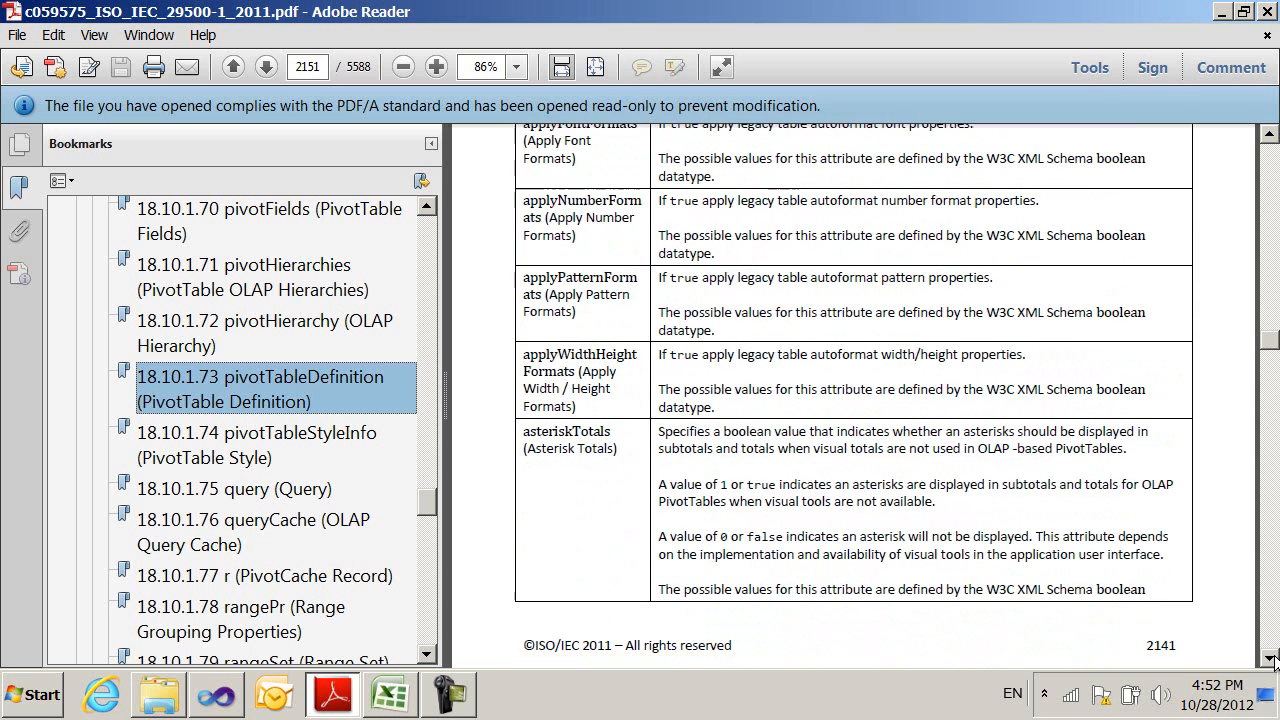
scroll("down", 3)
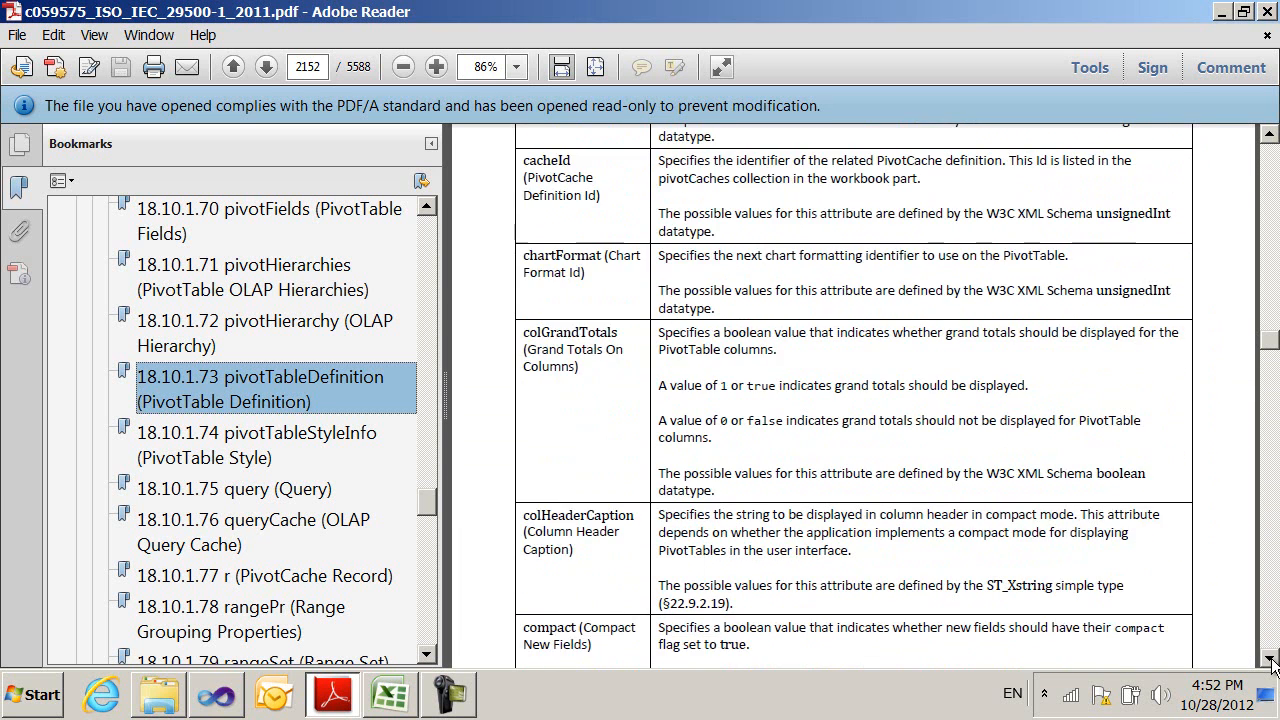
left_click_drag(500, 300, 1150, 525)
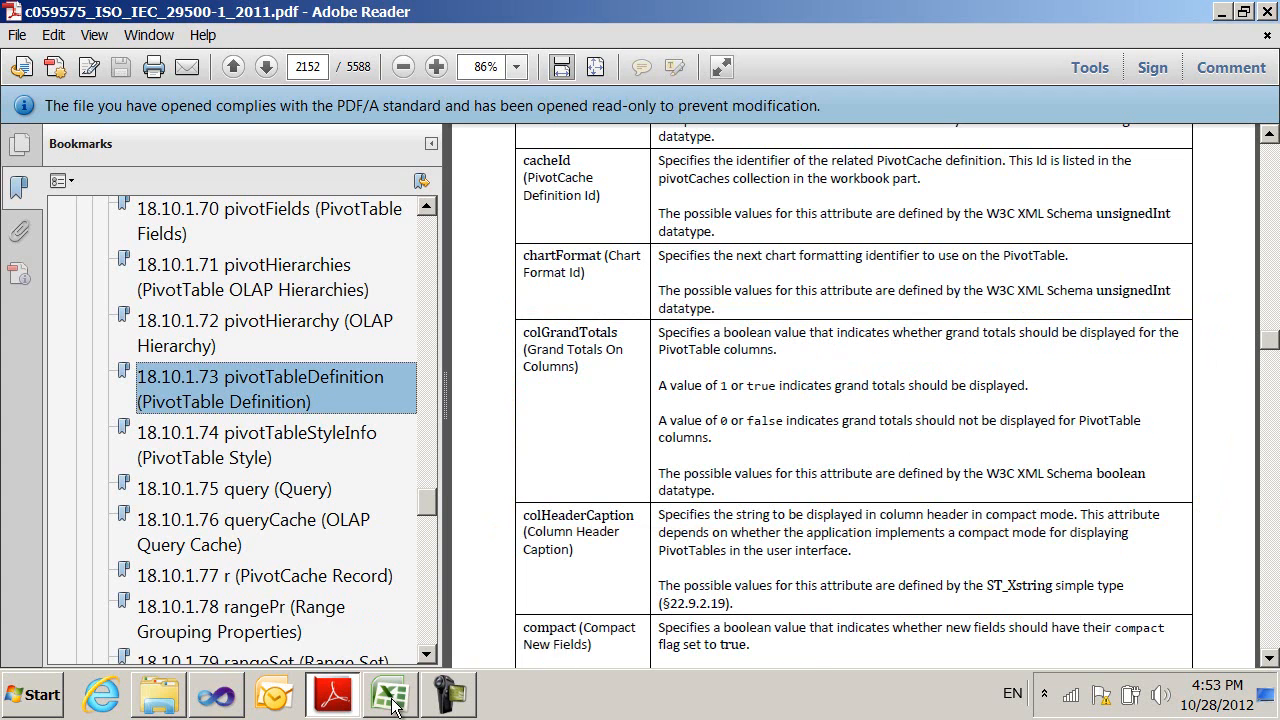
Review the pivot's grand total columns in Excel, then close the workbook without saving.
left_click(389, 694)
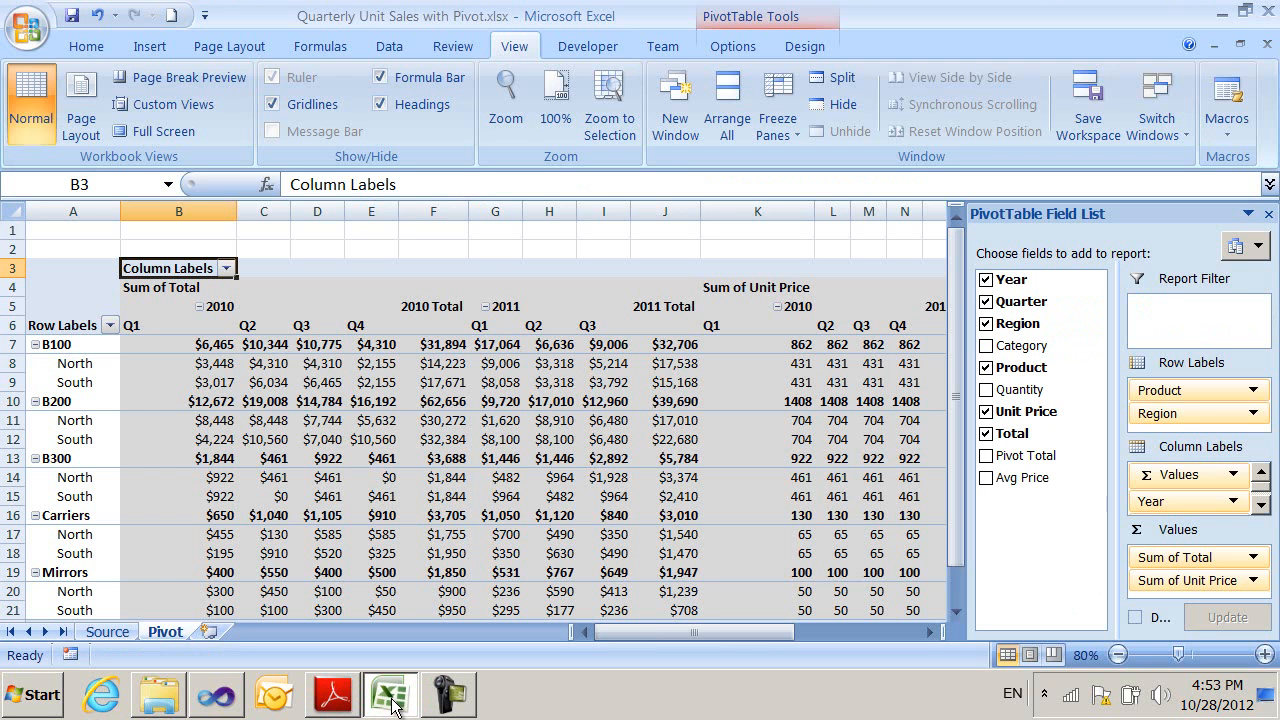
mouse_move(598, 692)
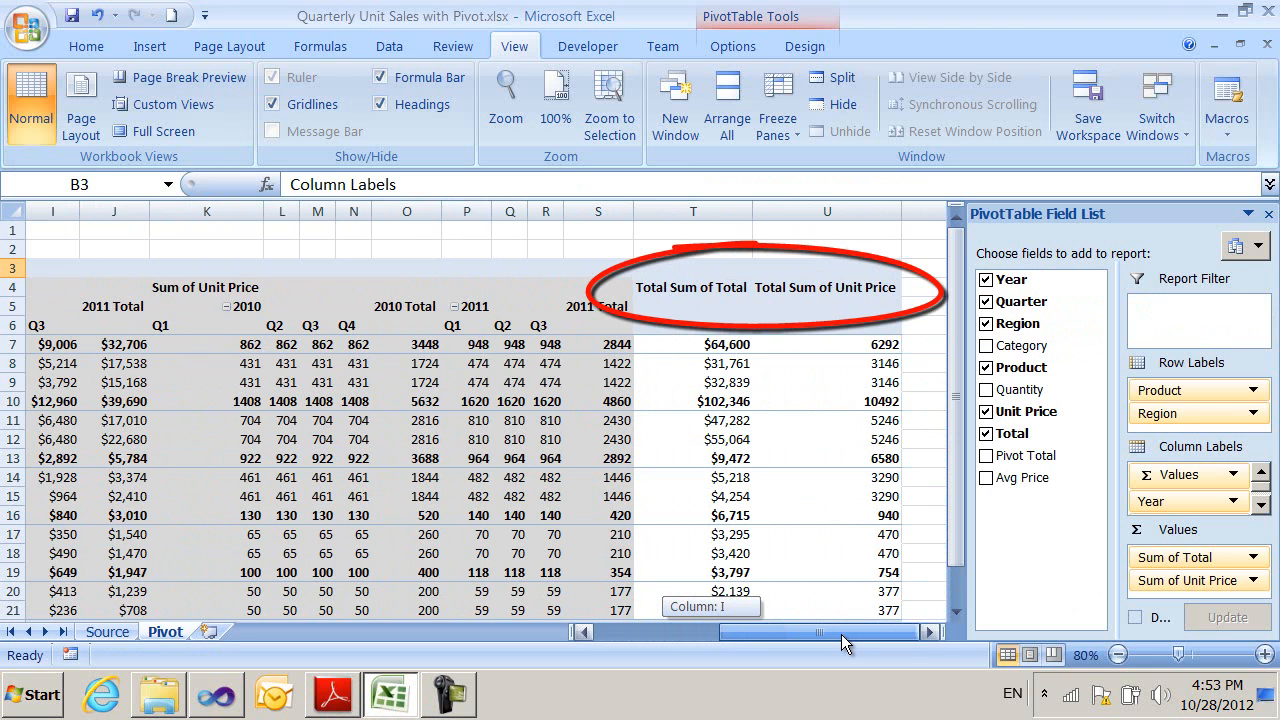
scroll("left", 3)
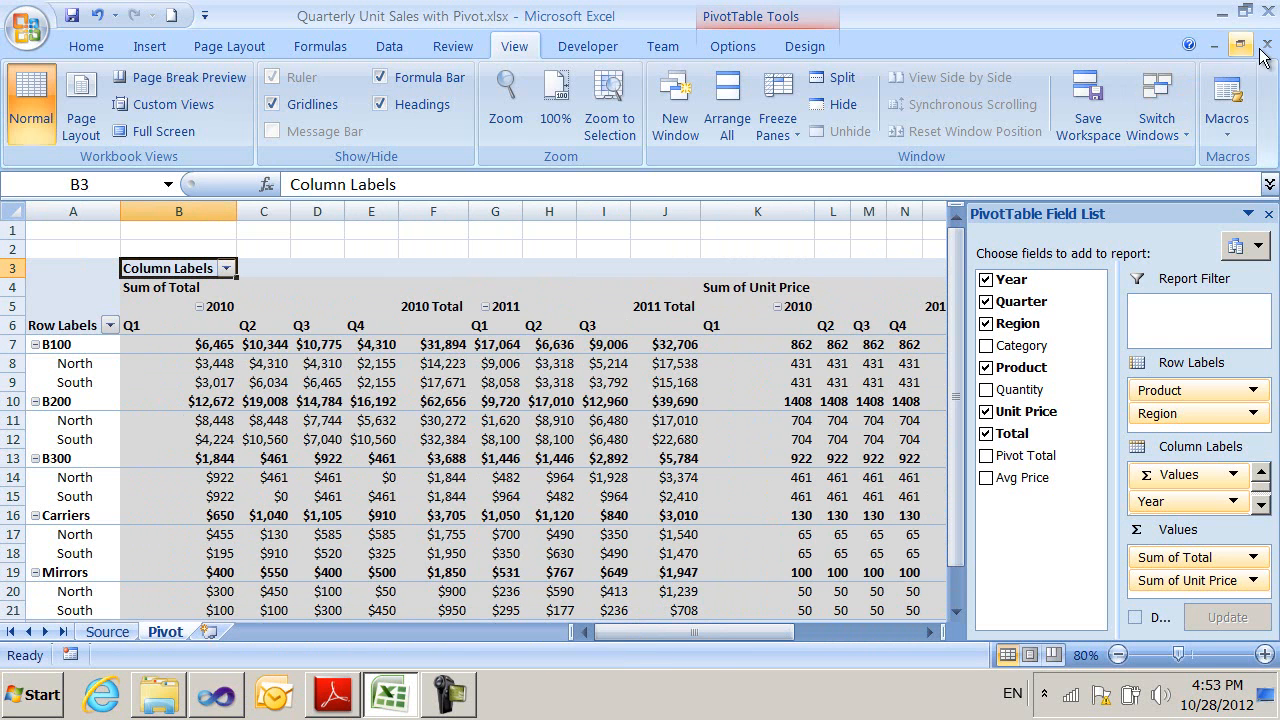
left_click(1266, 46)
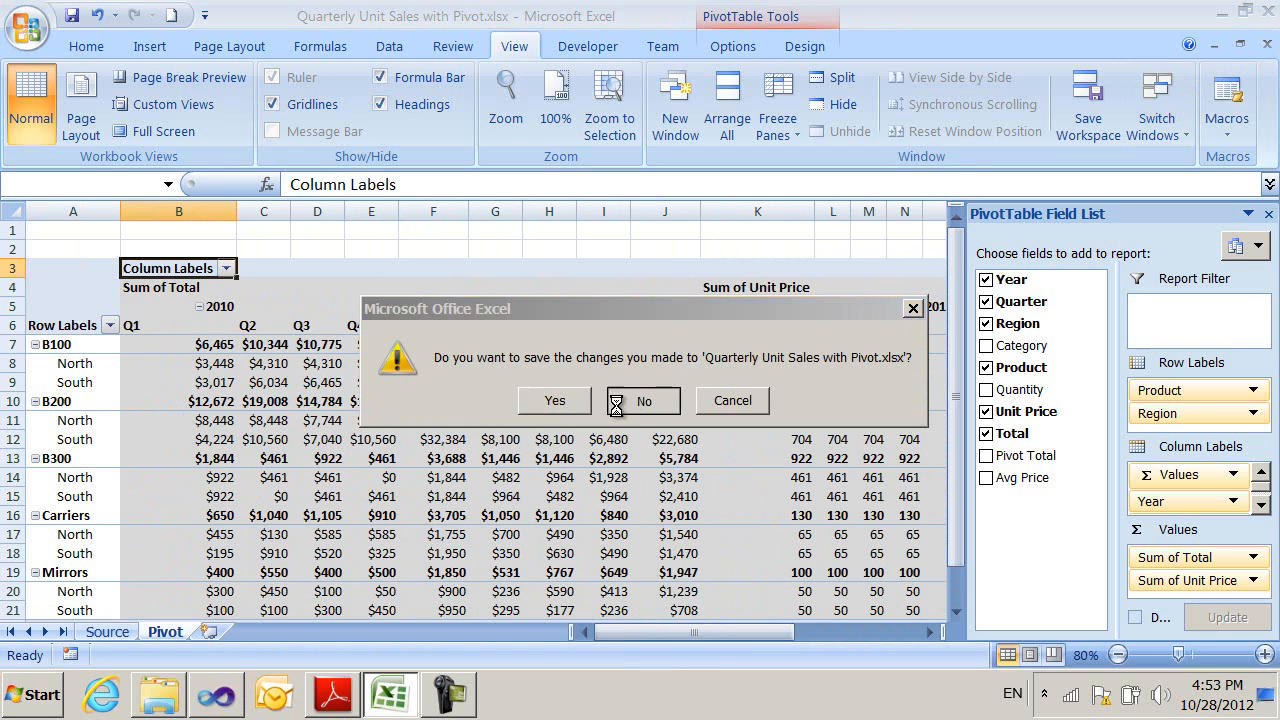
left_click(643, 400)
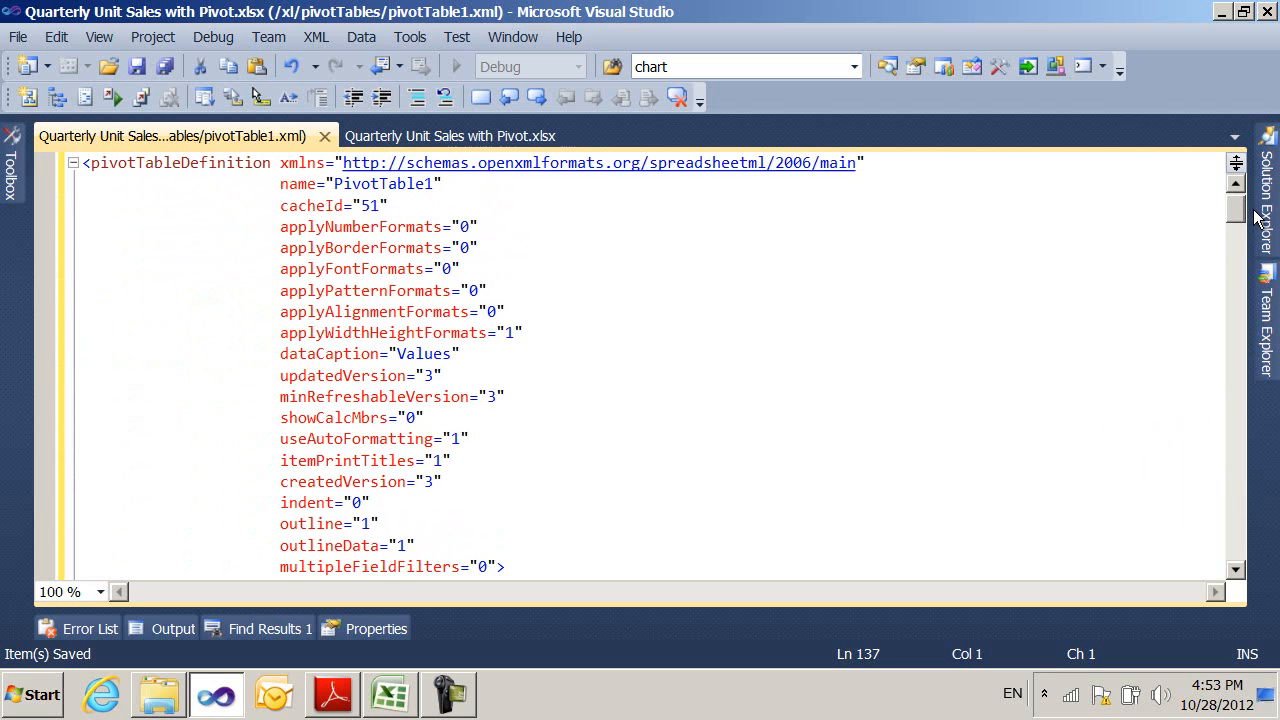
Add colGrandTotals="0" after multipleFieldFilters and save the XML, then bring up the workbook.
scroll("down", 3)
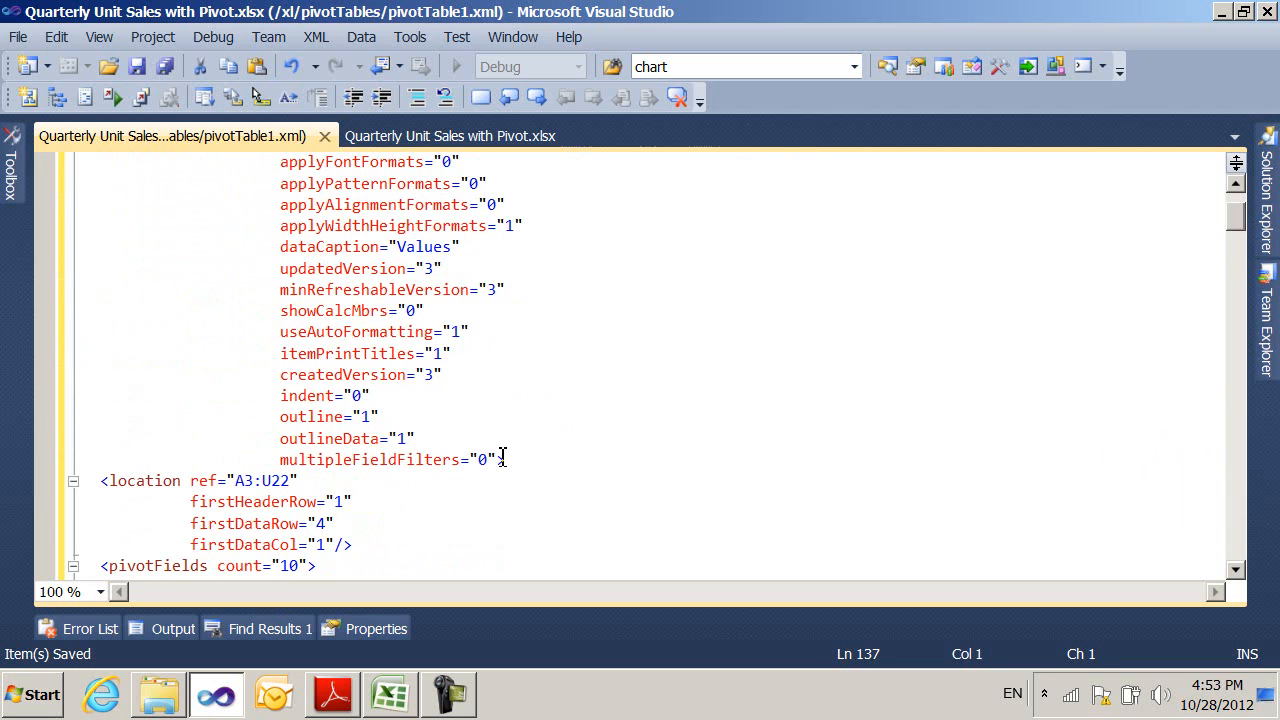
type("co>")
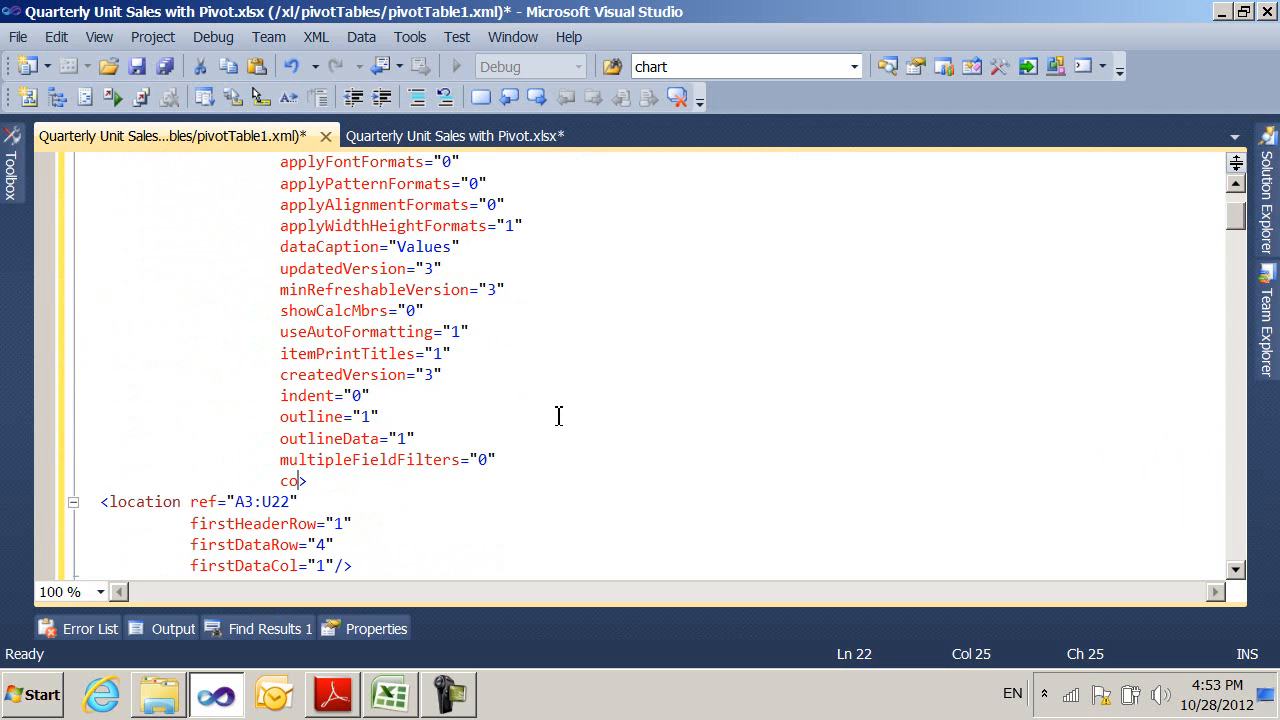
type("l")
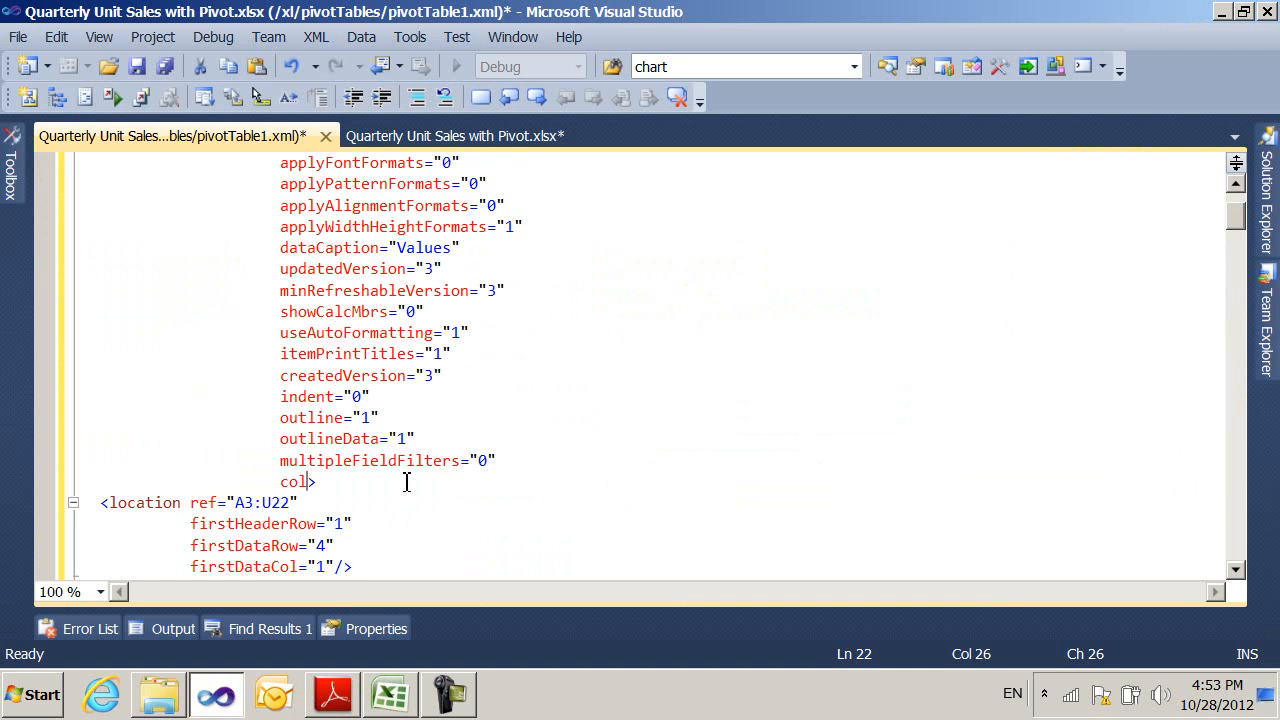
type("GrandTotals=\"0")
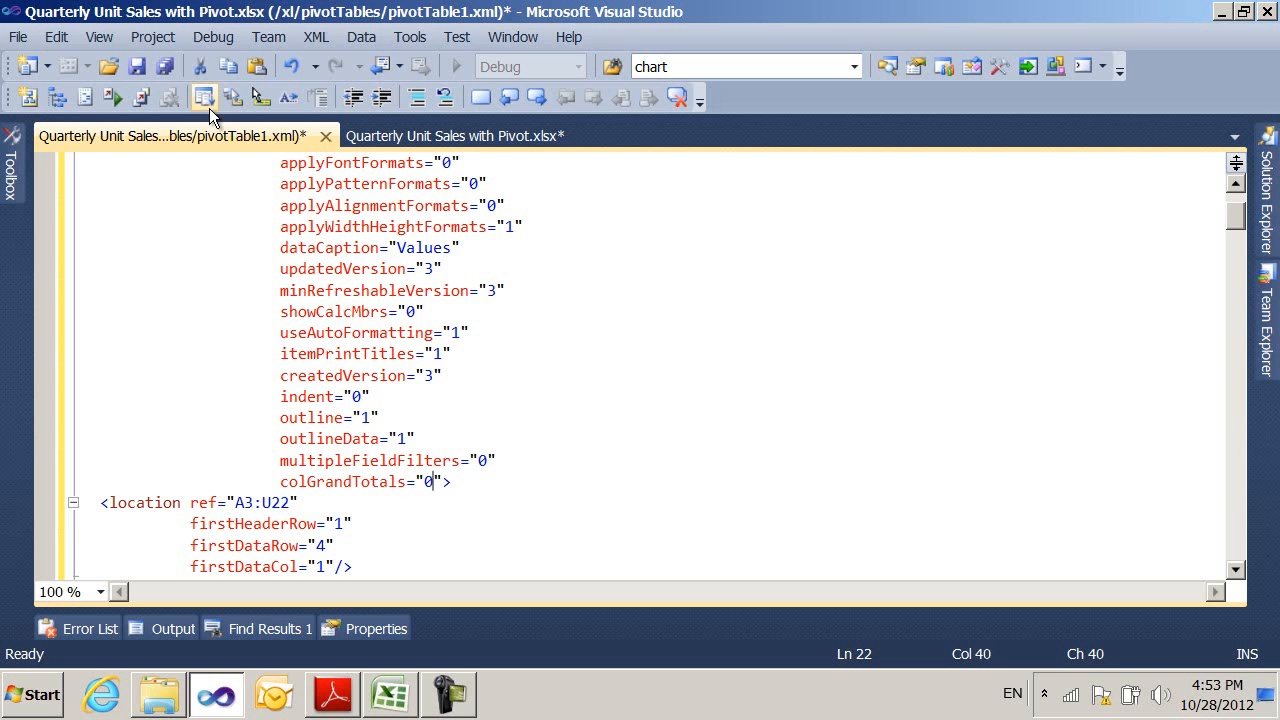
left_click(205, 97)
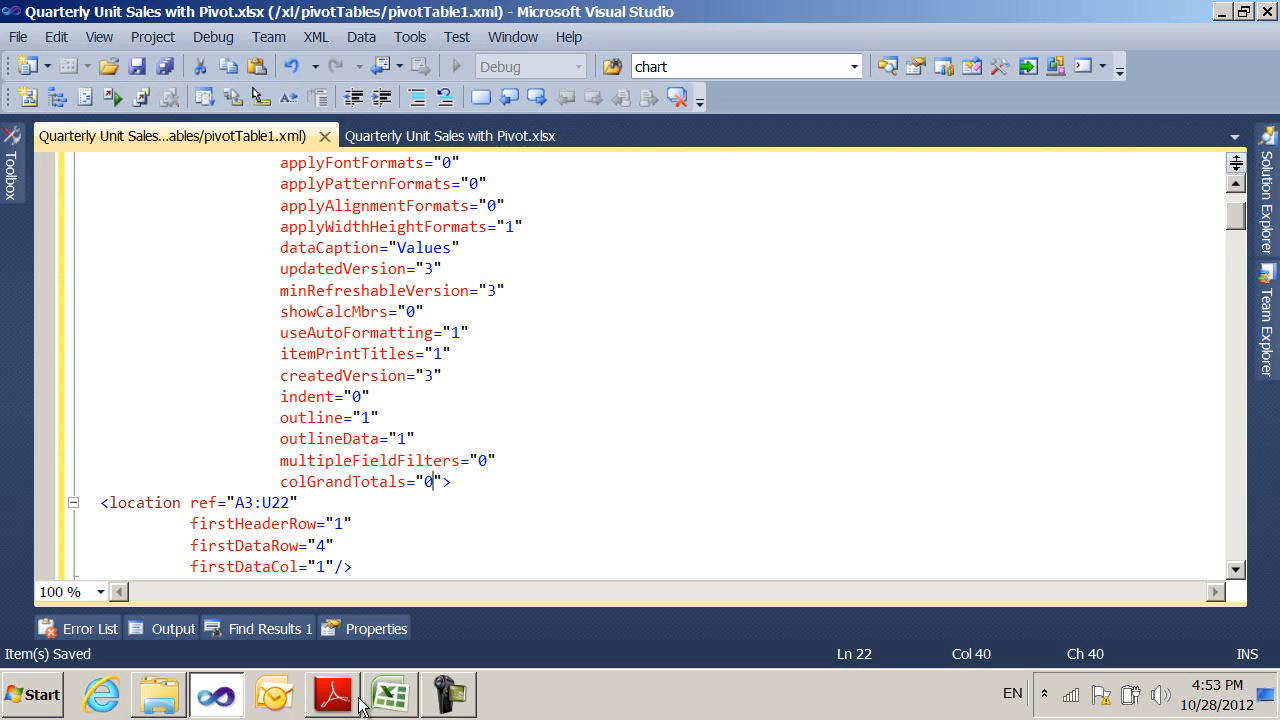
left_click(389, 694)
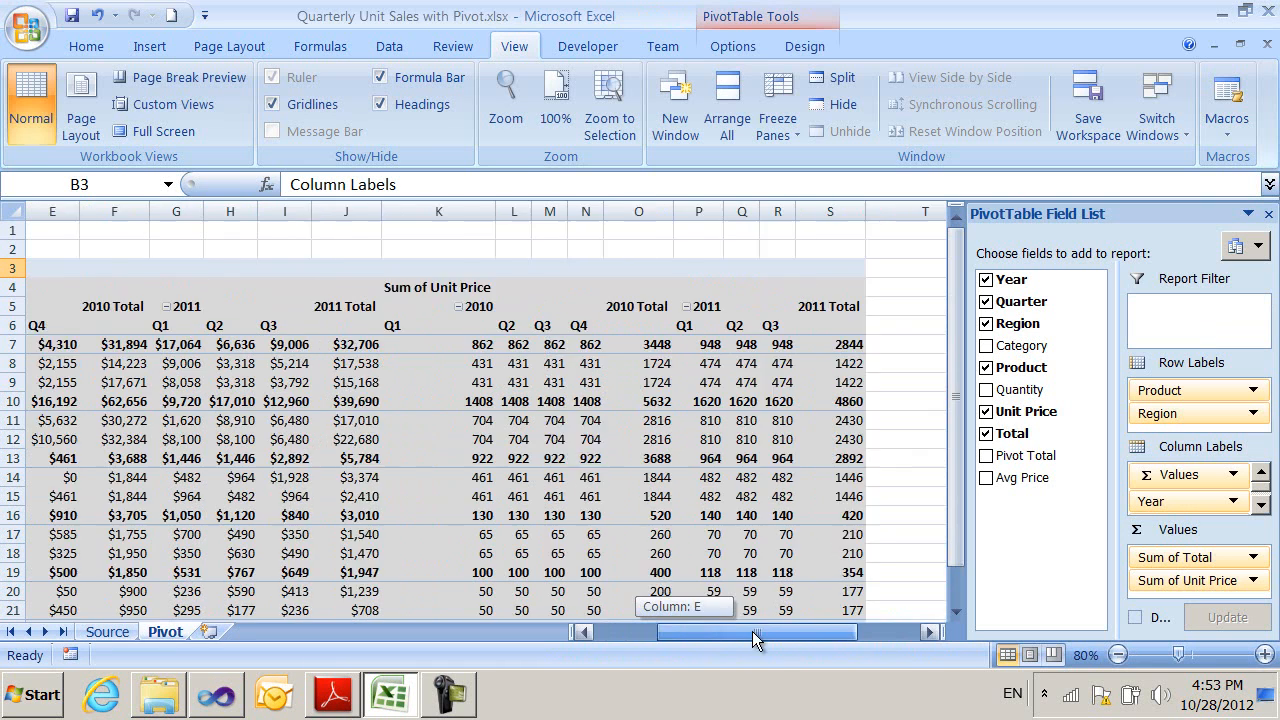
mouse_move(745, 645)
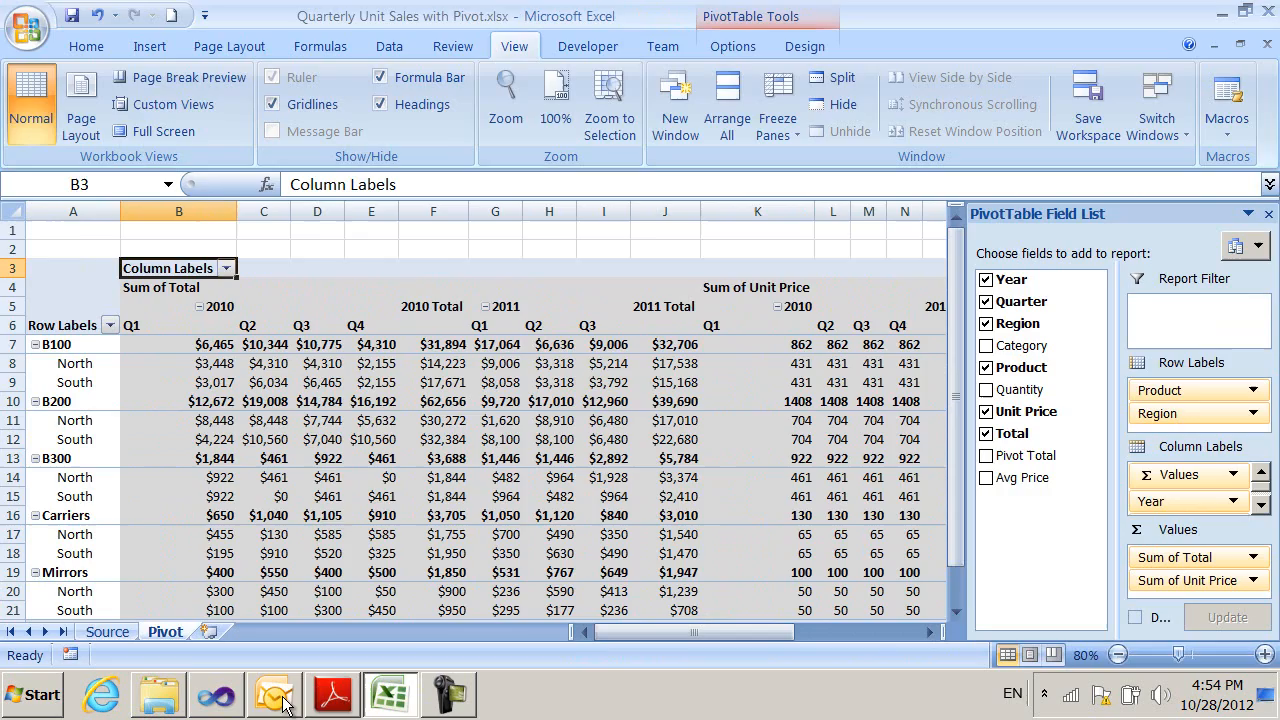
Switch back to the file format specification document.
left_click(331, 694)
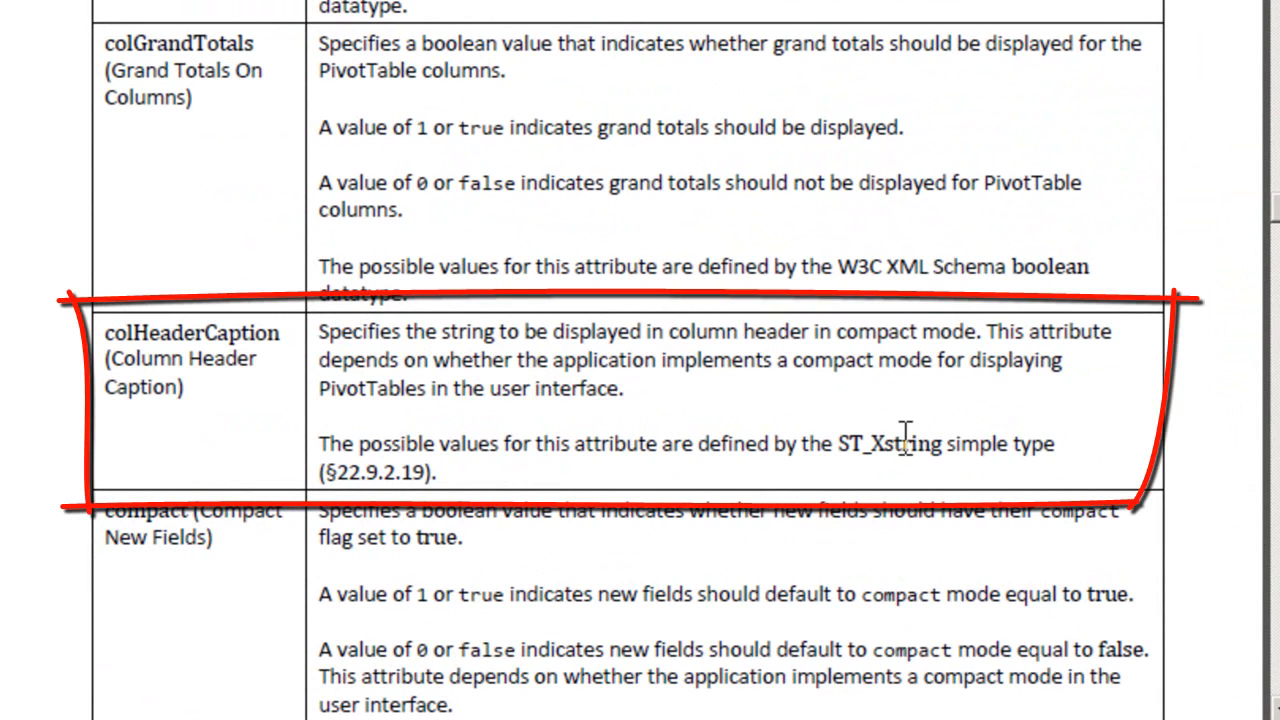
mouse_move(970, 420)
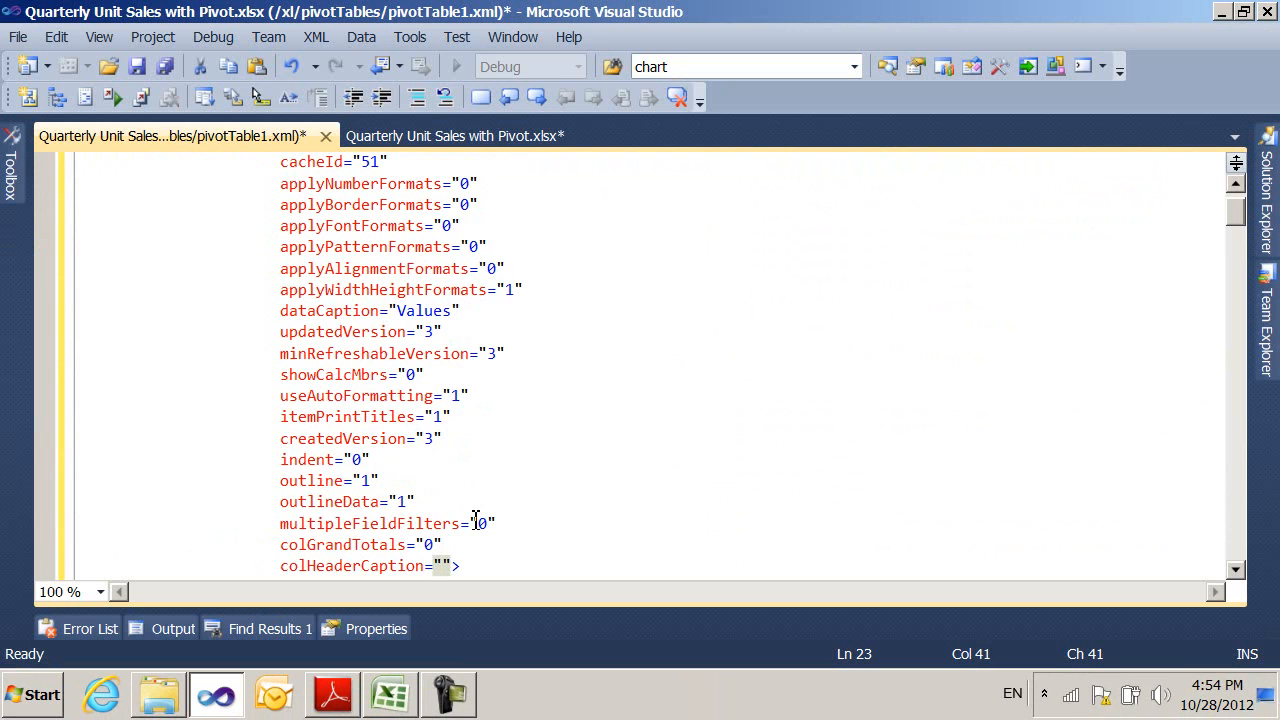
Set colHeaderCaption to "My Columns" in the XML and save the file.
type("My Columns")
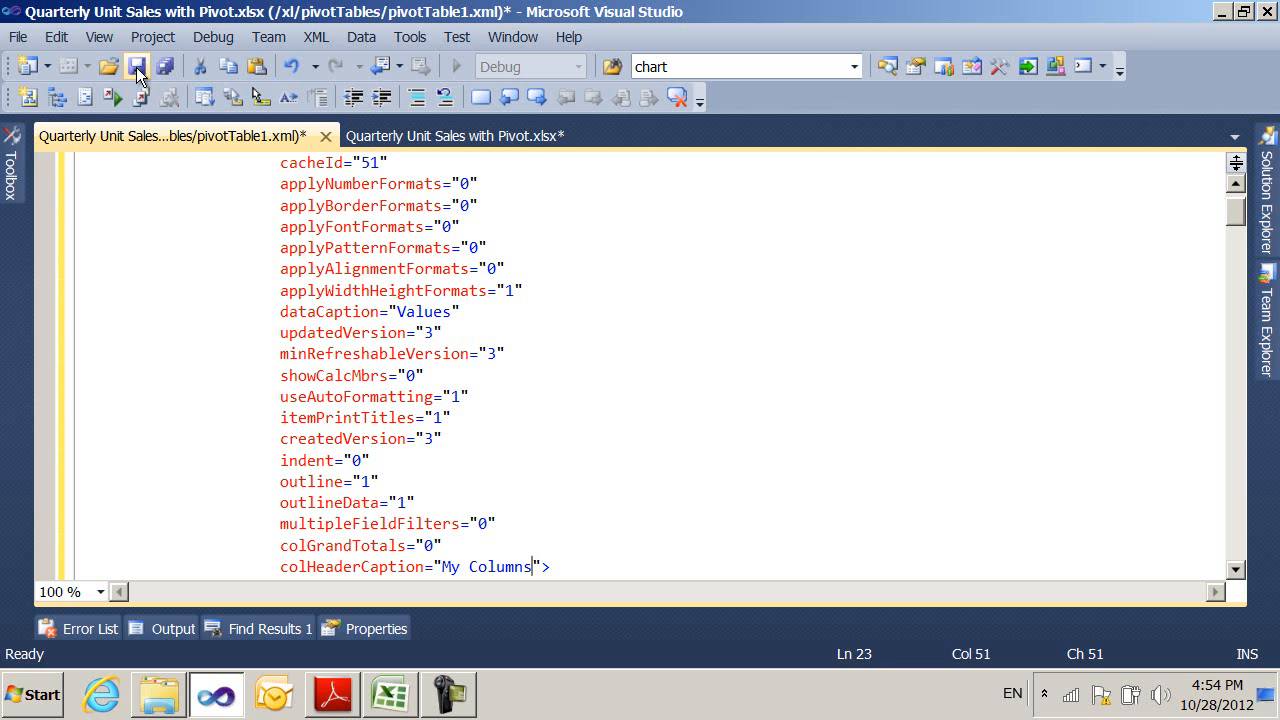
left_click(137, 66)
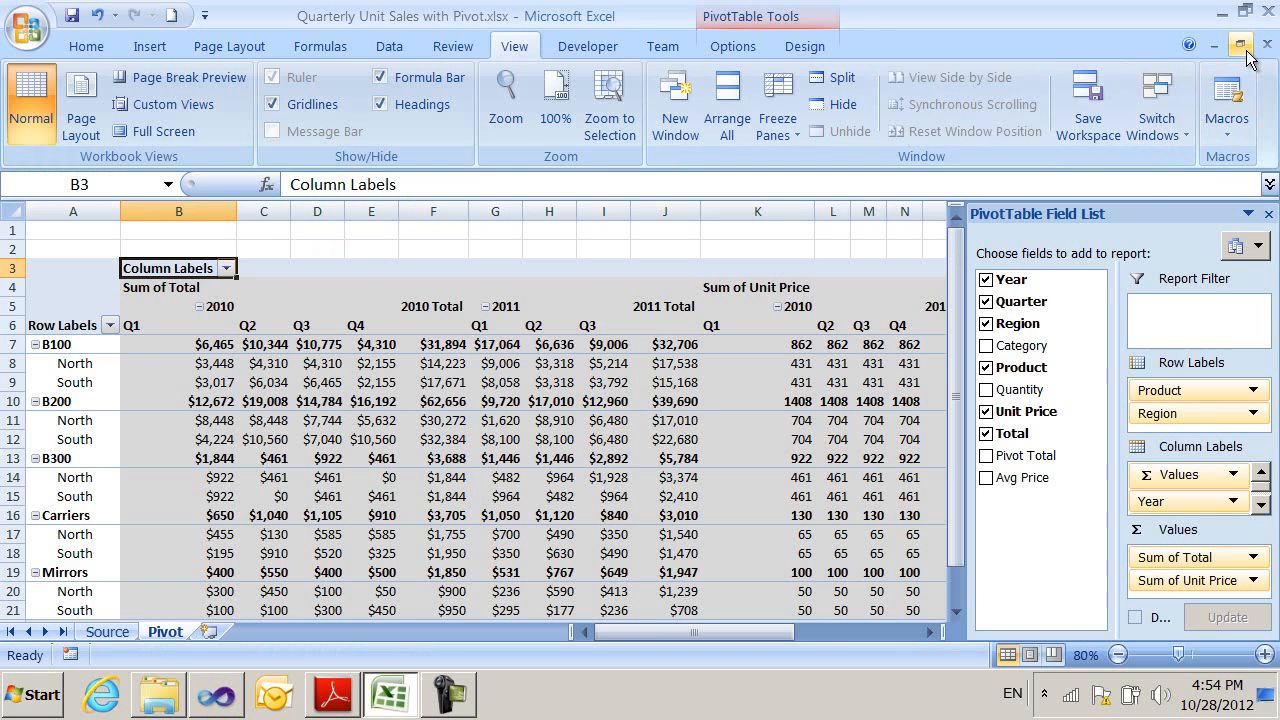
Close Excel without saving and reopen Quarterly Unit Sales with Pivot.xlsx to reload the pivot.
left_click(1246, 45)
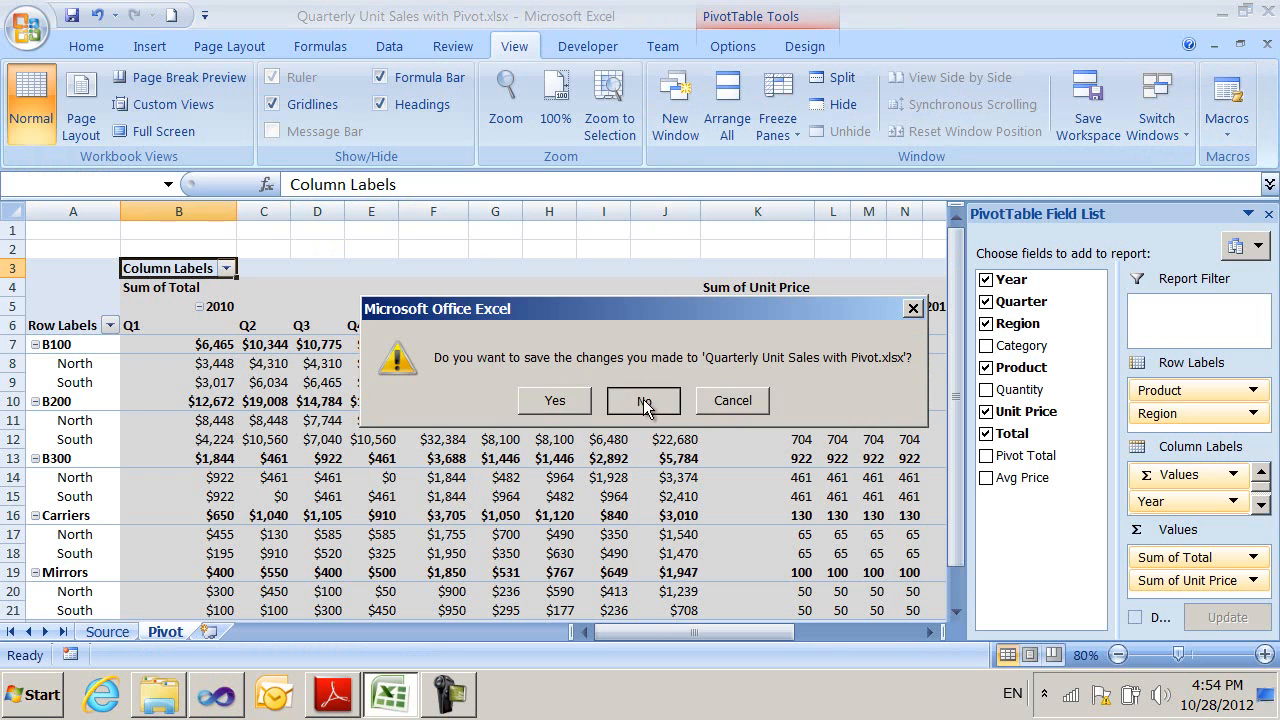
left_click(643, 400)
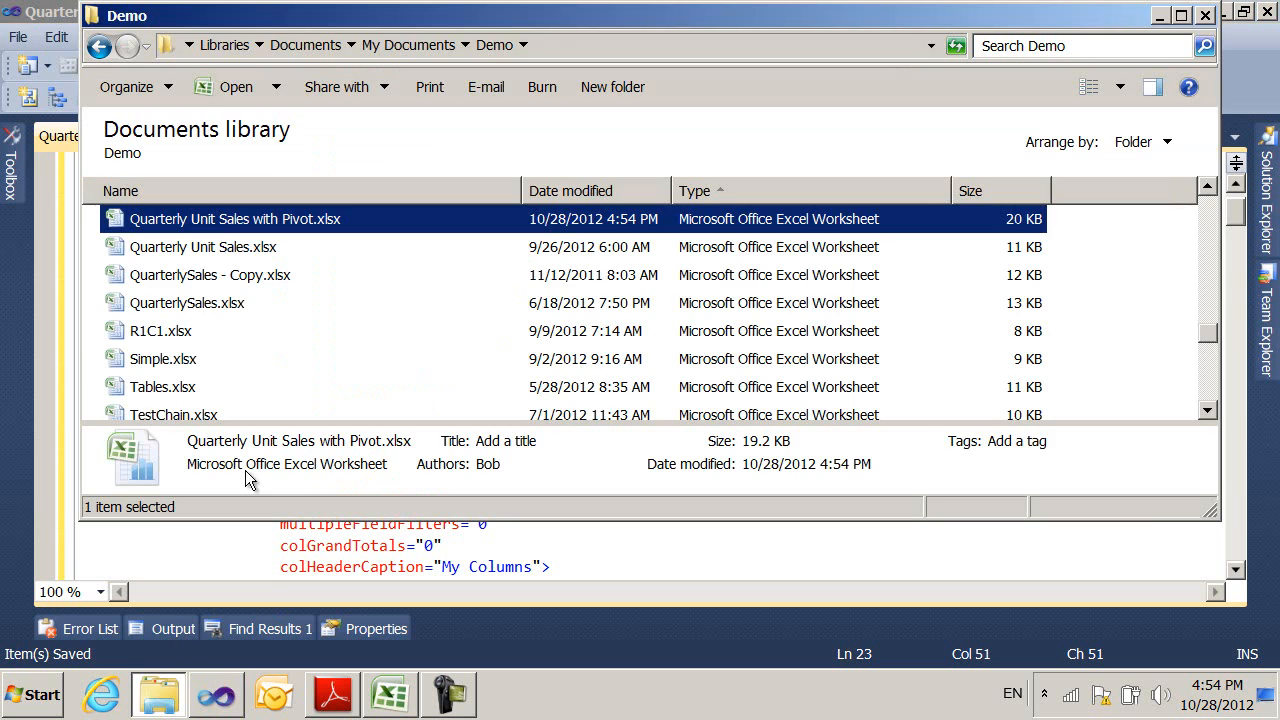
double_click(234, 218)
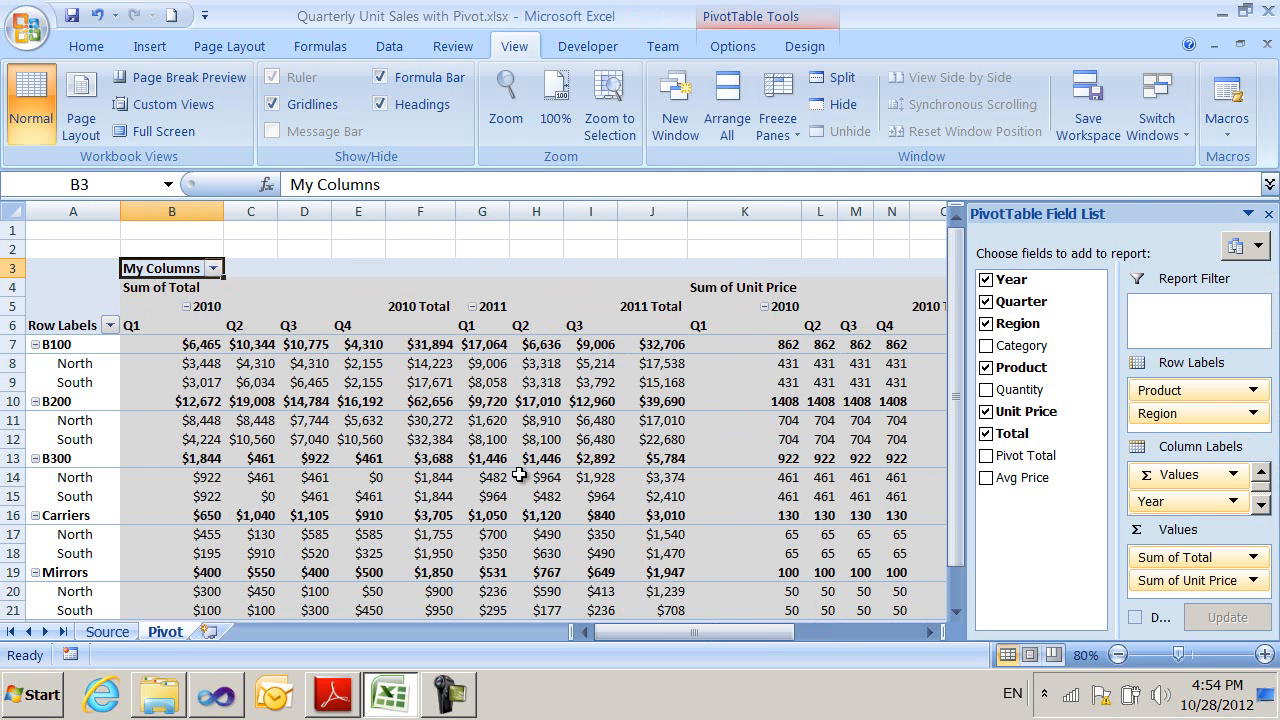
mouse_move(393, 477)
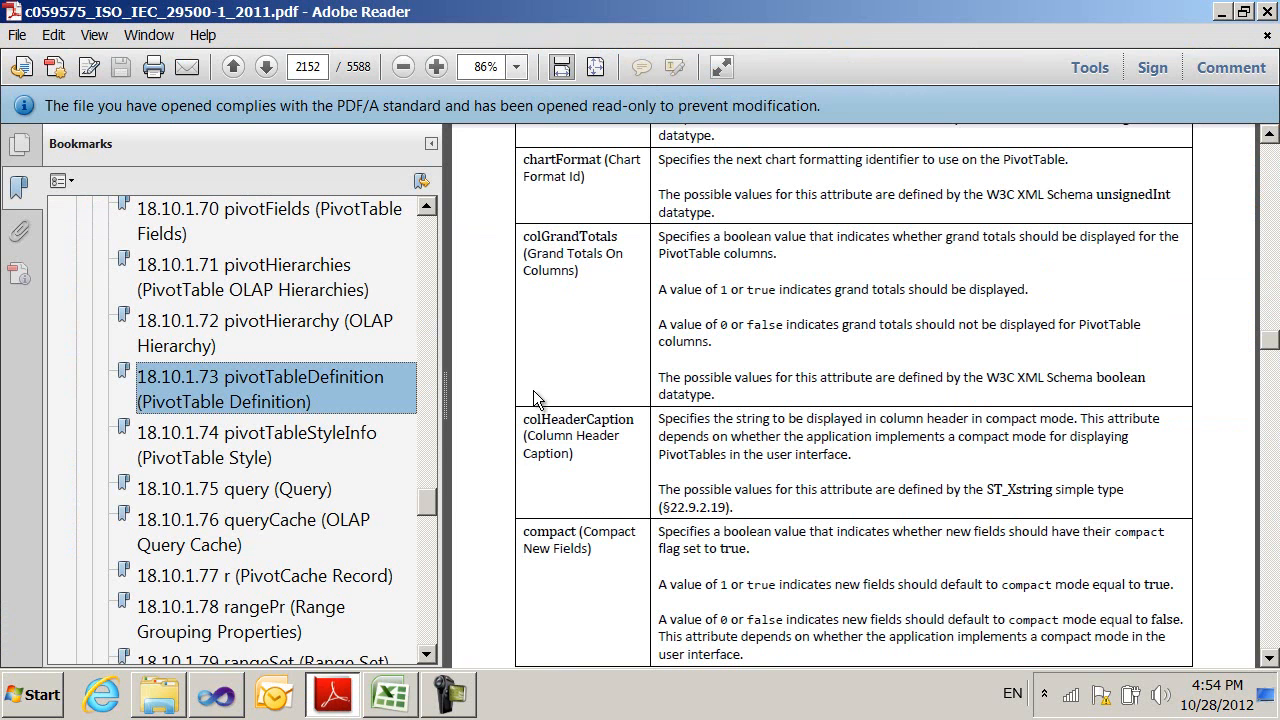
mouse_move(540, 502)
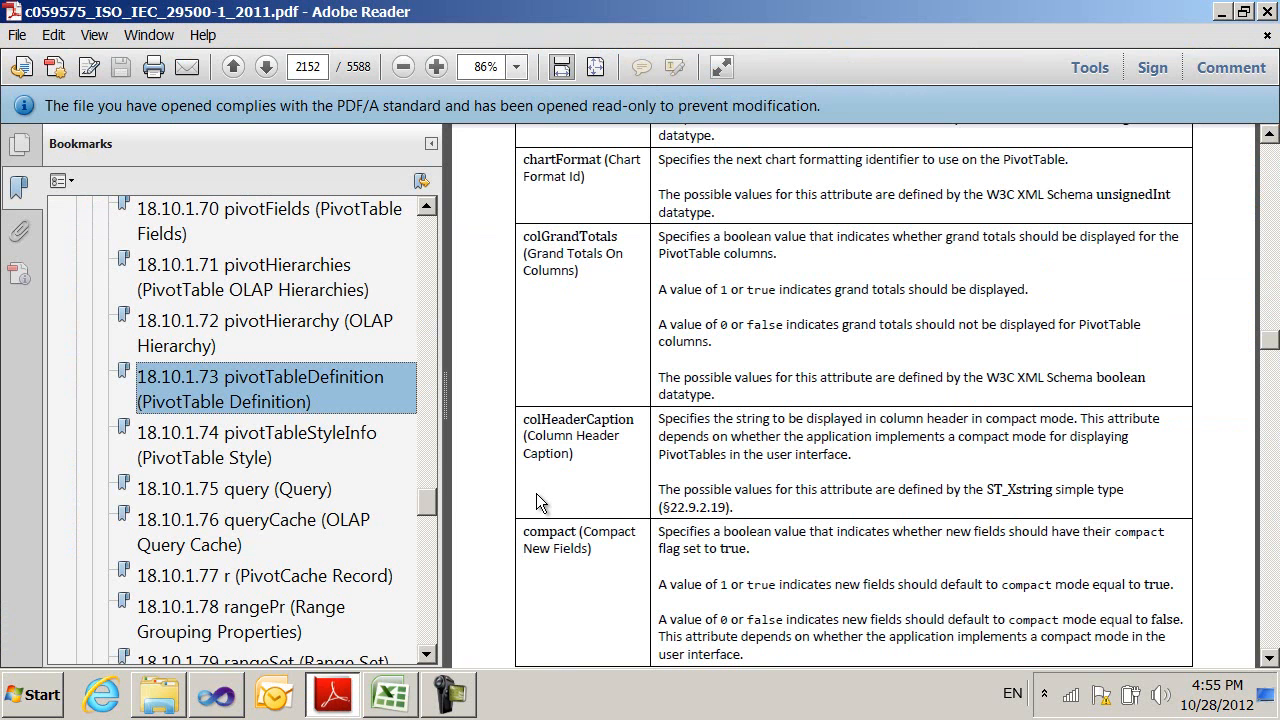
mouse_move(500, 618)
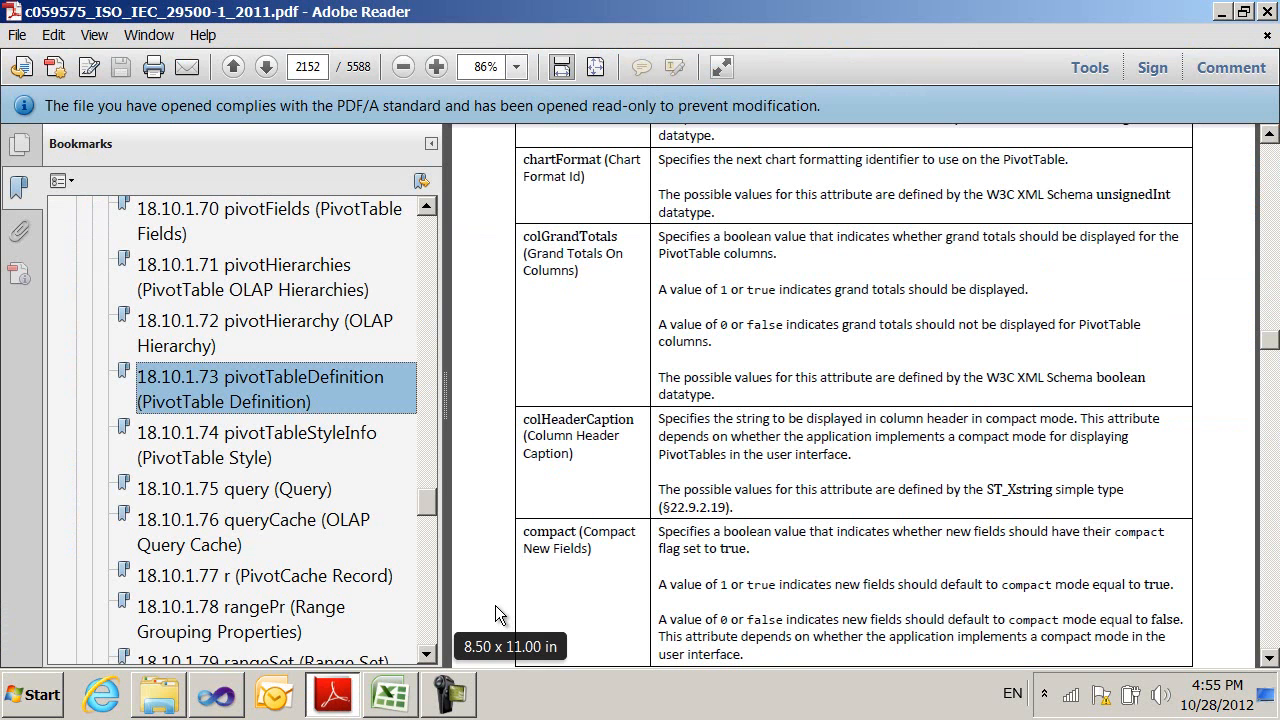
mouse_move(1104, 449)
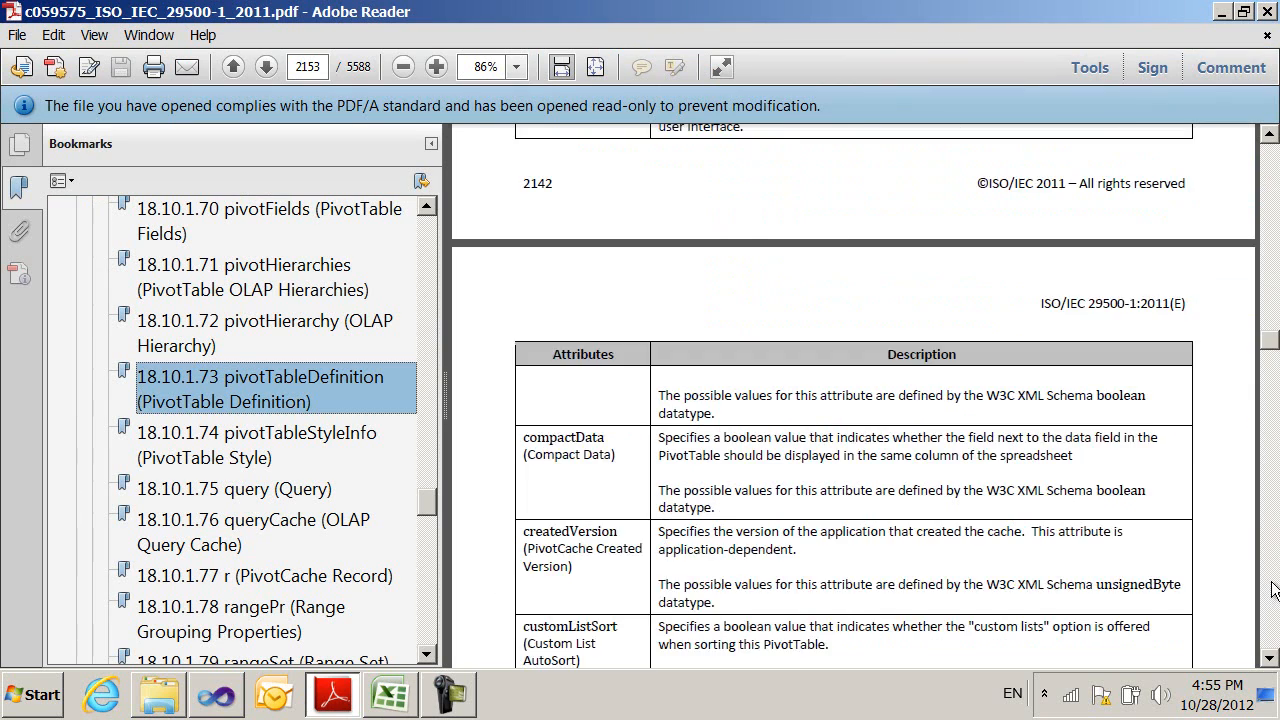
Page through the pivotTableDefinition attribute descriptions to compactData and createdVersion on page 2153.
scroll("down", 3)
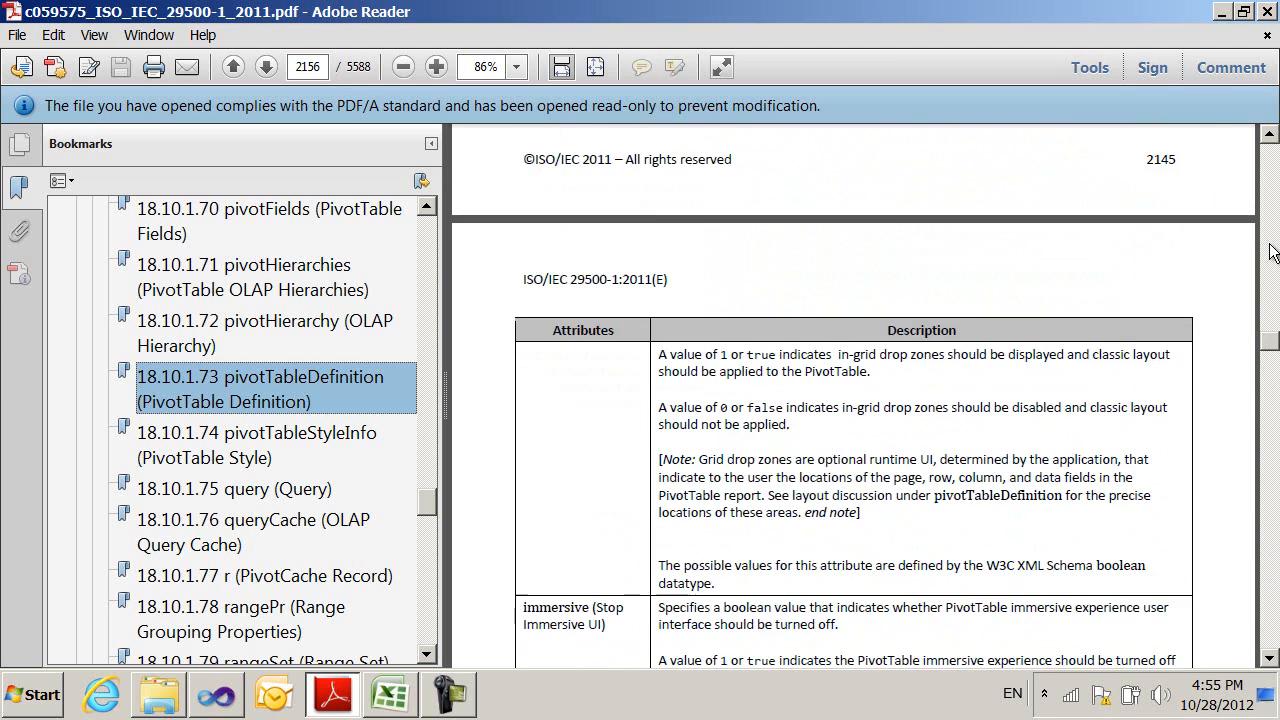
scroll("down", 3)
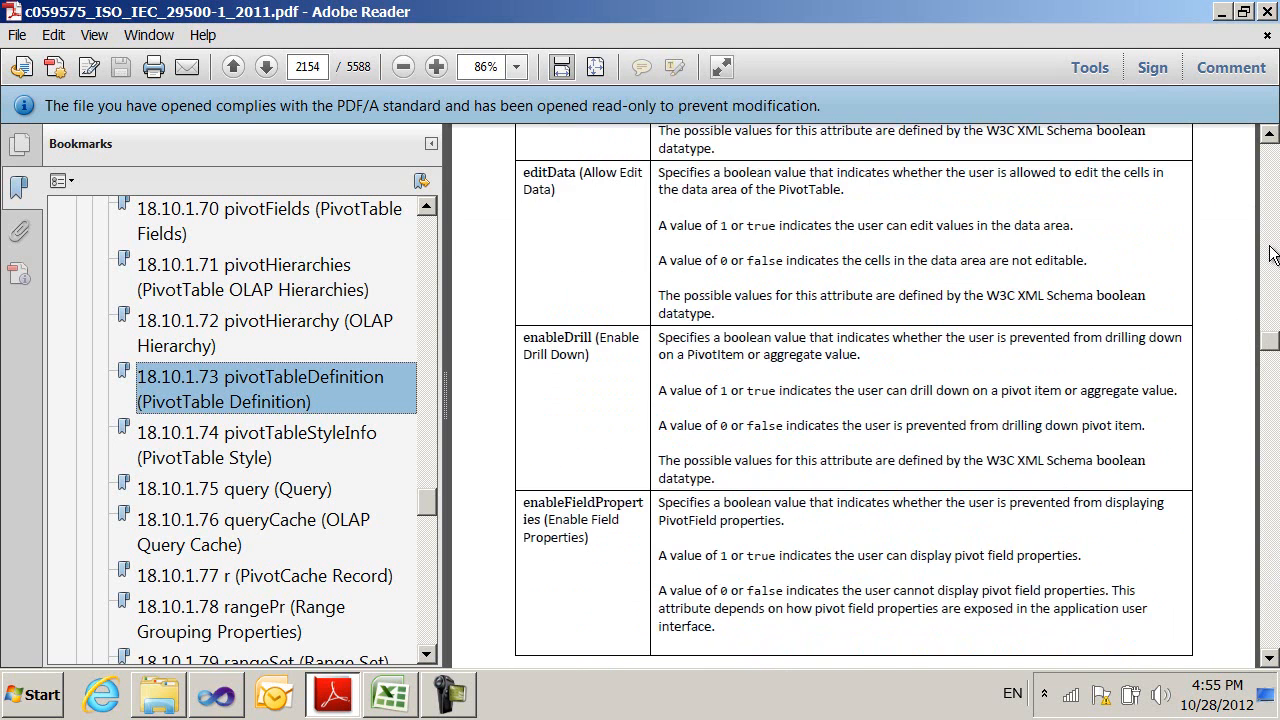
left_click(232, 67)
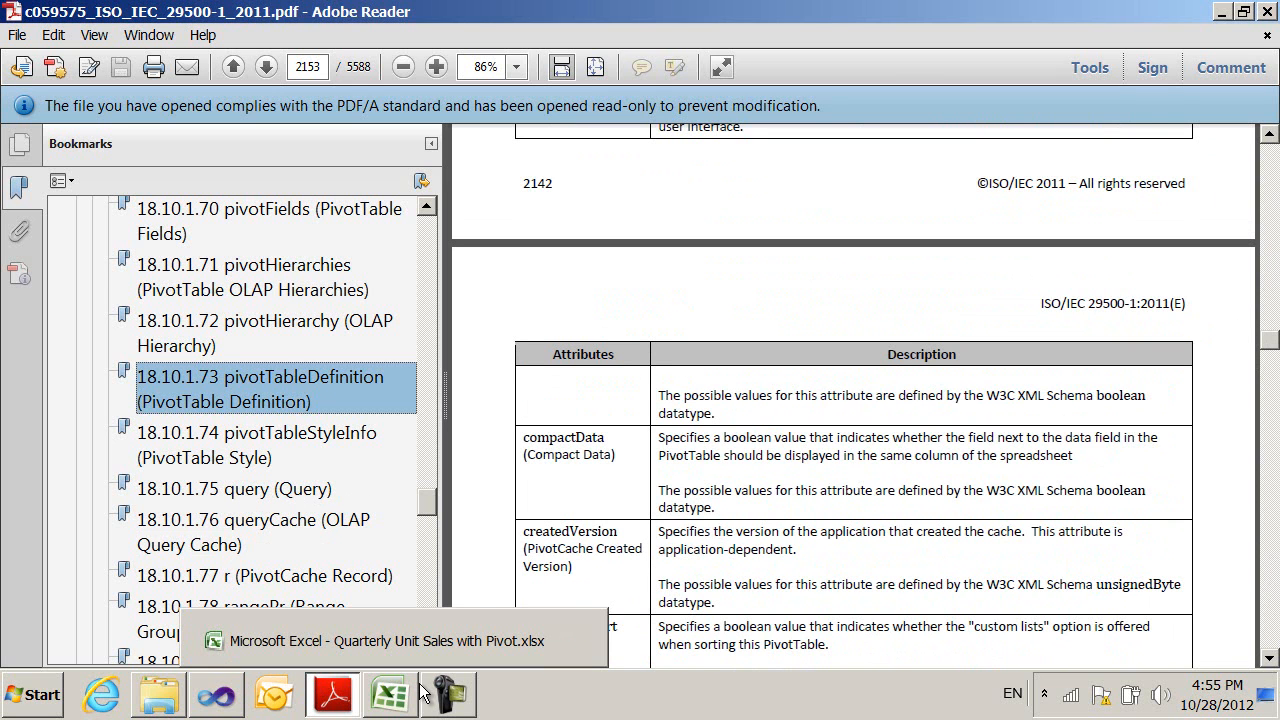
Switch to the pivot table workbook in Excel.
left_click(388, 693)
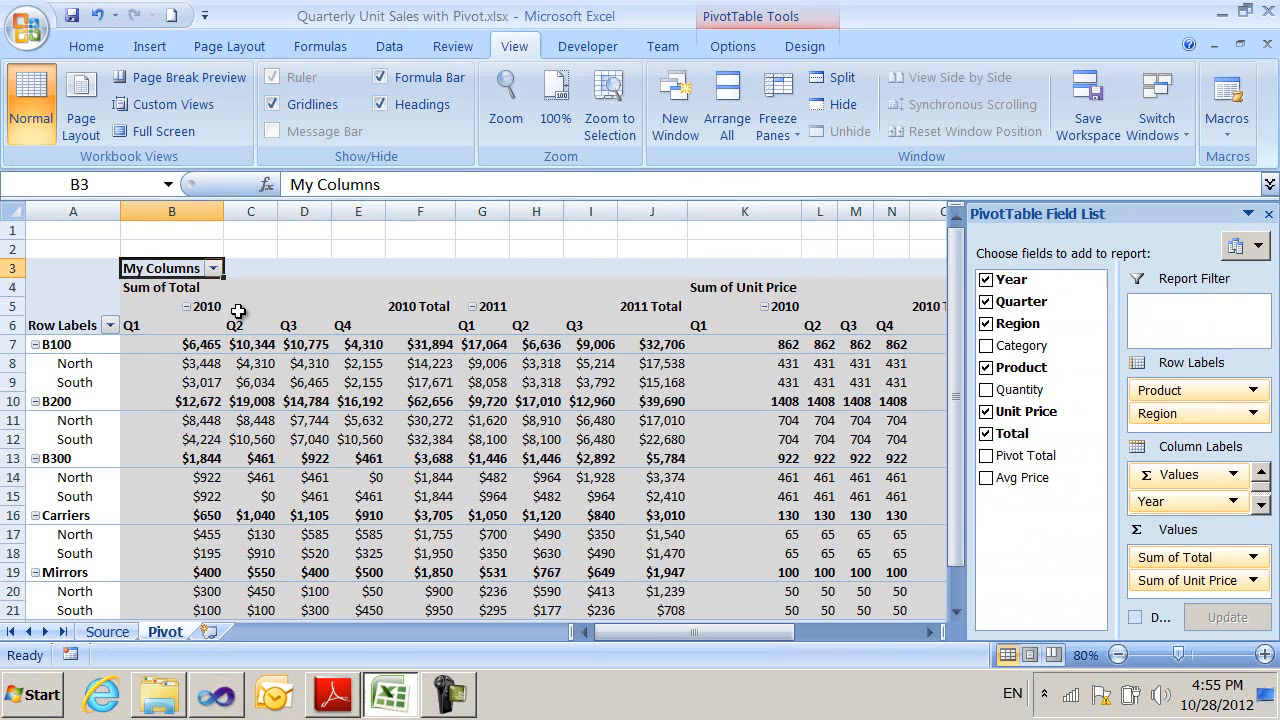
mouse_move(532, 557)
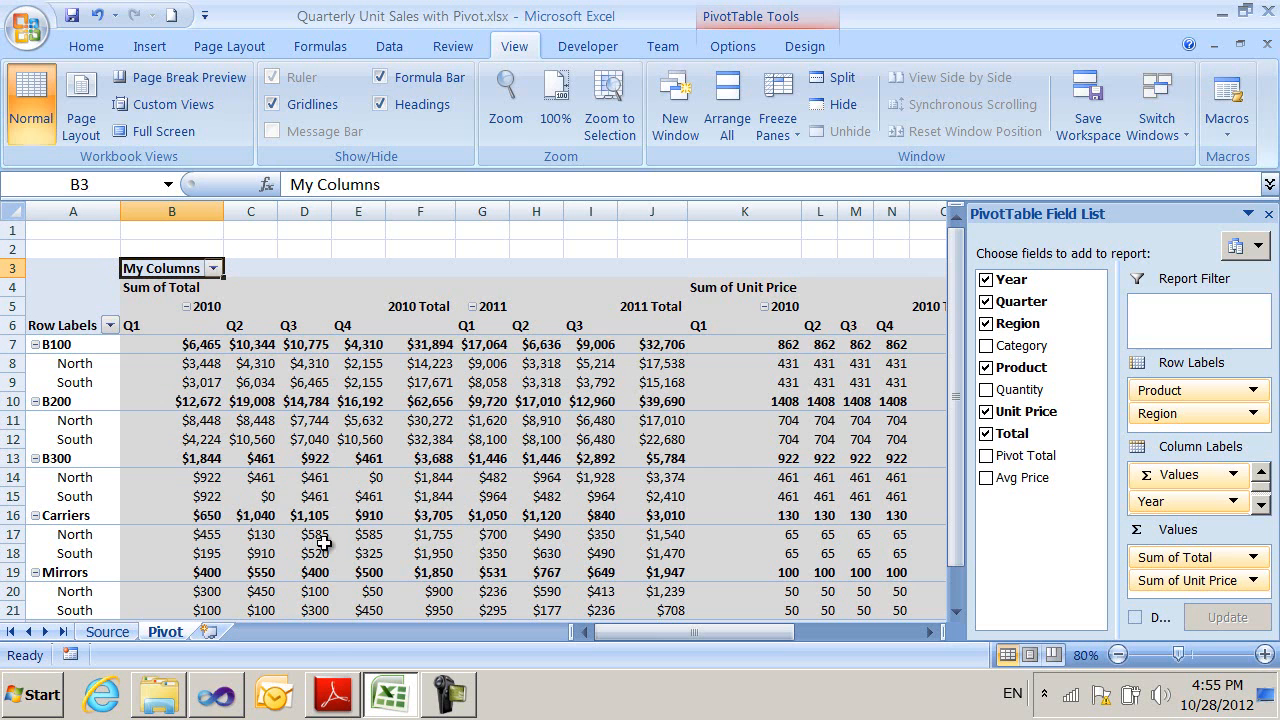
mouse_move(343, 411)
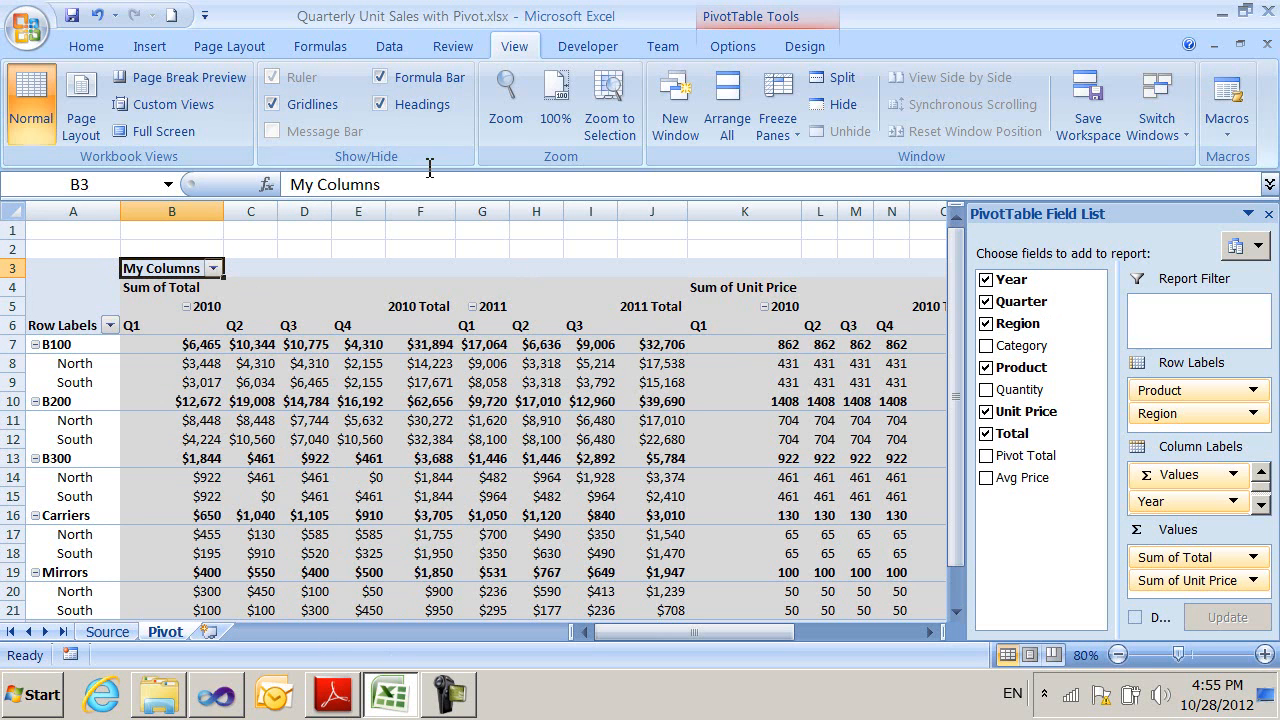
mouse_move(778, 342)
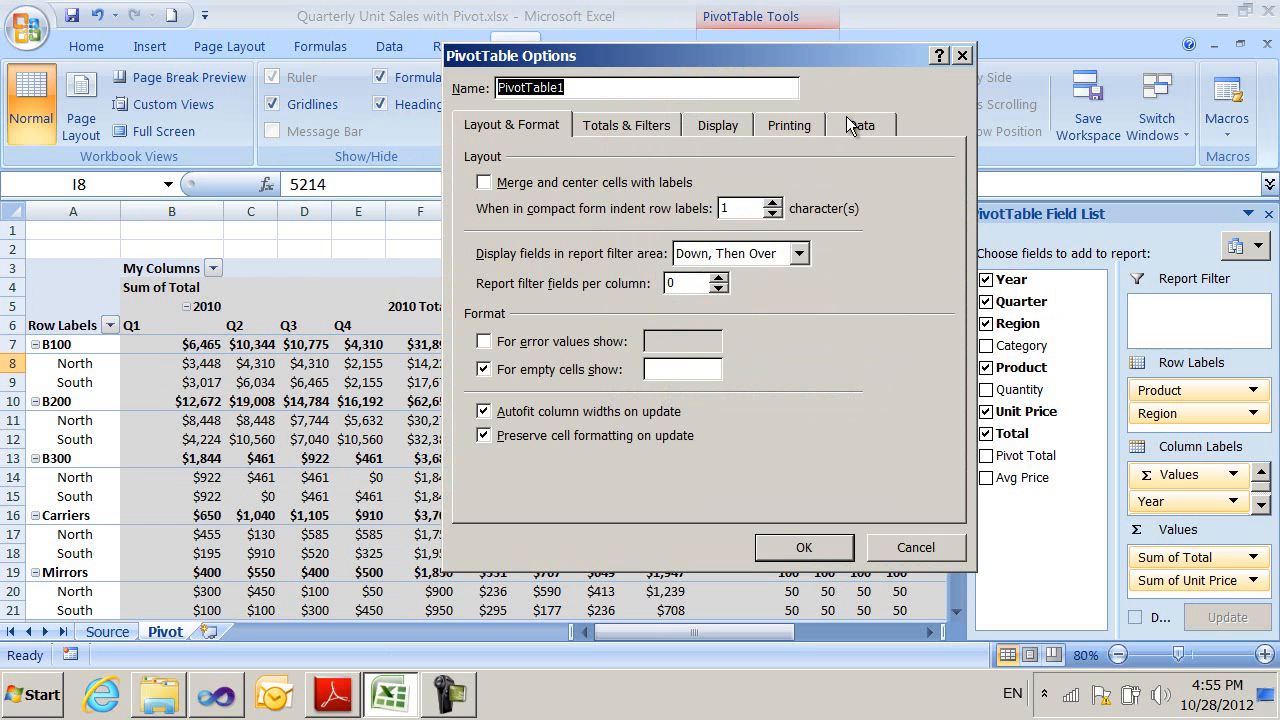
Review the Data, Display, Layout & Format and Totals & Filters settings of PivotTable1.
left_click(861, 124)
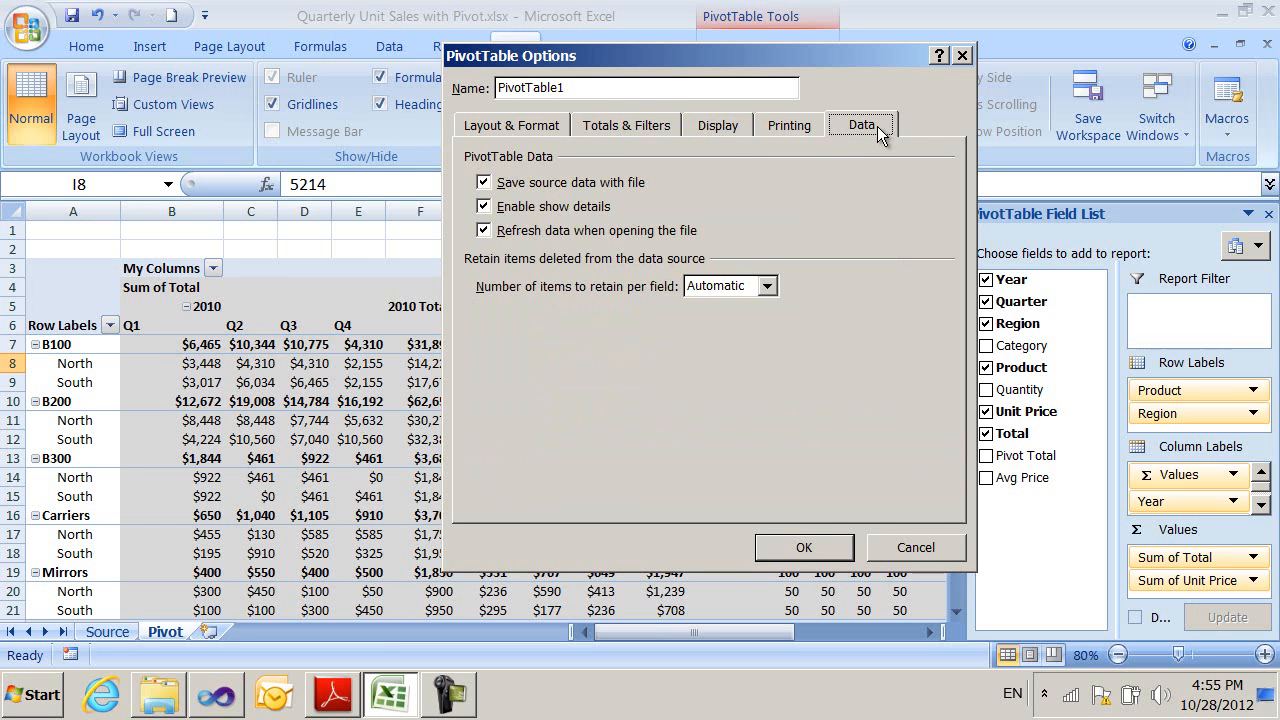
left_click(716, 124)
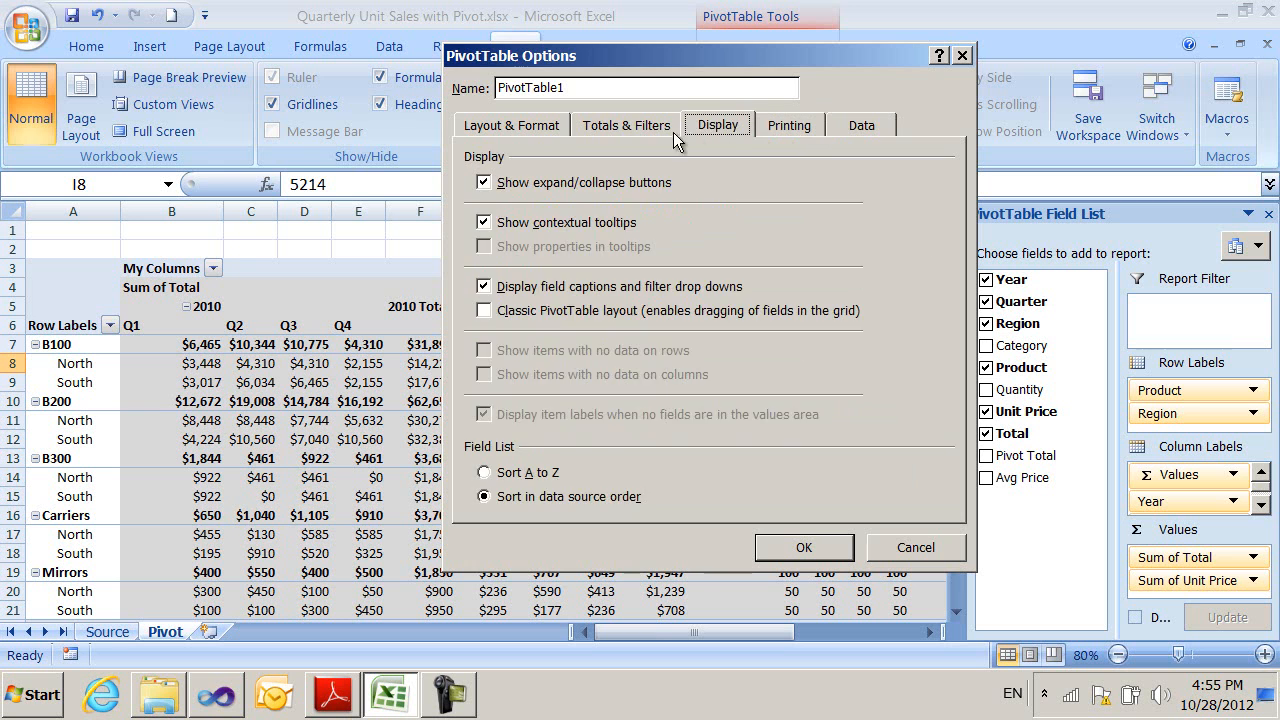
left_click(511, 124)
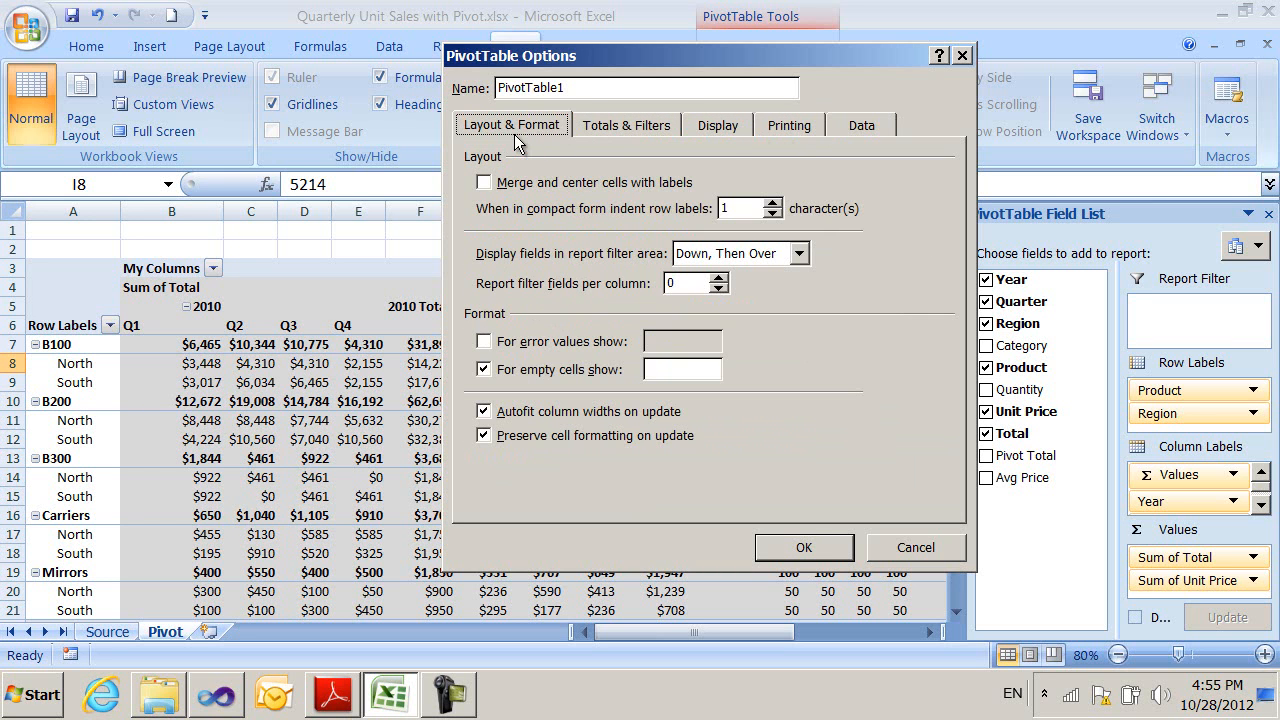
mouse_move(625, 327)
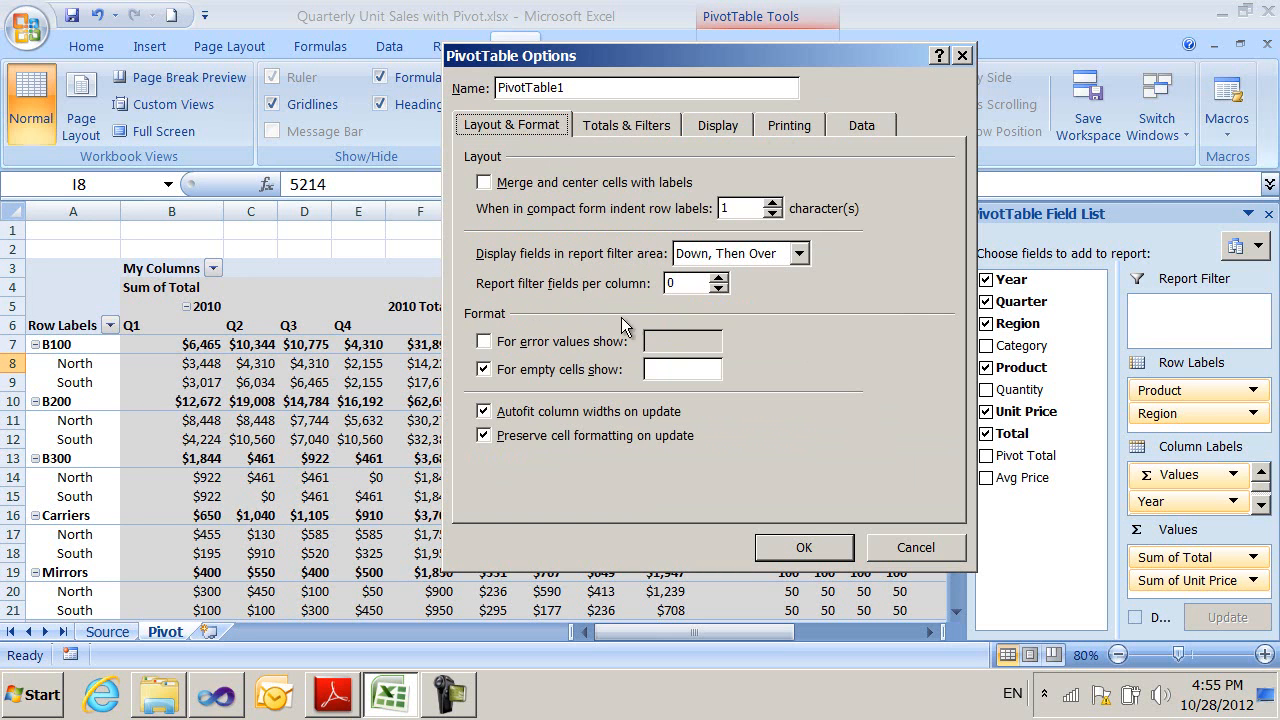
mouse_move(575, 360)
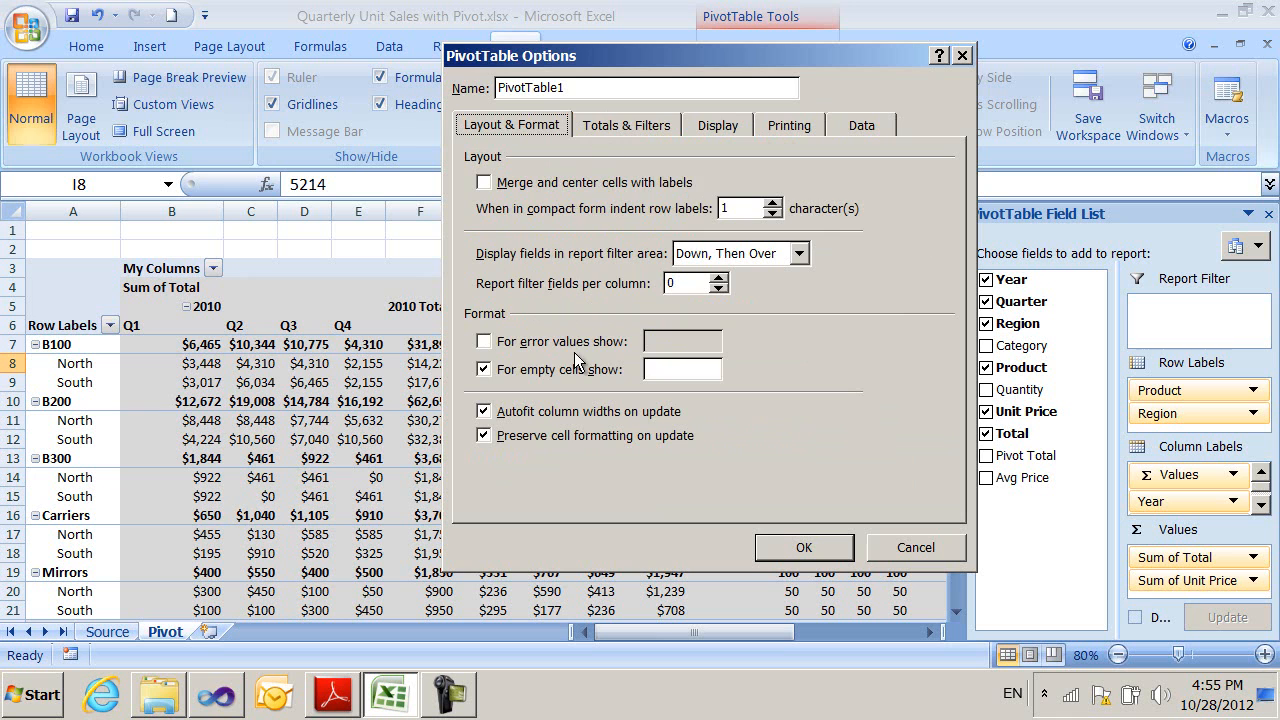
left_click(626, 124)
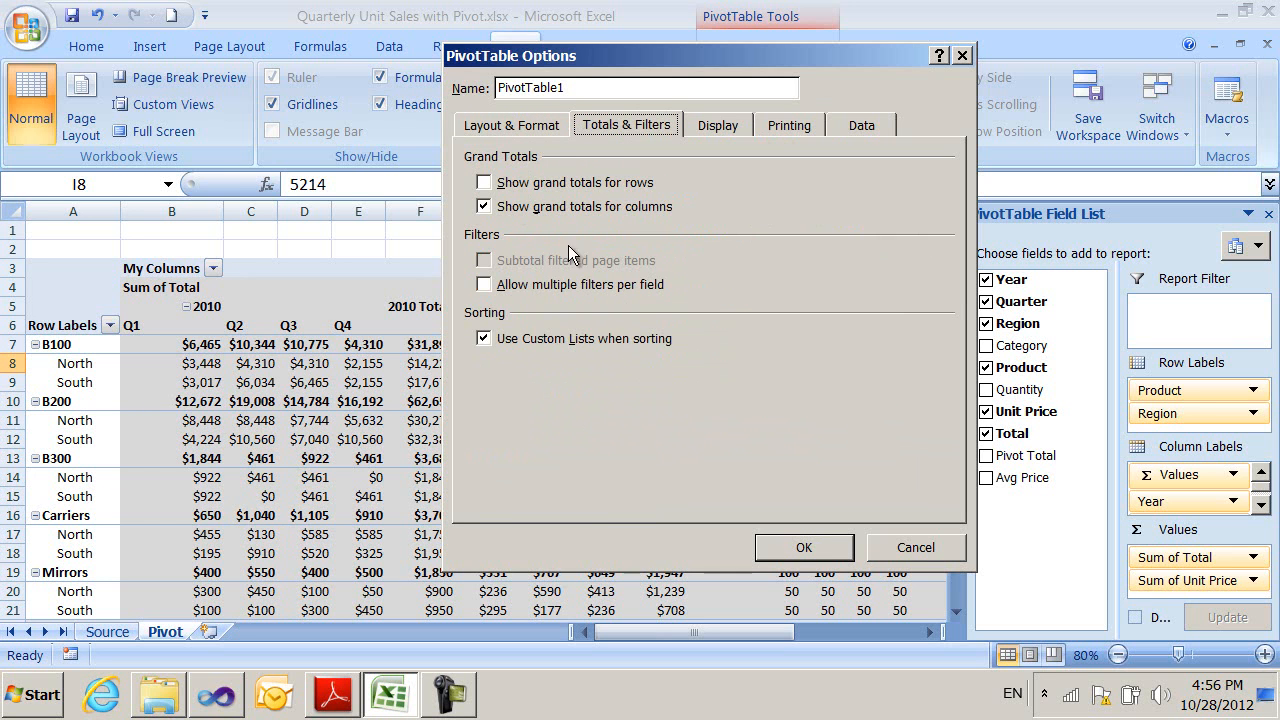
mouse_move(550, 250)
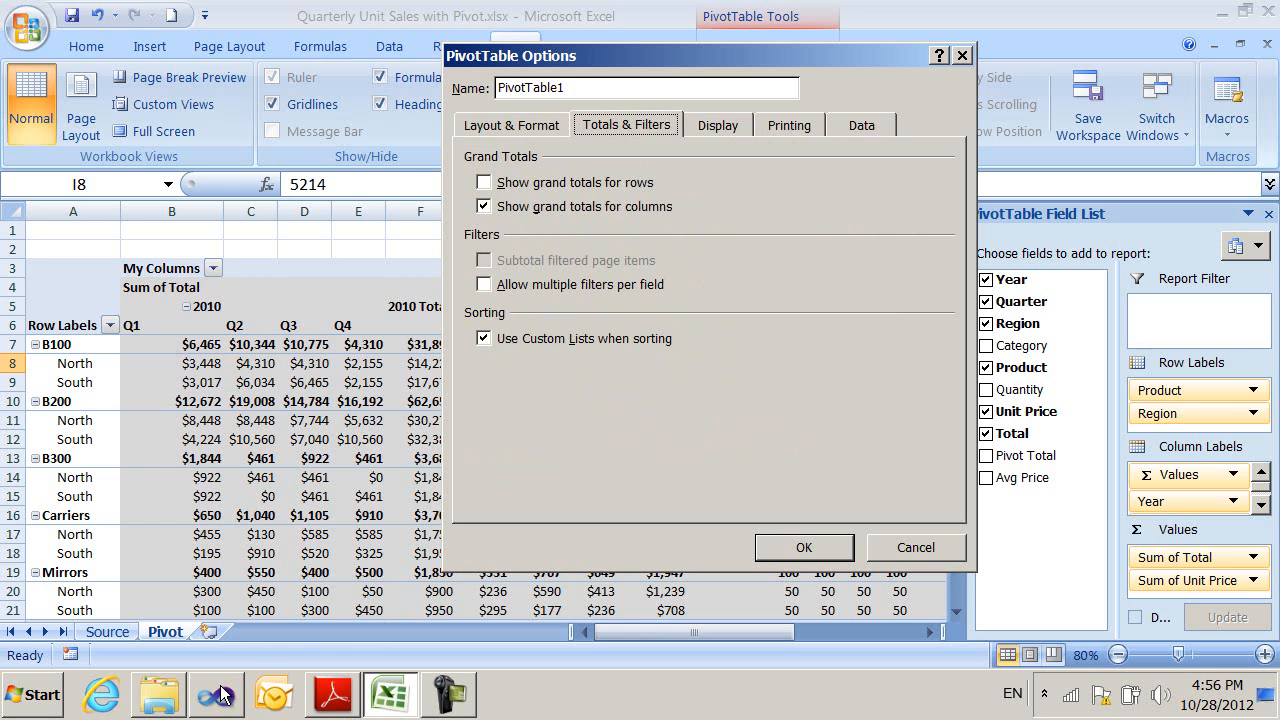
left_click(215, 694)
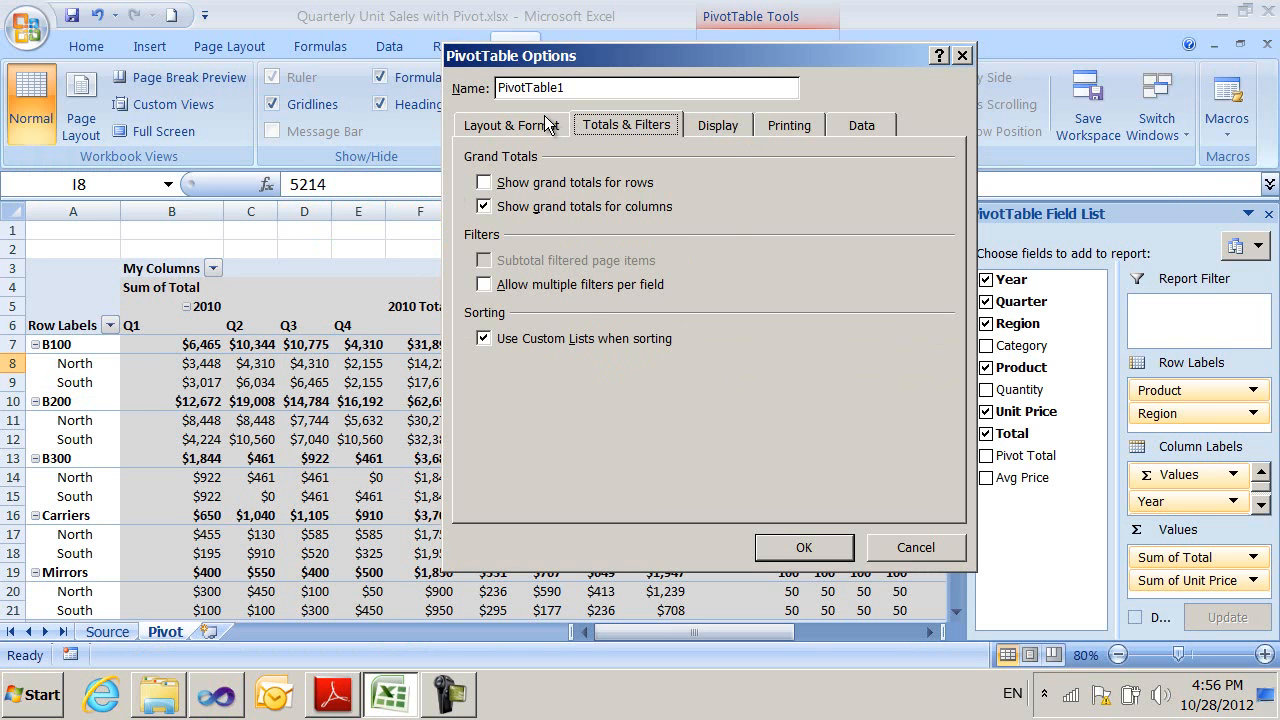
Revisit the Layout & Format and Data settings, then cancel without changes.
left_click(510, 124)
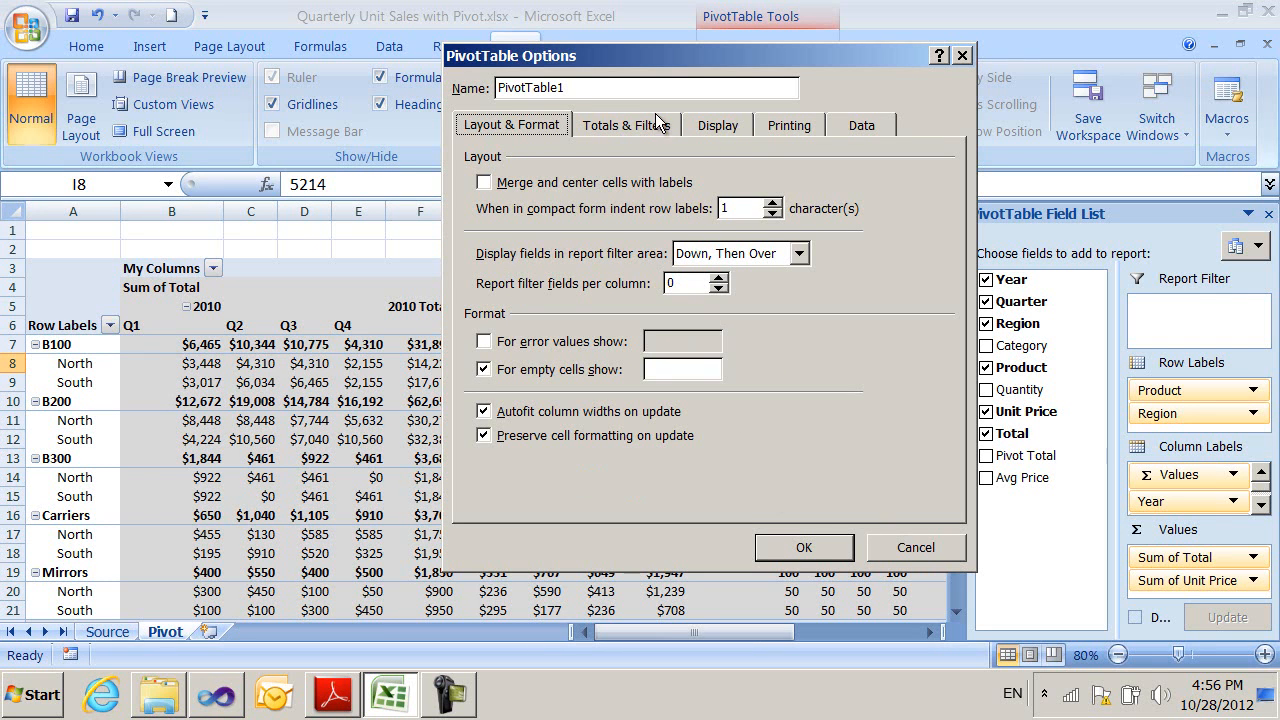
left_click(861, 124)
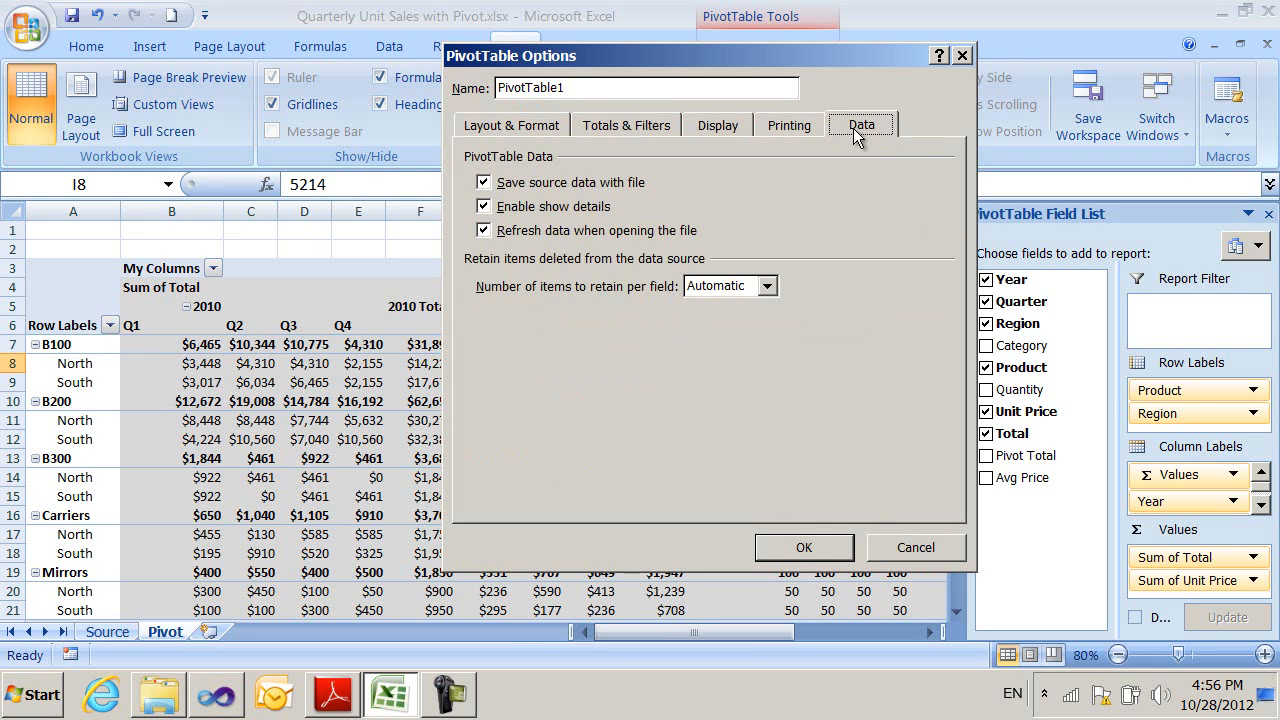
mouse_move(909, 573)
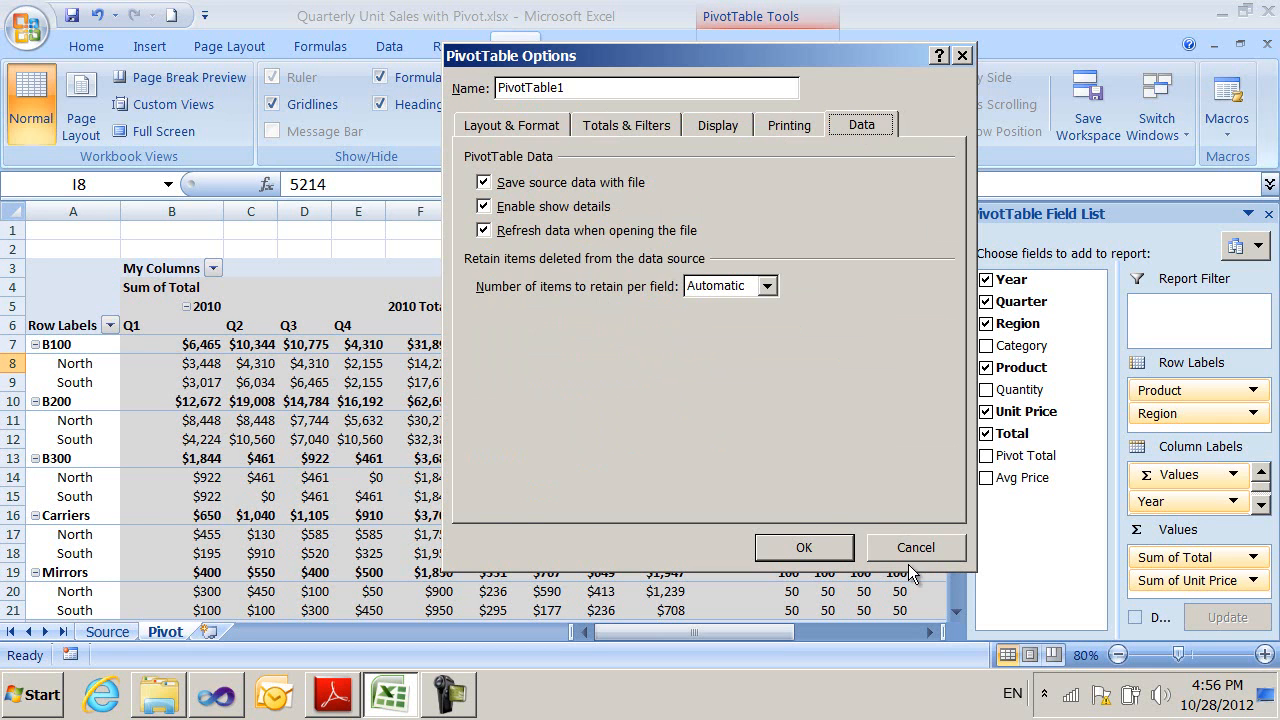
left_click(803, 547)
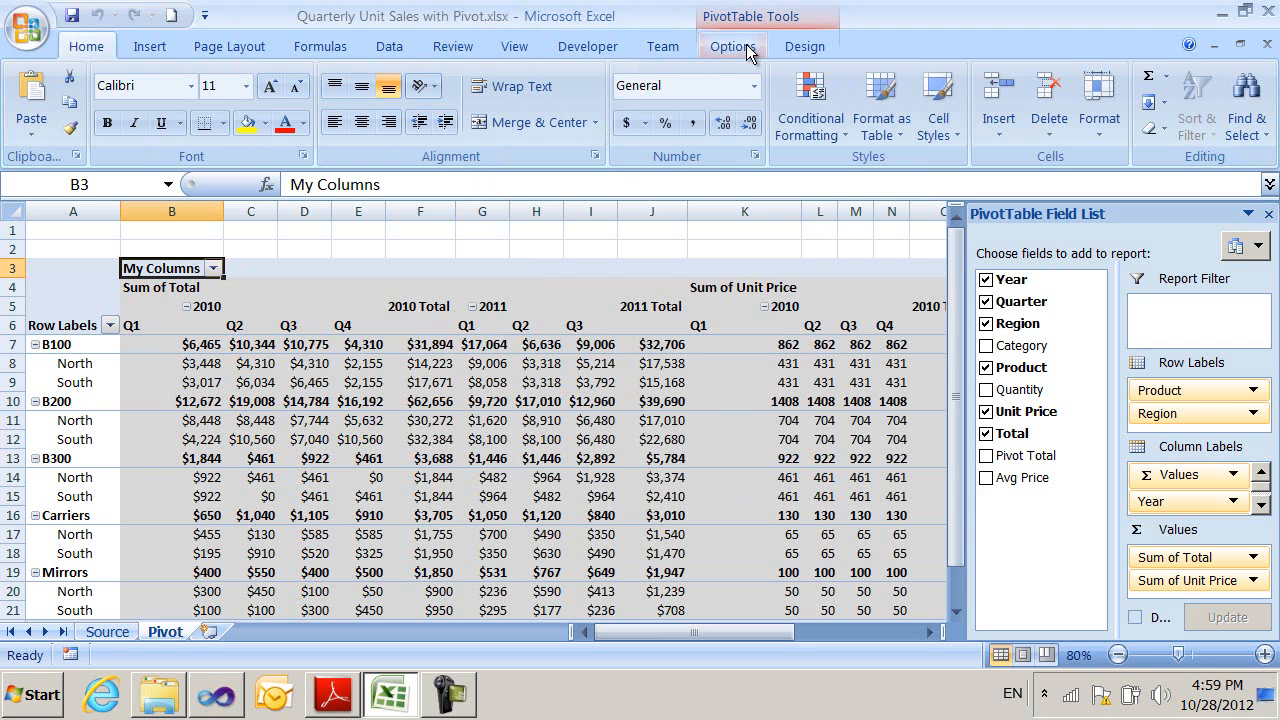
Browse the PivotTable Design ribbon's Subtotals and Grand Totals display choices.
left_click(733, 46)
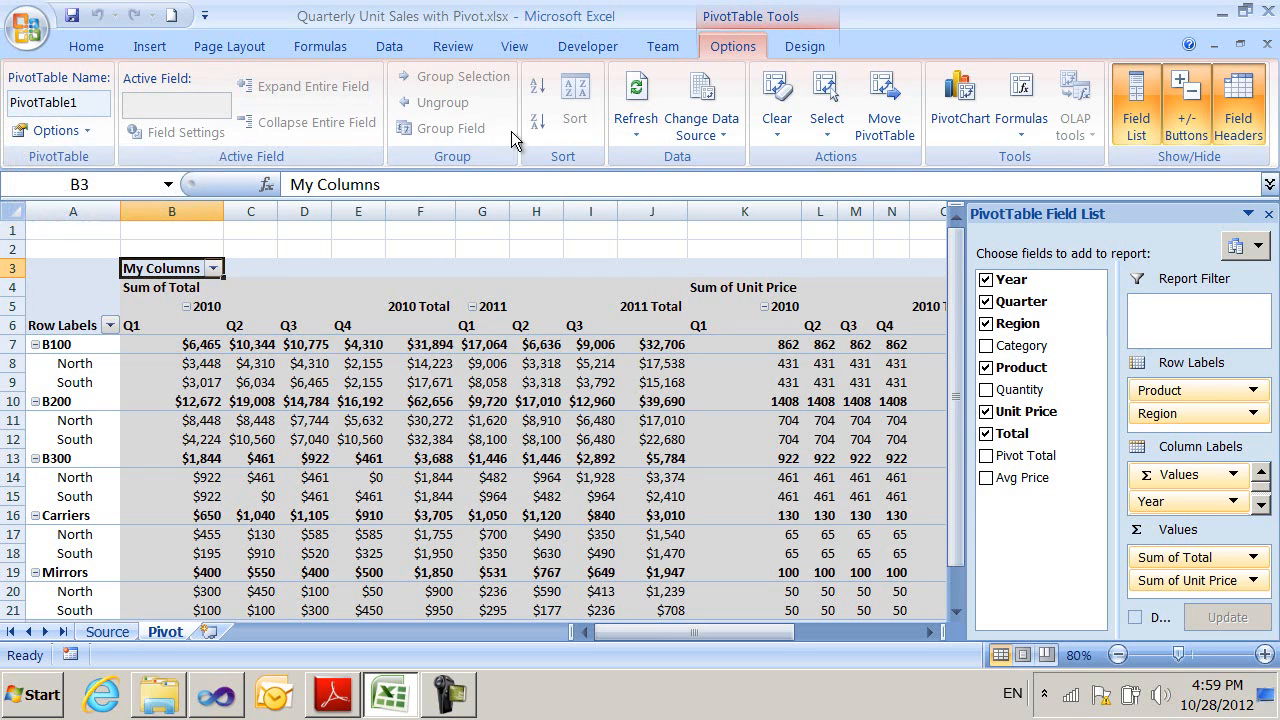
left_click(804, 46)
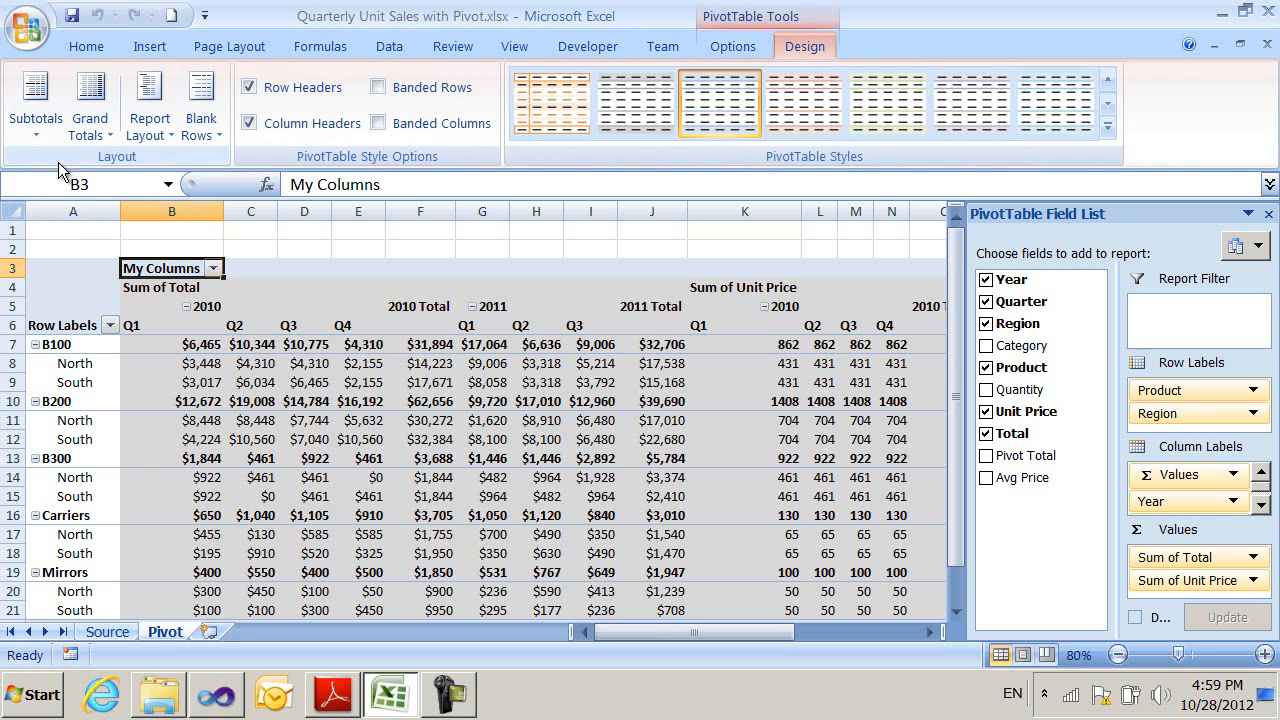
left_click(35, 100)
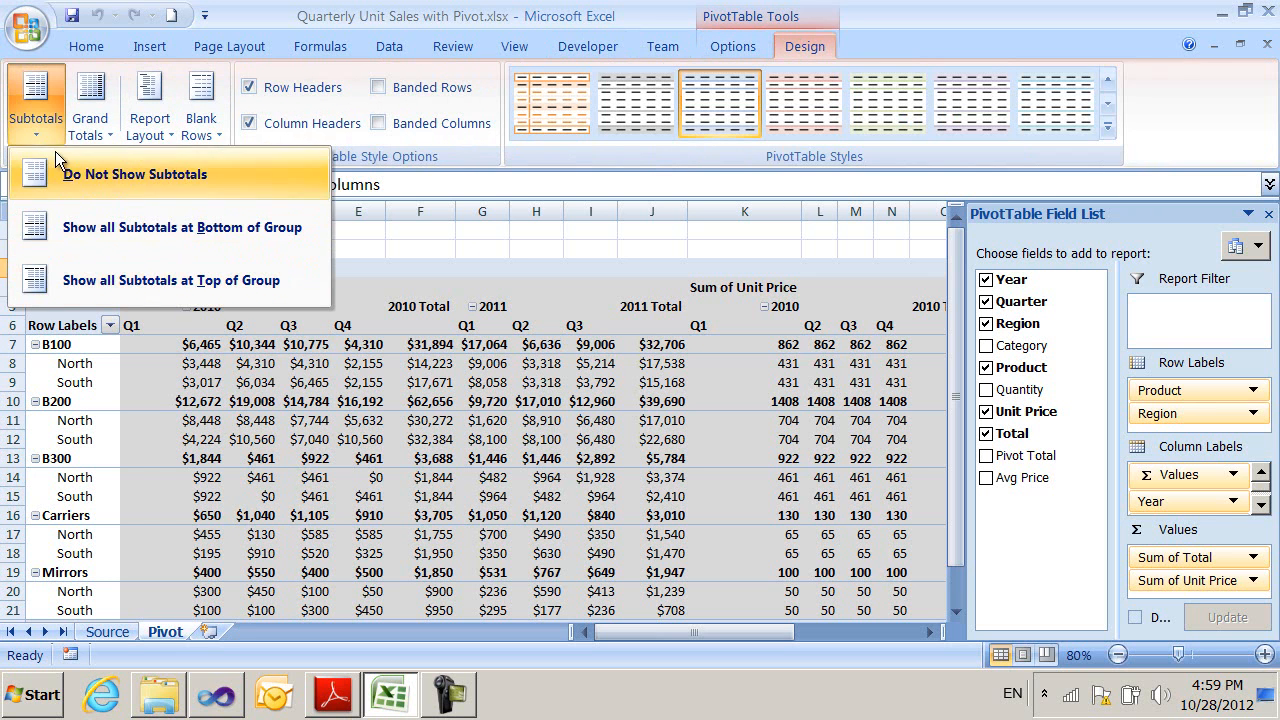
left_click(90, 105)
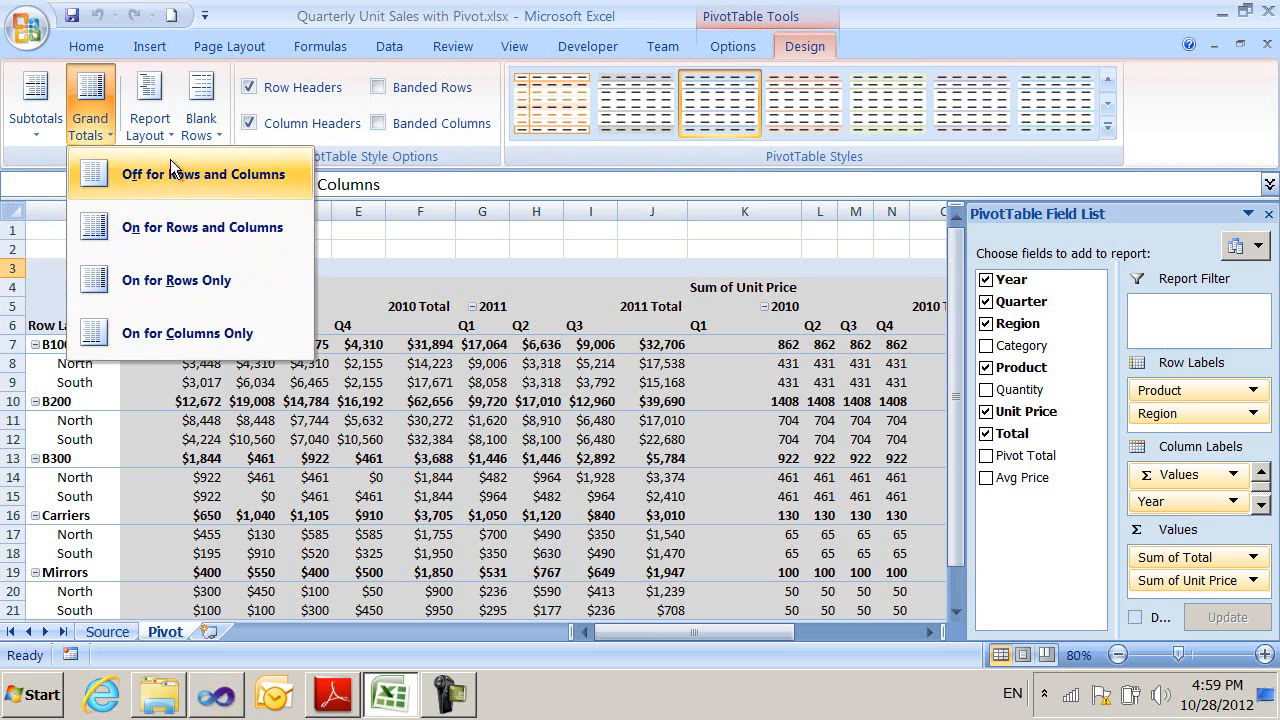
Switch the pivot report layout to outline form, then to tabular form.
left_click(149, 105)
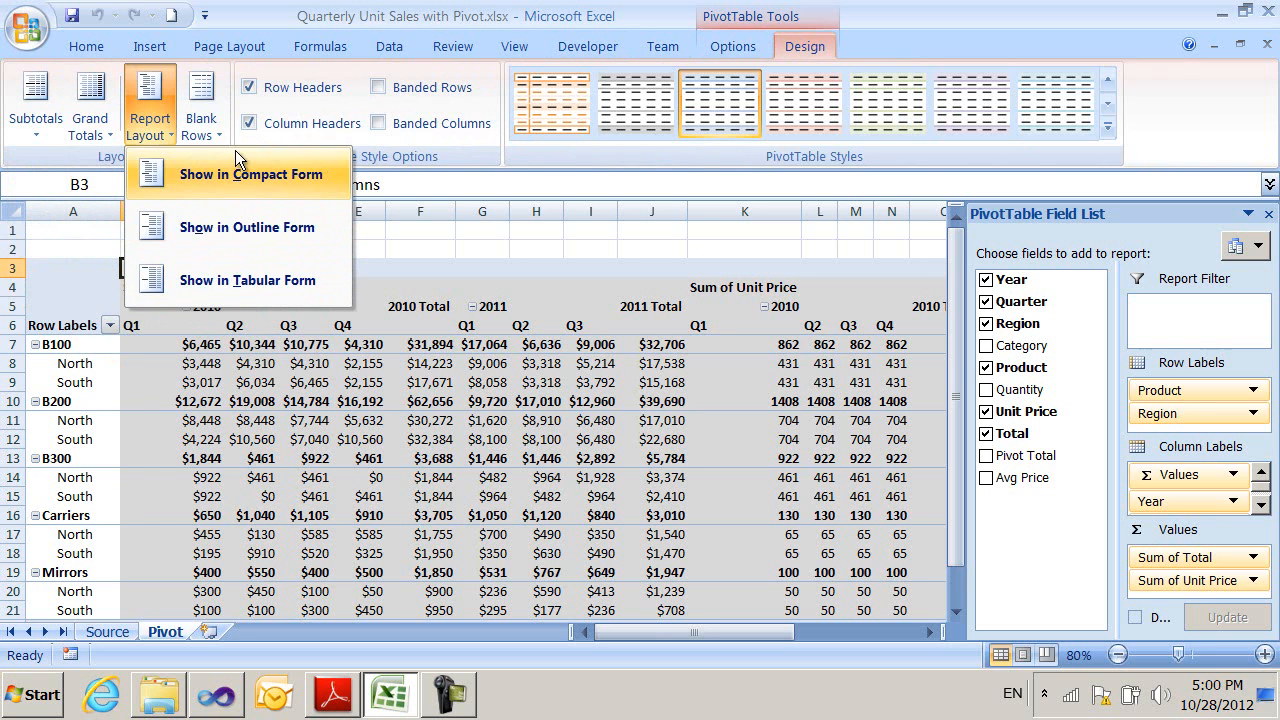
mouse_move(275, 190)
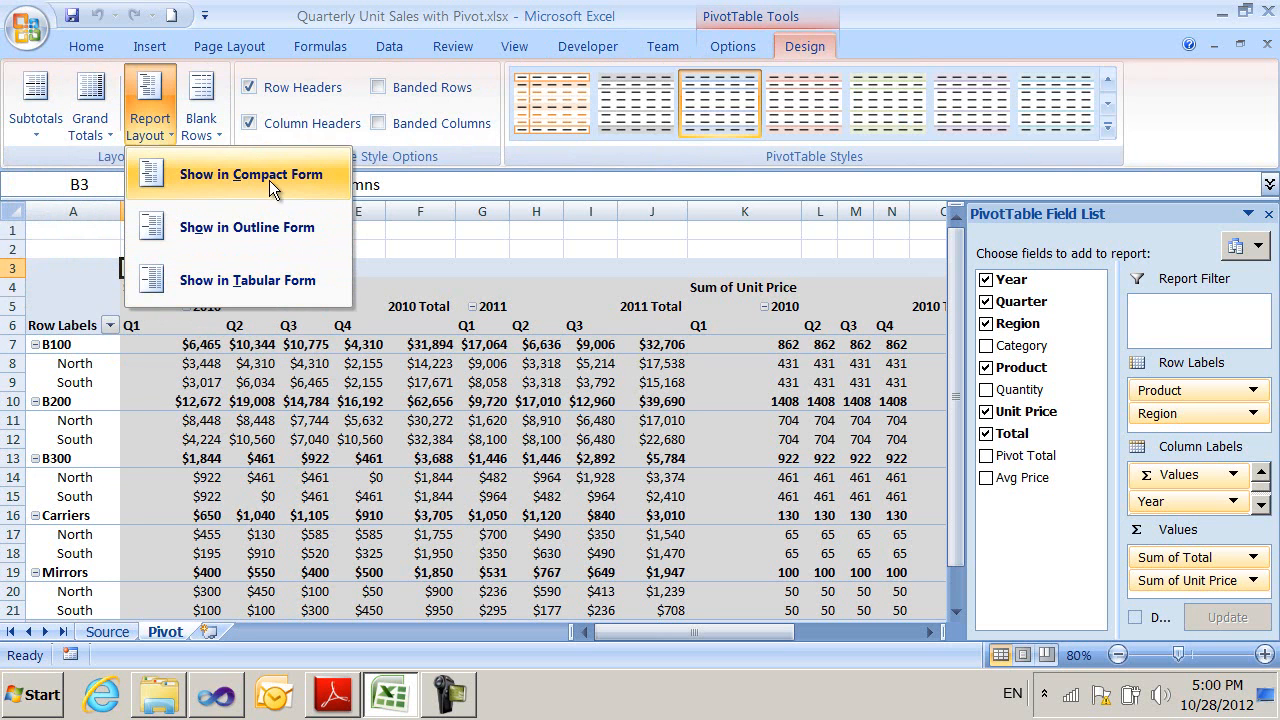
mouse_move(220, 190)
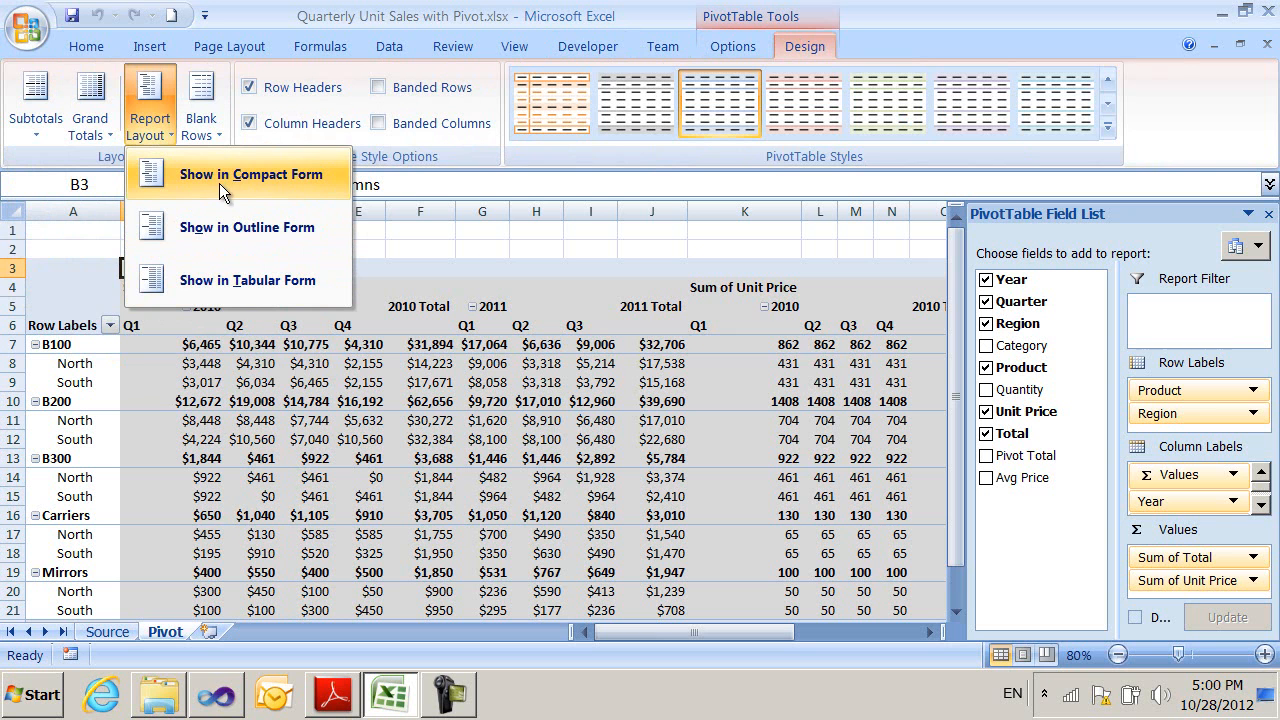
mouse_move(247, 227)
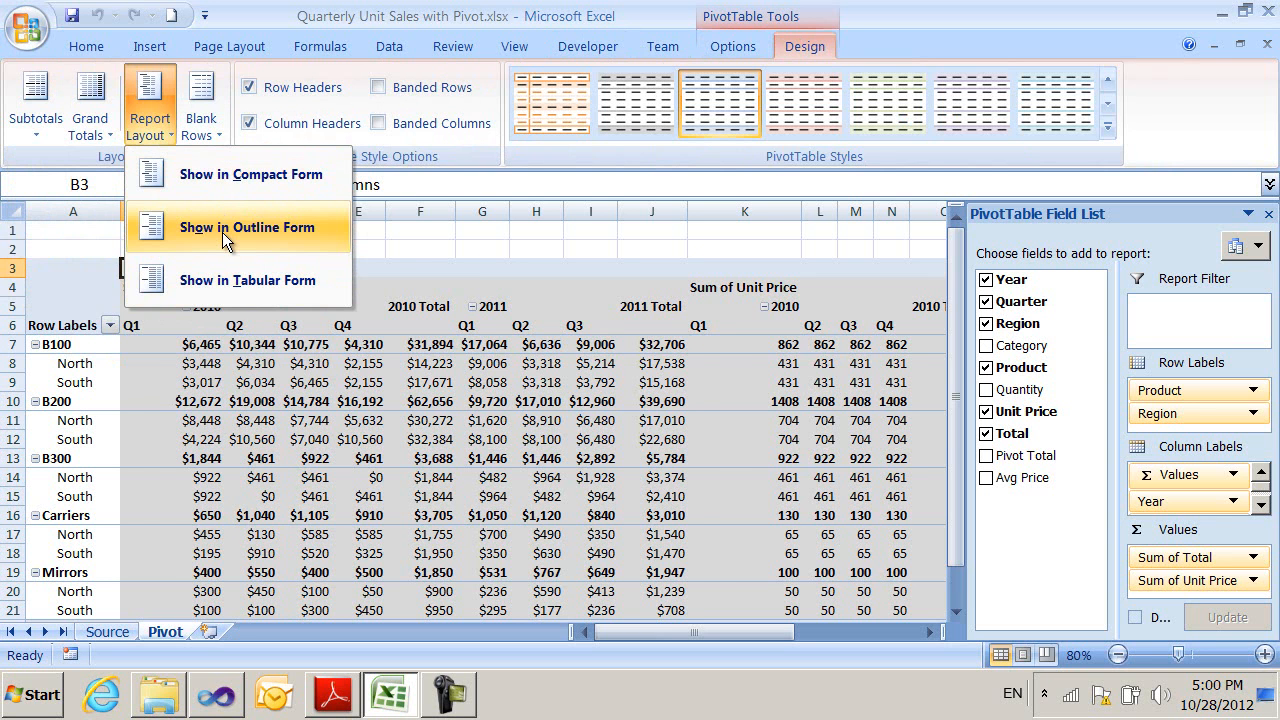
left_click(247, 227)
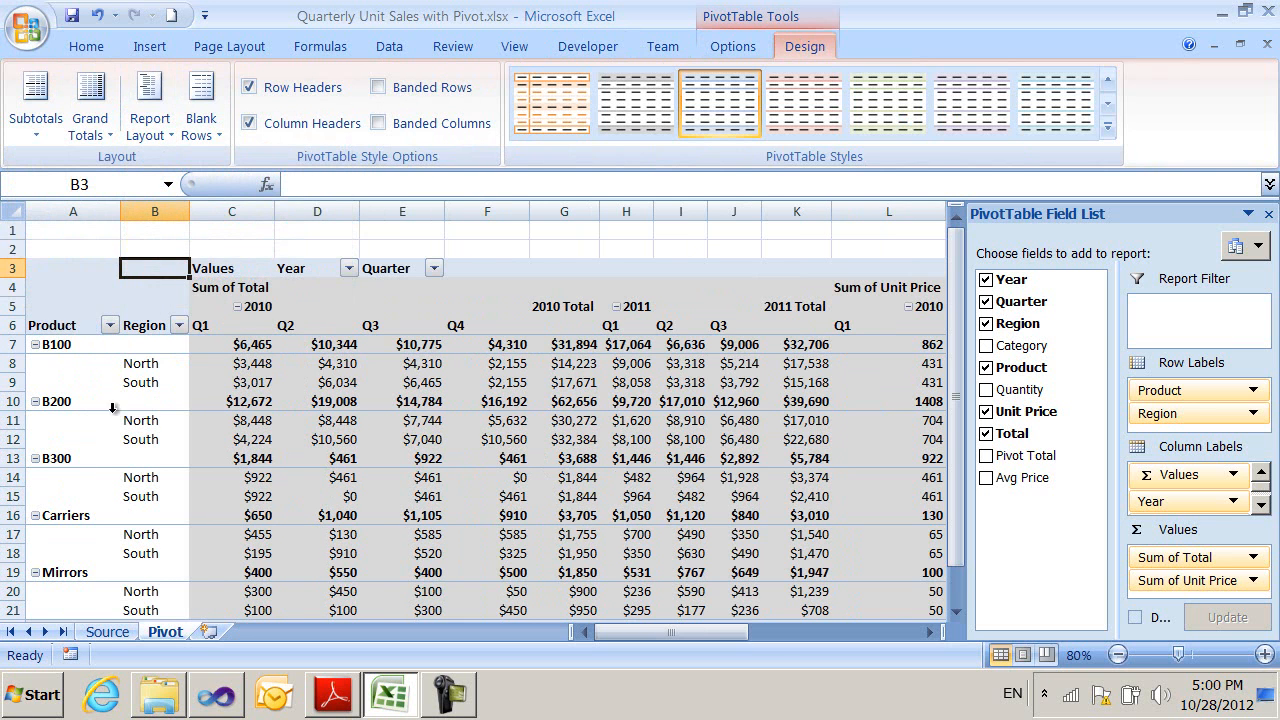
mouse_move(117, 477)
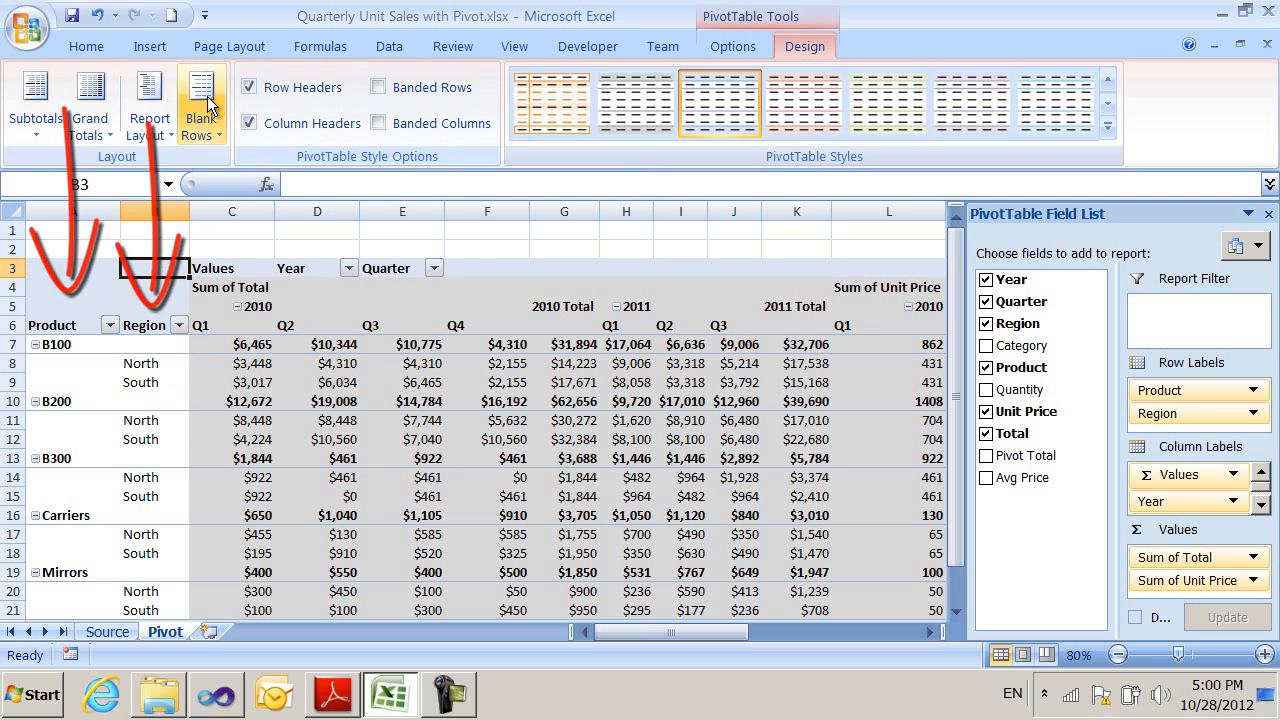
left_click(149, 100)
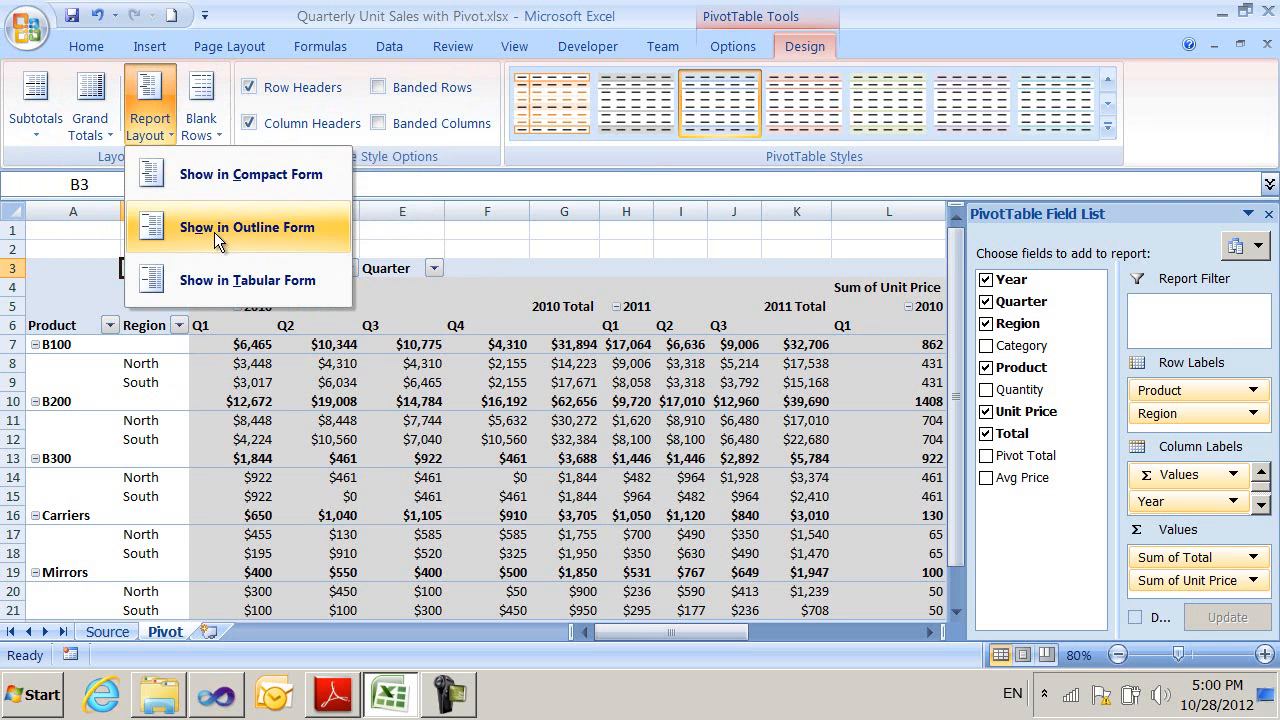
left_click(247, 227)
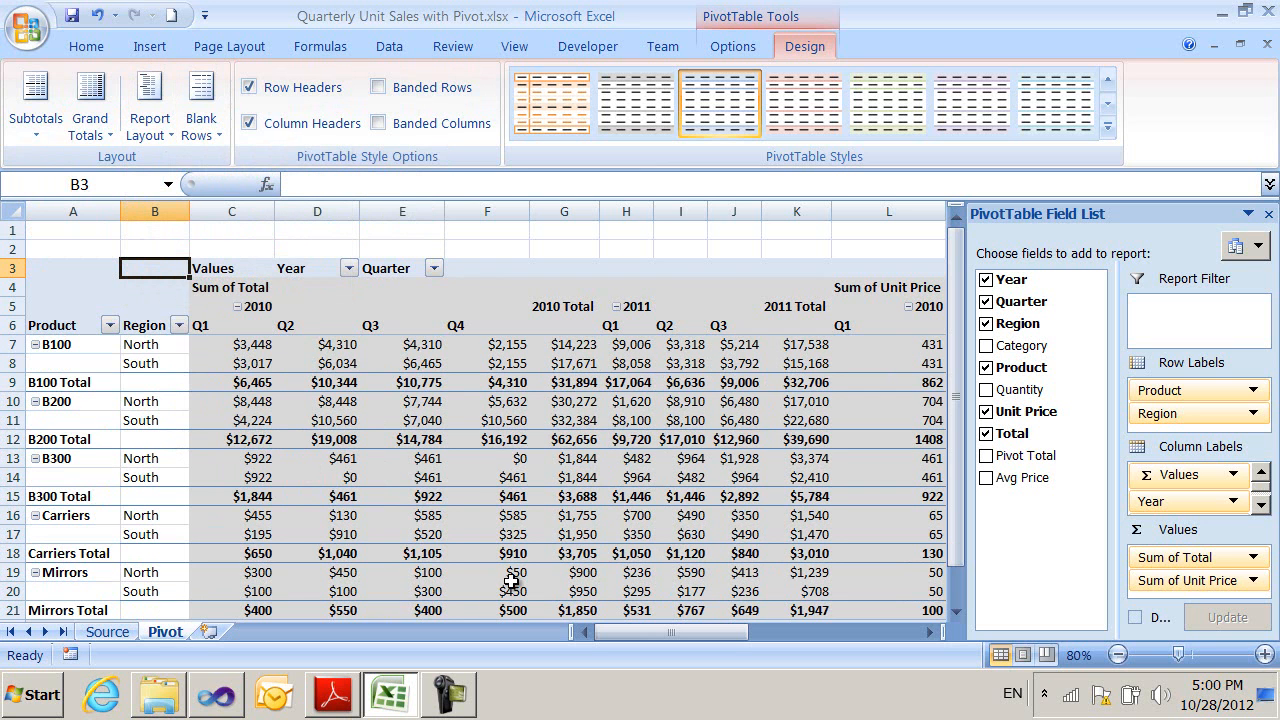
Return to the specification and scroll the attribute table down to dataCaption and dataOnRows.
left_click(332, 694)
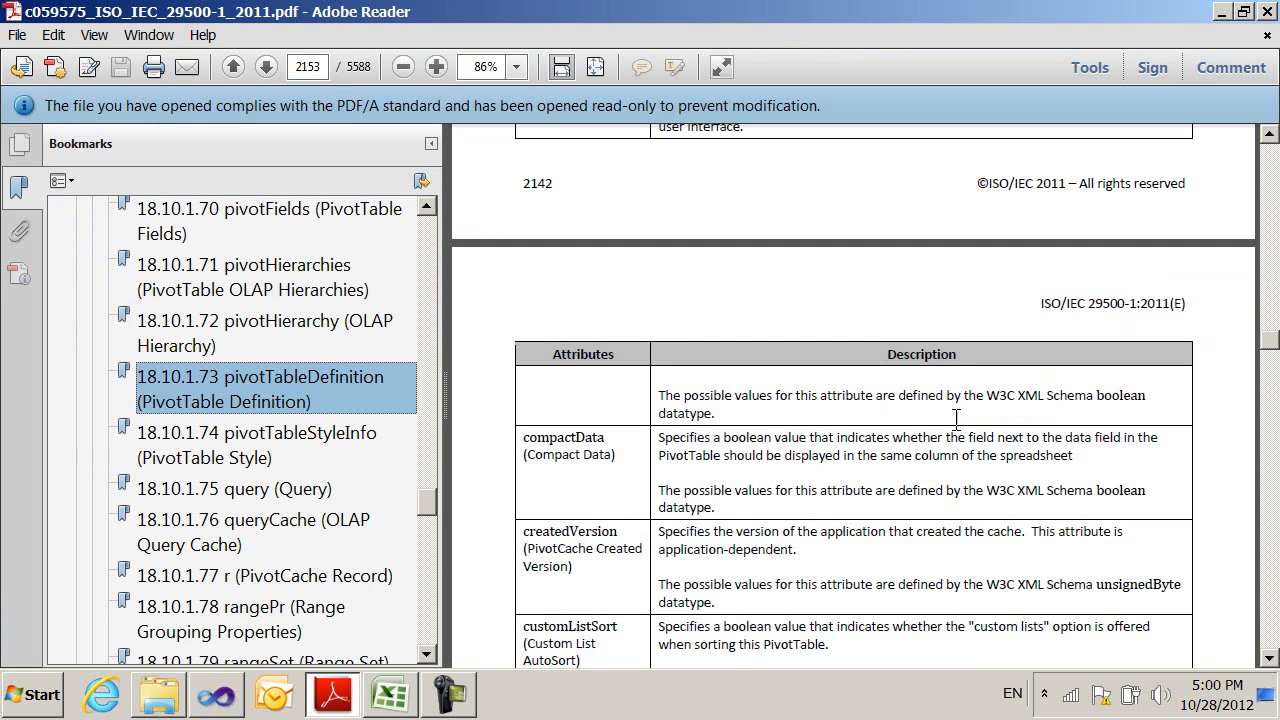
scroll("down", 3)
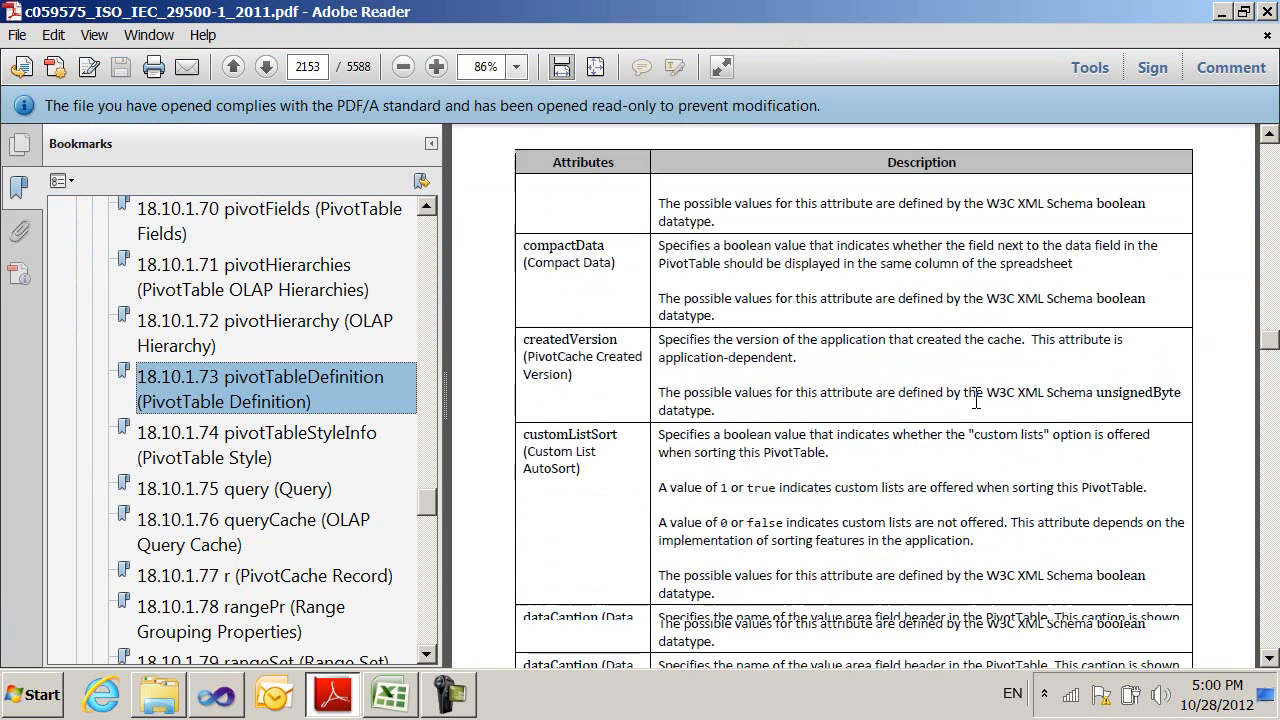
scroll("down", 3)
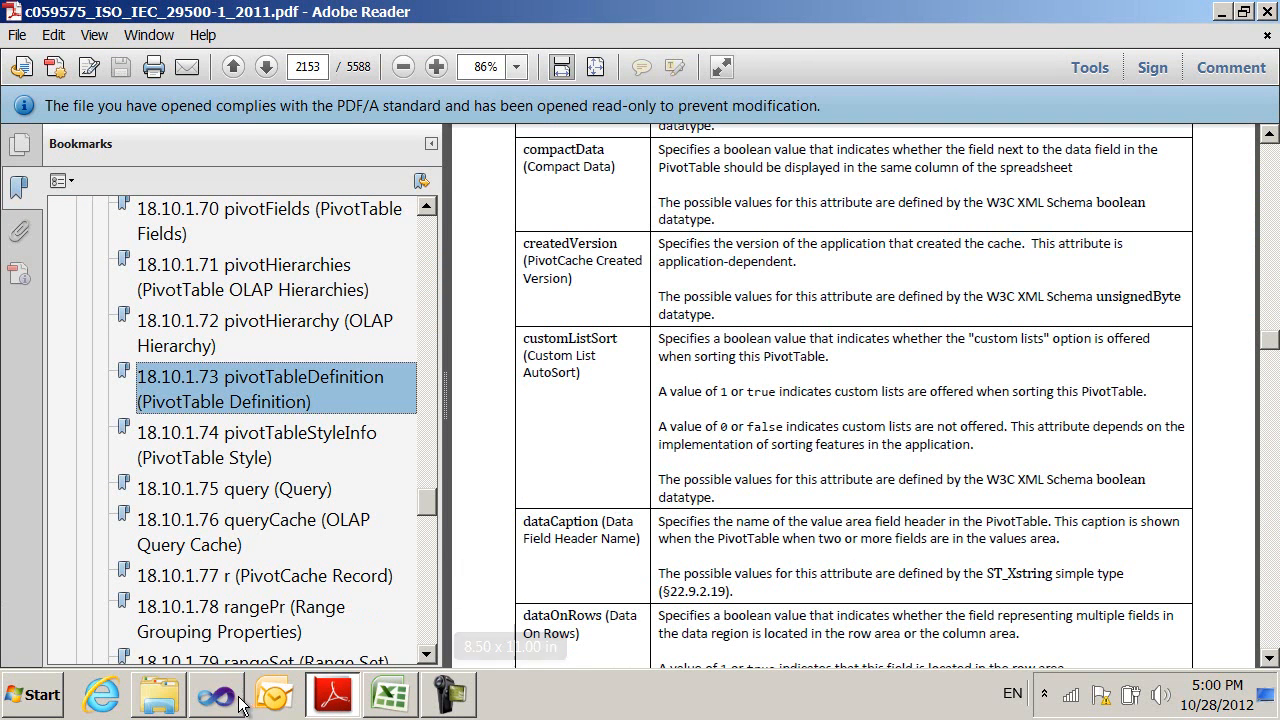
Return to pivotTable1.xml in Visual Studio to review the pivotTableDefinition attributes.
left_click(217, 694)
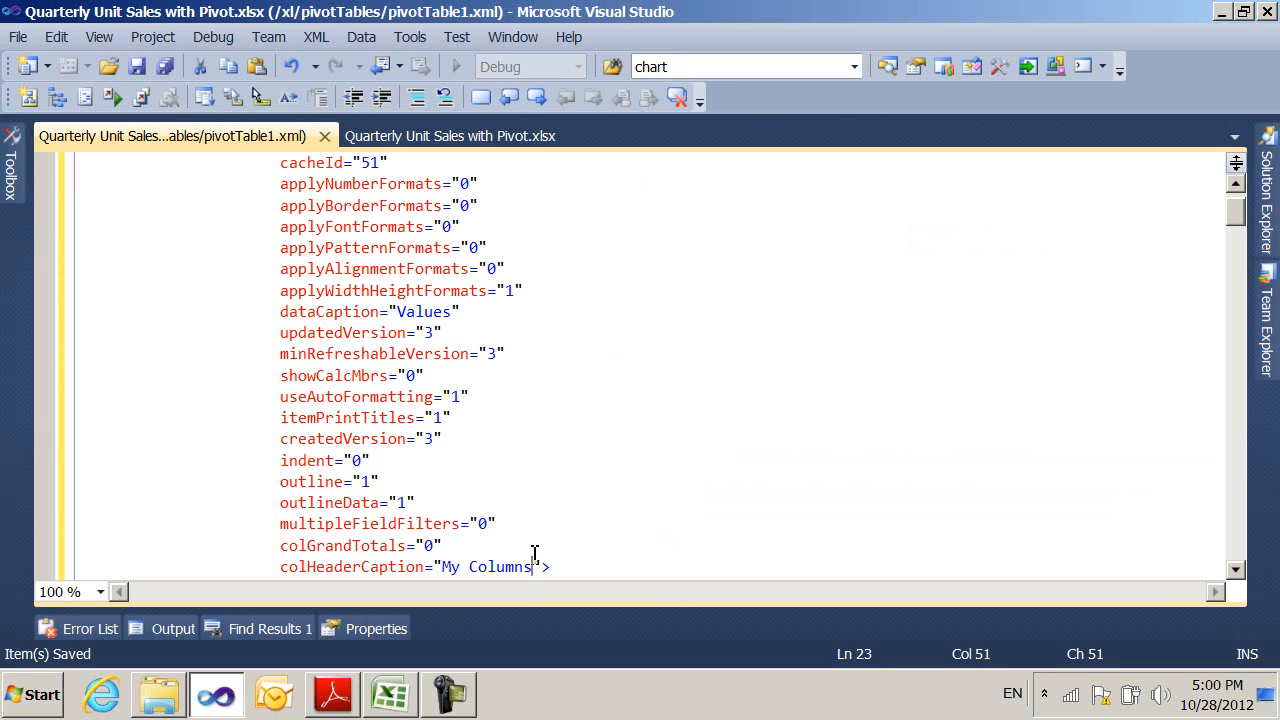
mouse_move(663, 320)
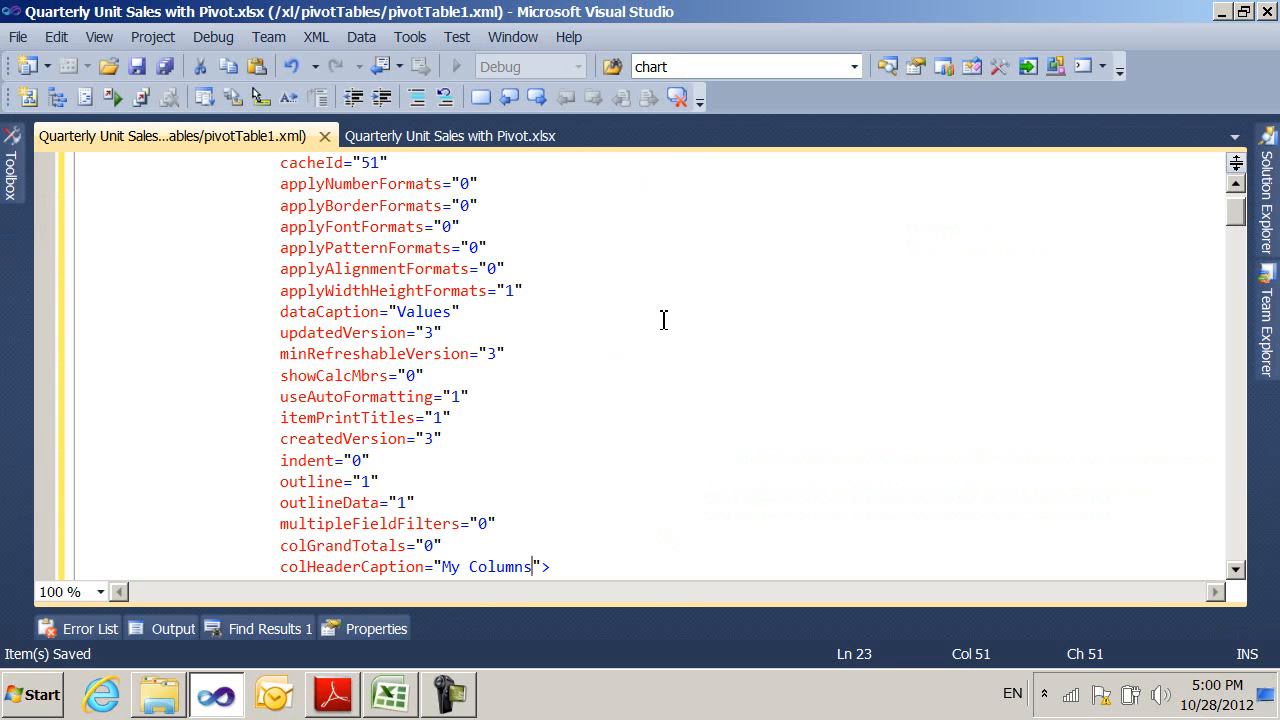
mouse_move(599, 517)
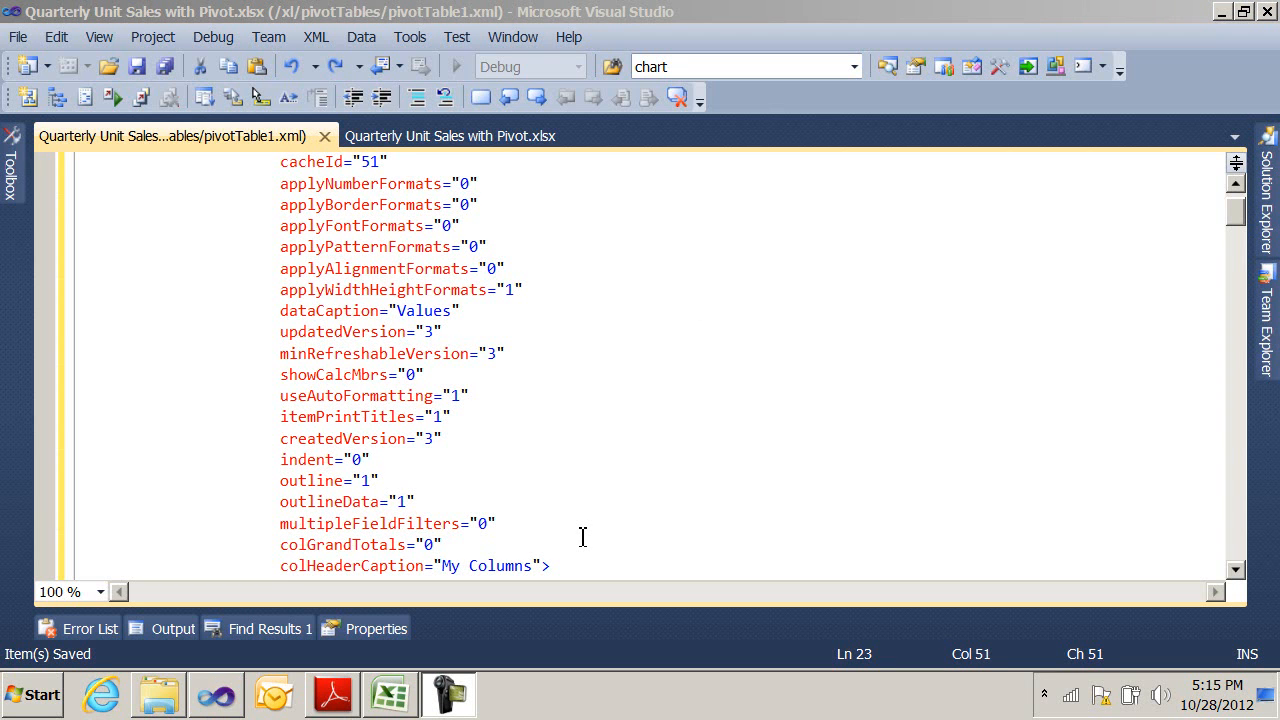
mouse_move(665, 378)
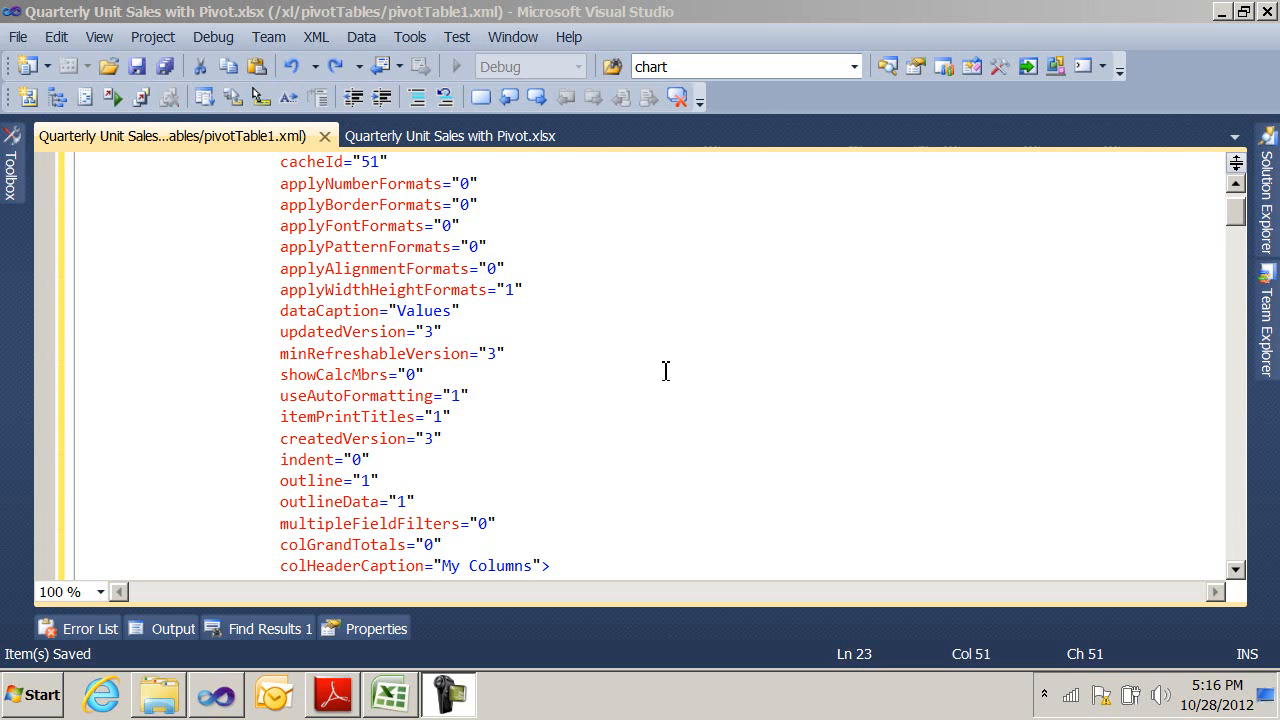
mouse_move(675, 360)
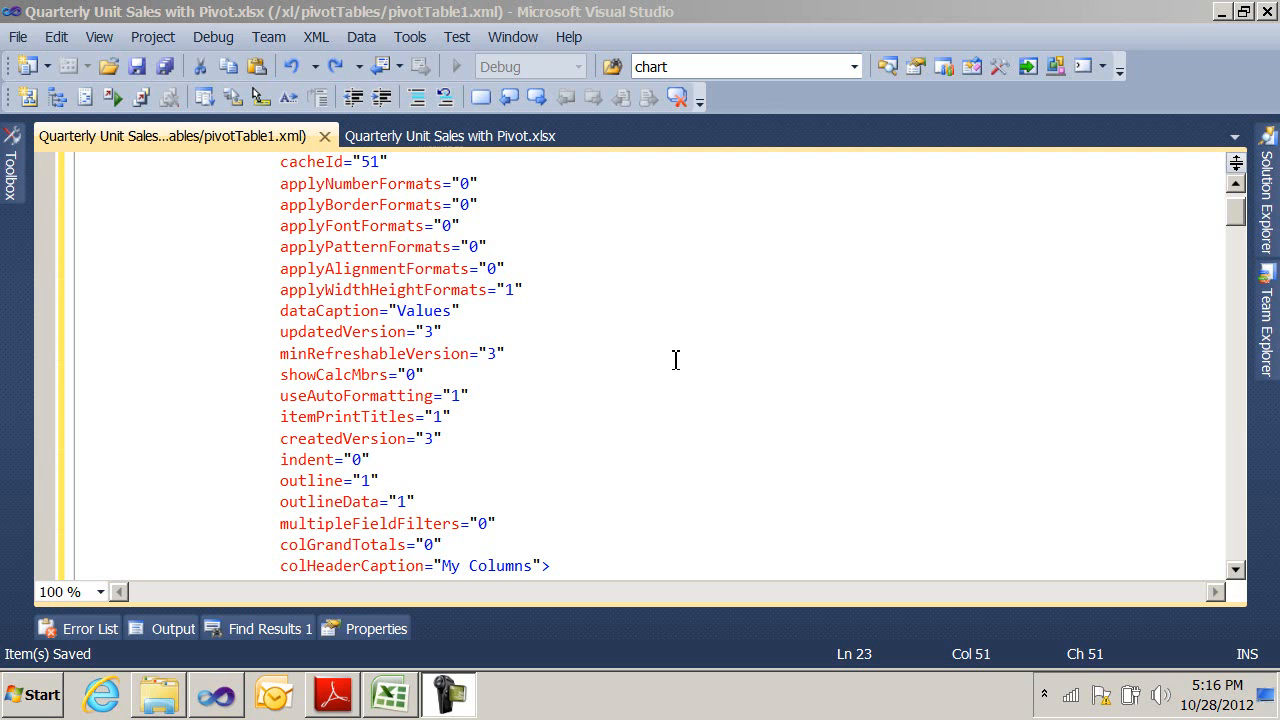
mouse_move(1082, 488)
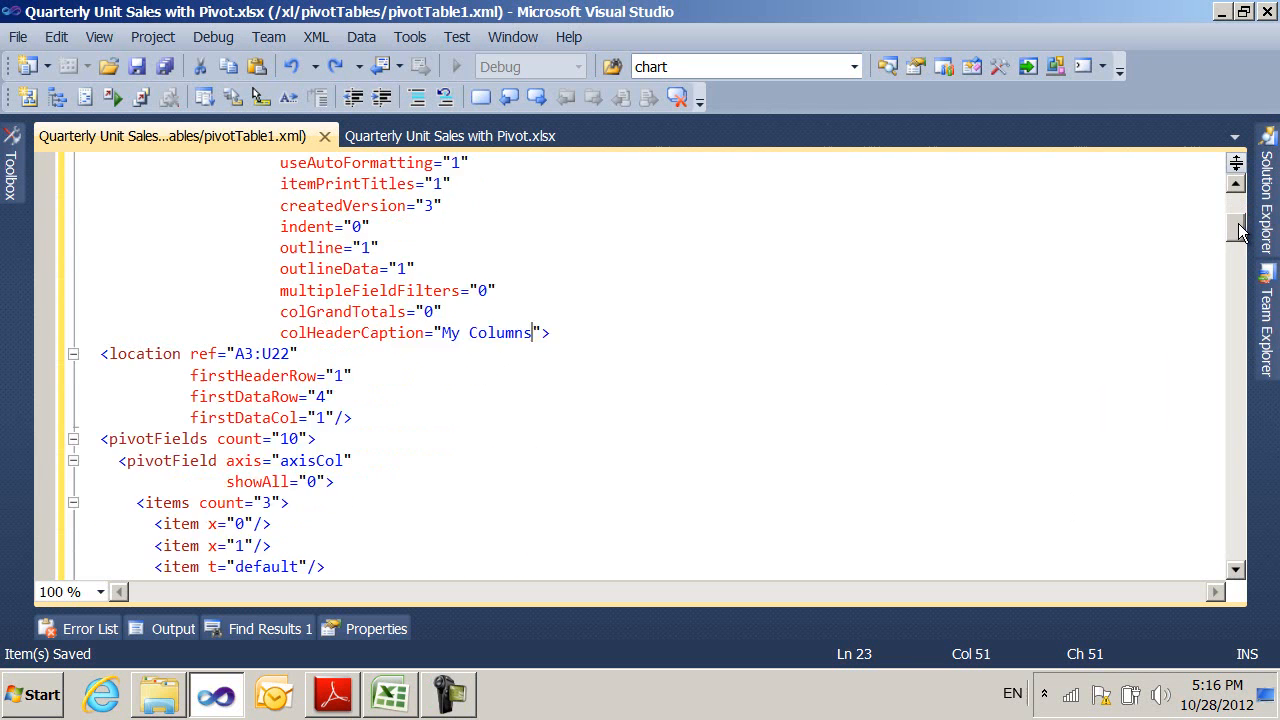
Scroll past pivotFields, rowItems and colItems down to the colFields list.
scroll("down", 3)
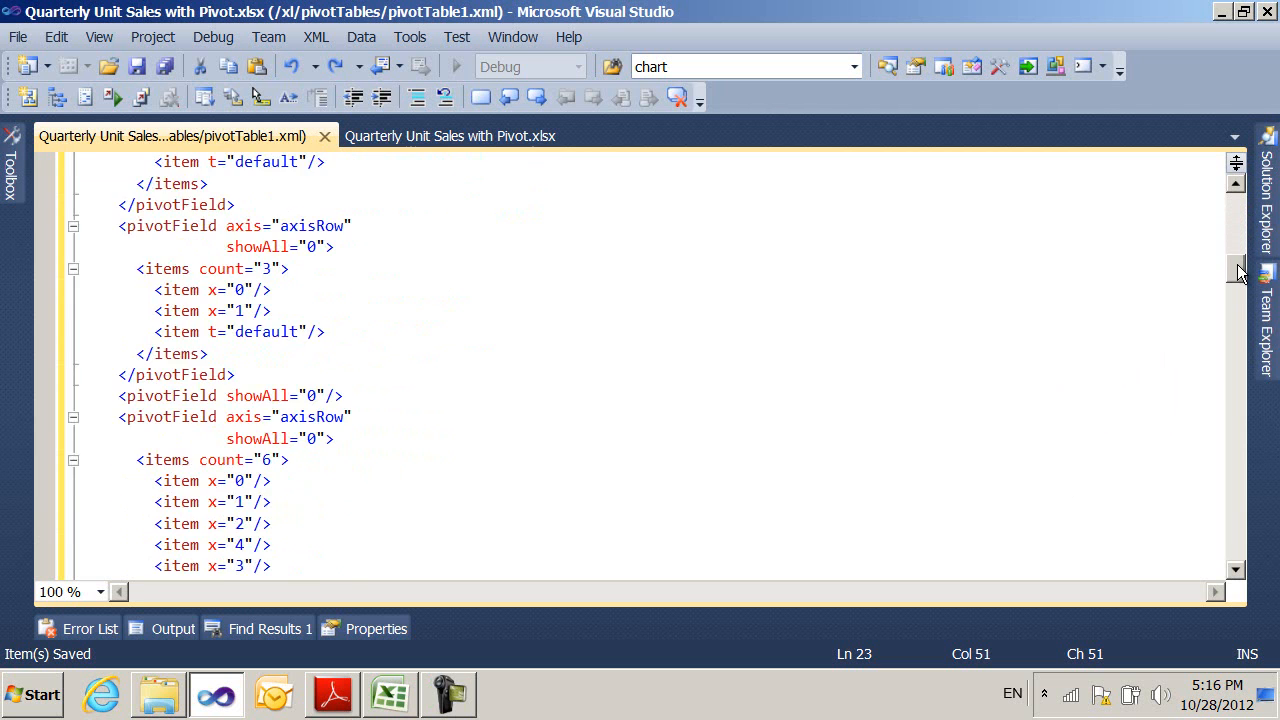
scroll("down", 3)
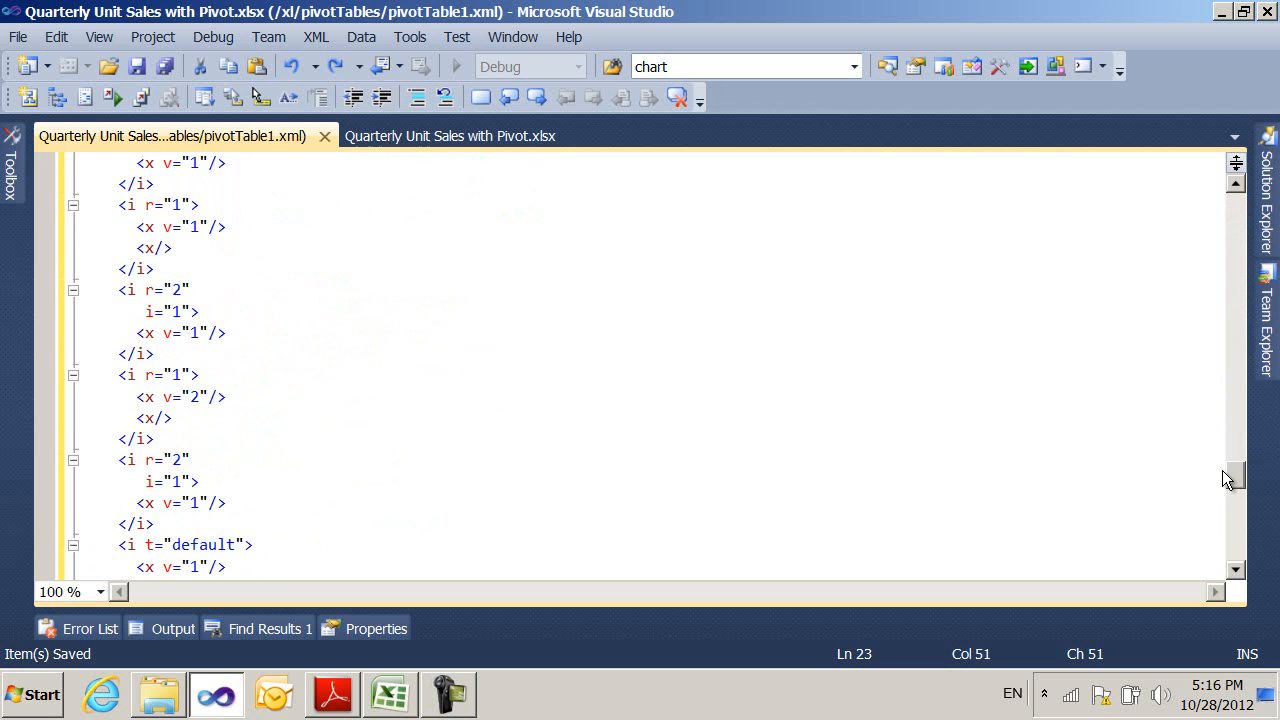
scroll("down", 3)
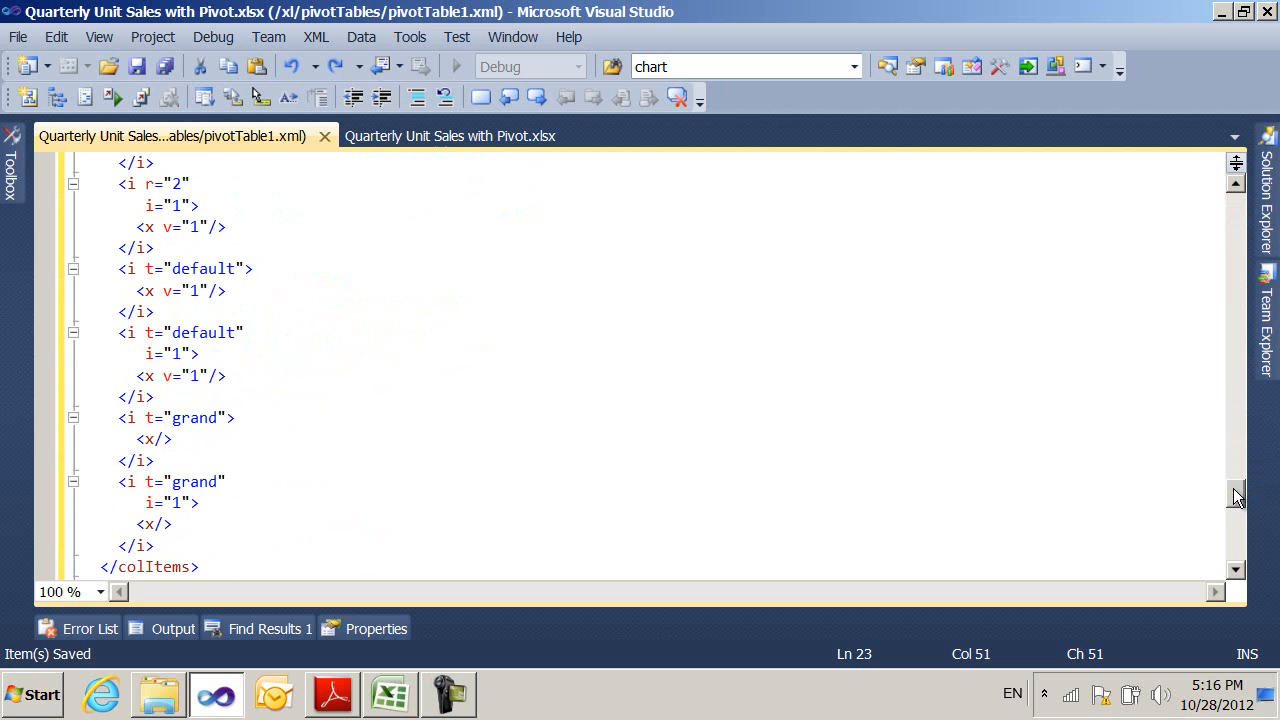
scroll("down", 3)
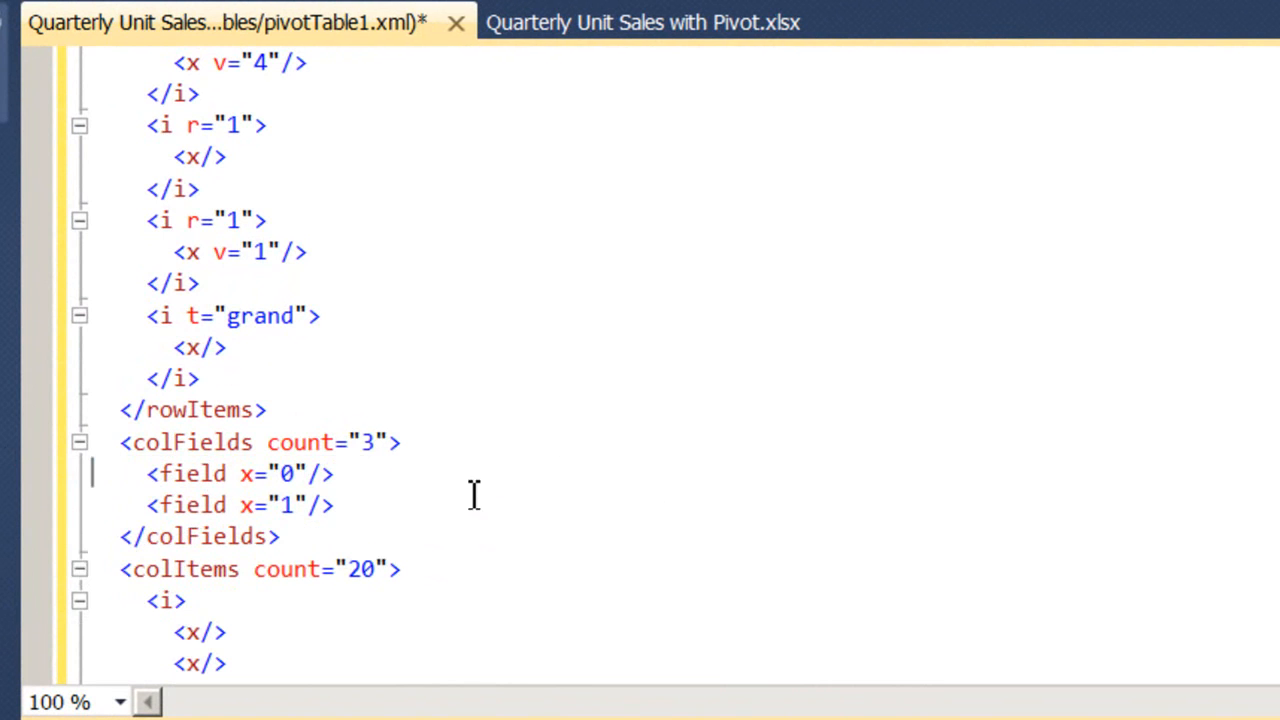
Recount colFields to 2 and add <field x="-2"/> to rowFields with count 3.
type("2")
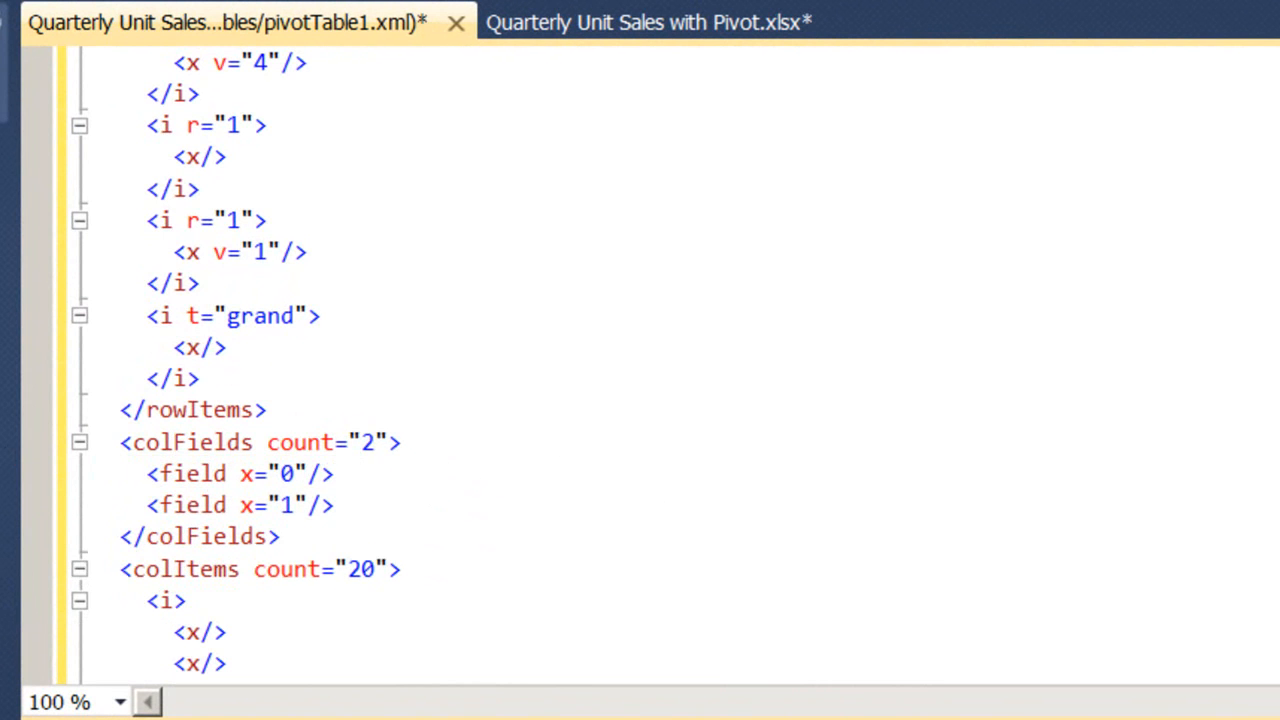
scroll("up", 3)
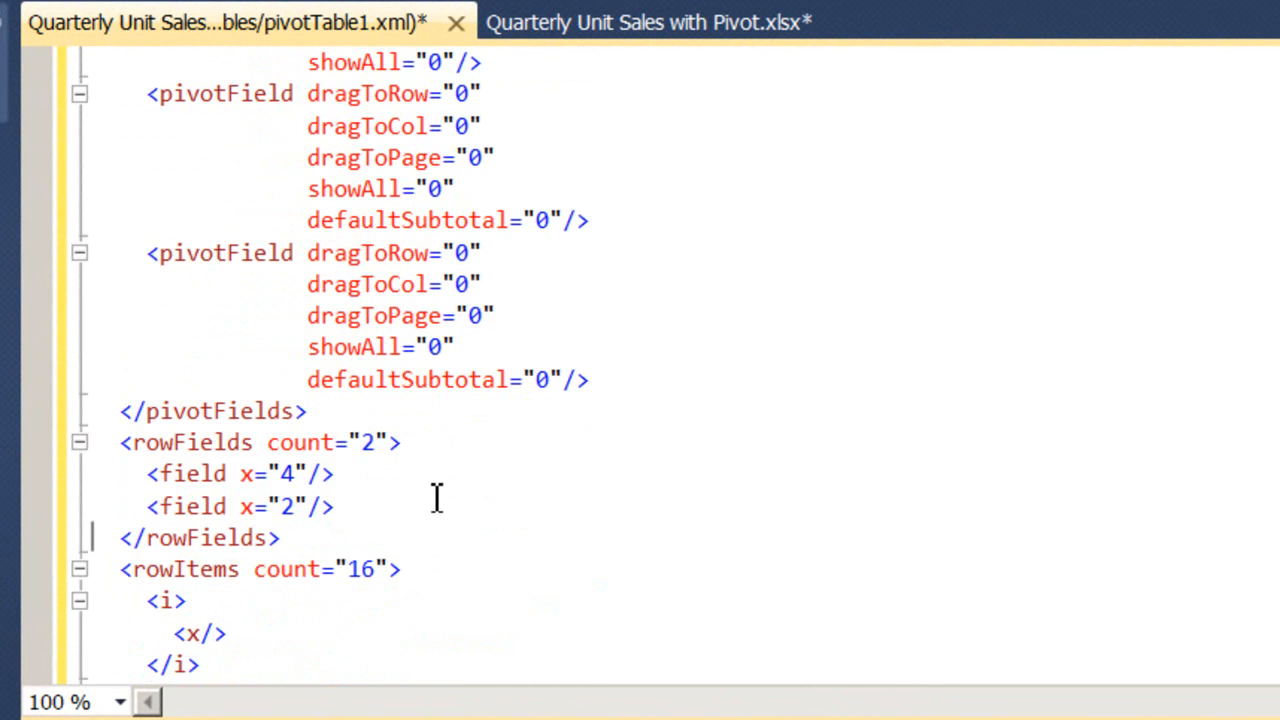
type("<field x=\"-2\"/>")
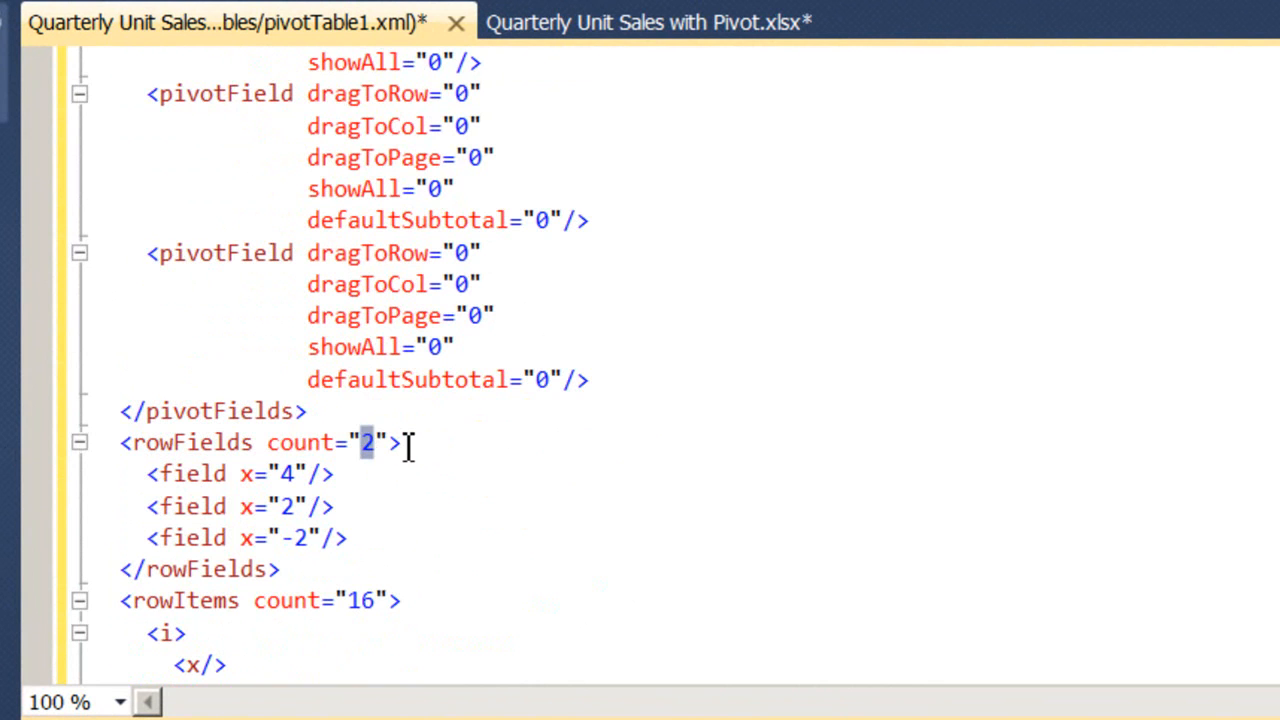
type("3")
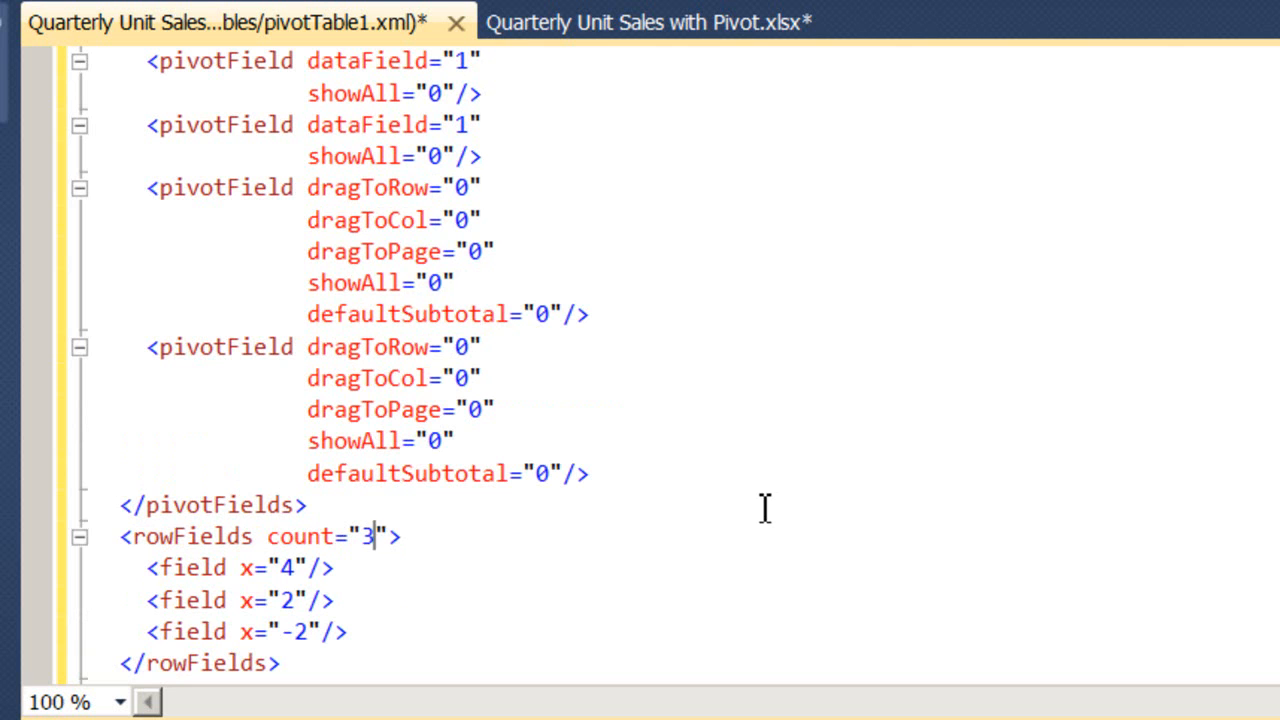
mouse_move(680, 590)
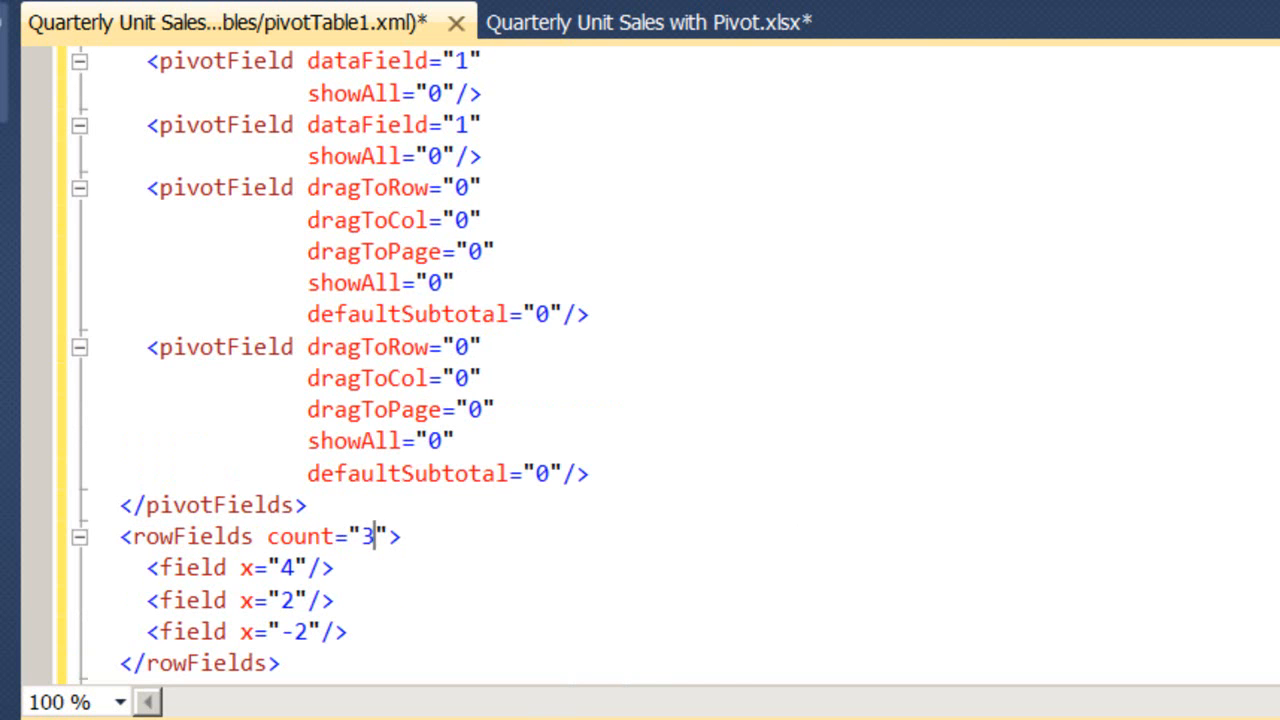
mouse_move(504, 663)
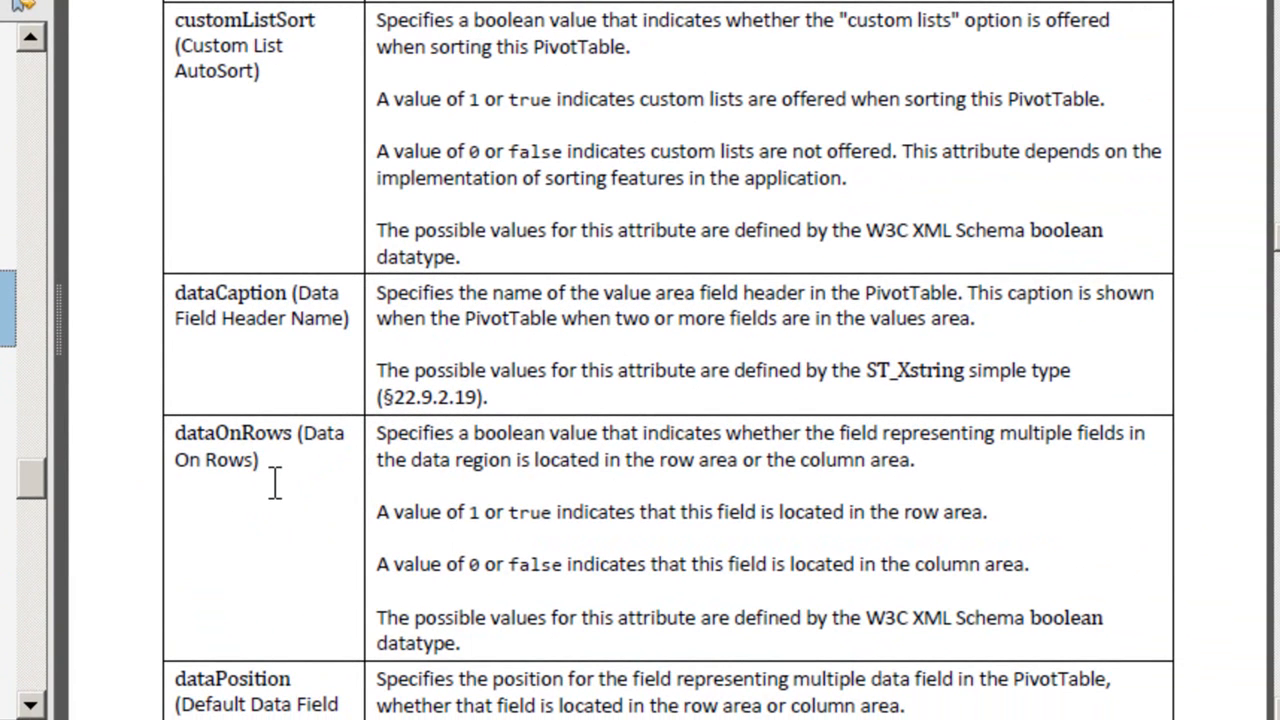
Highlight the dataOnRows attribute description in the specification's attributes table.
left_click_drag(150, 390, 1180, 630)
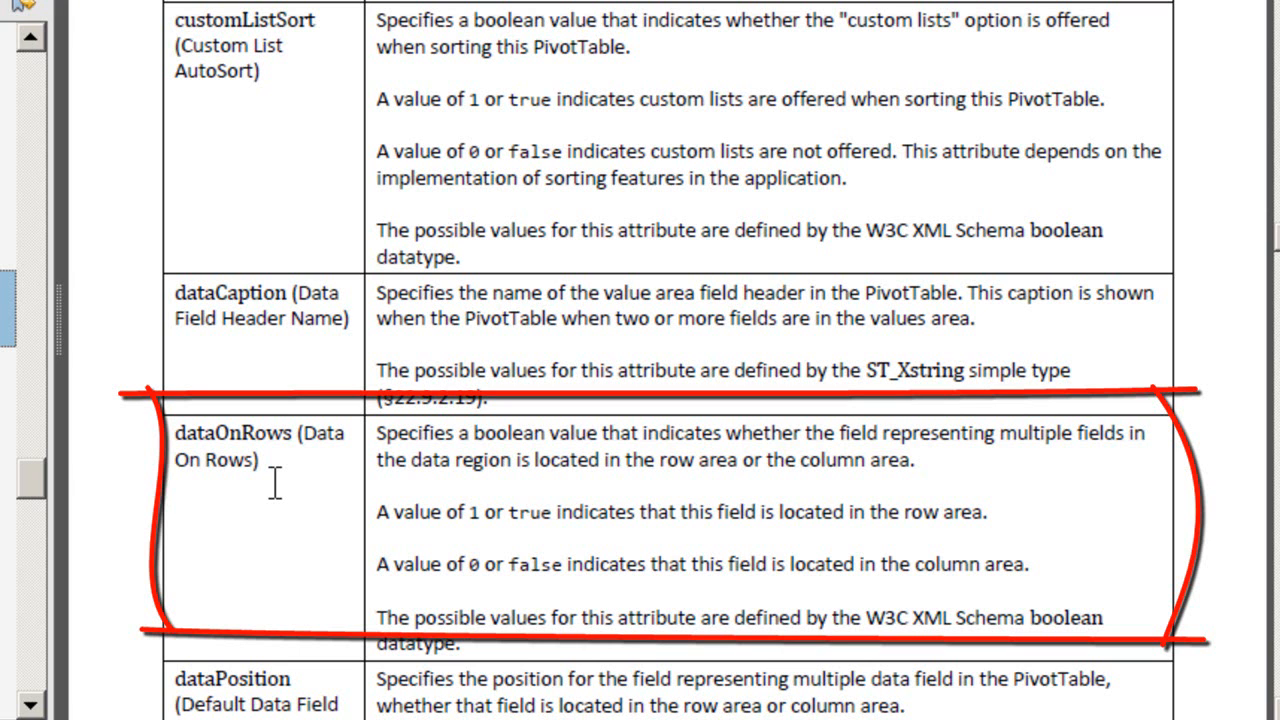
mouse_move(282, 500)
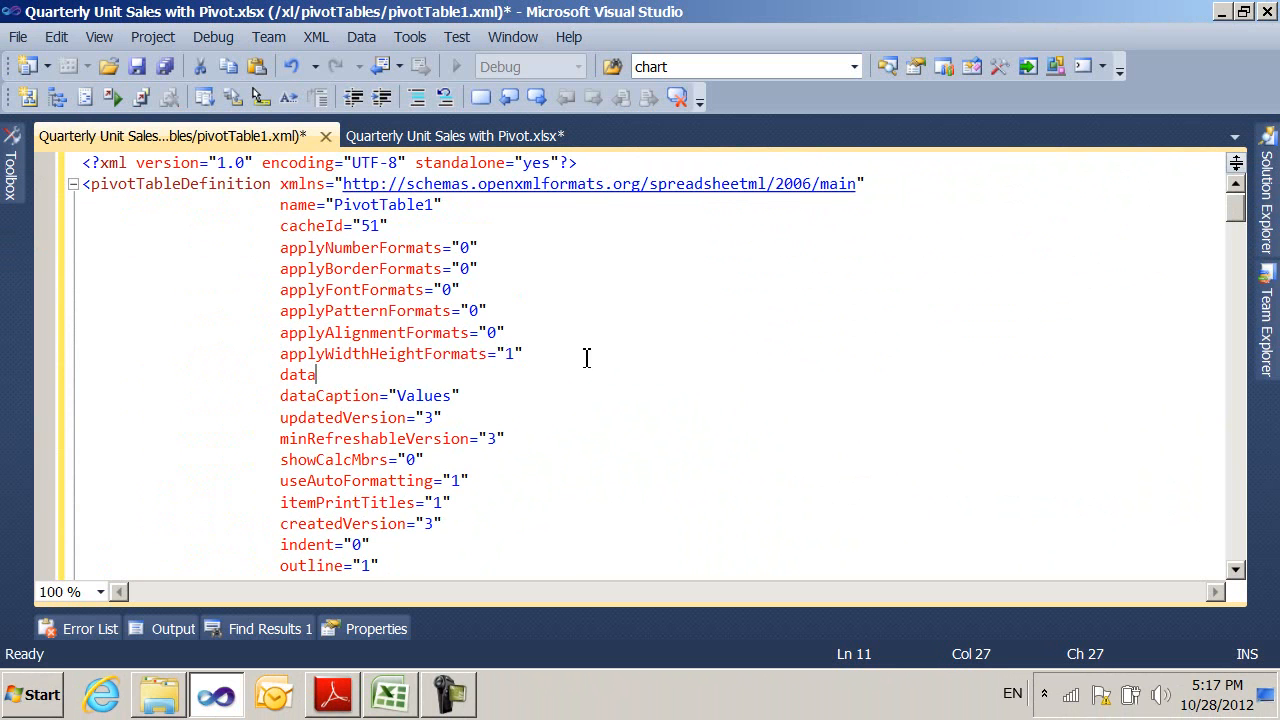
Add dataOnRows="1" before dataCaption in the pivot definition and save the XML.
type("OnRows=\"1\"")
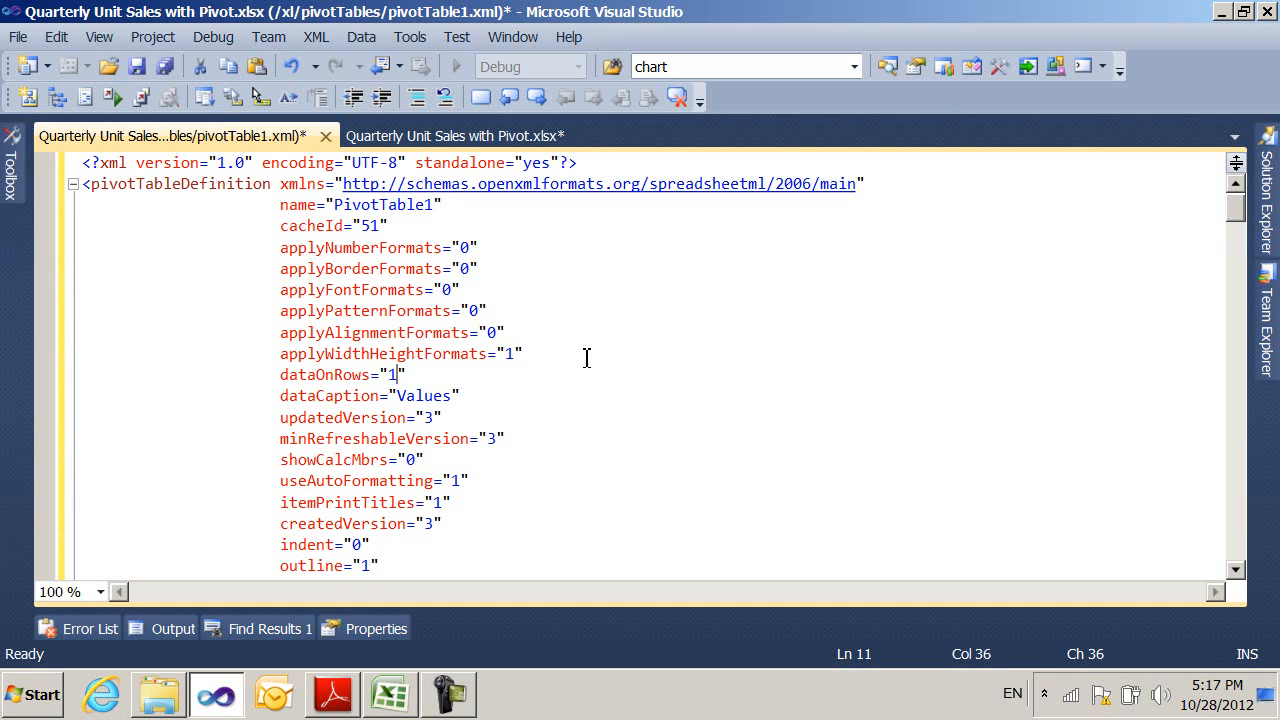
left_click(139, 66)
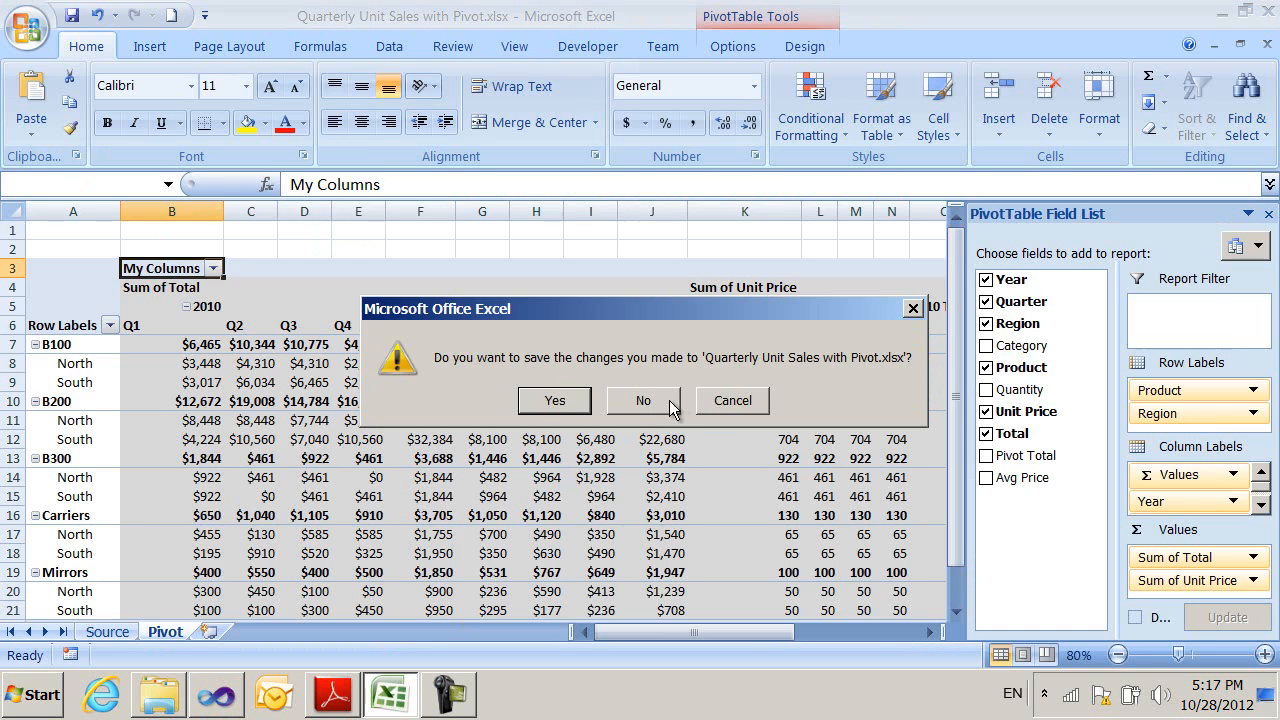
Close the workbook without saving, reopen it in Excel and decline the unreadable-content recovery.
left_click(643, 400)
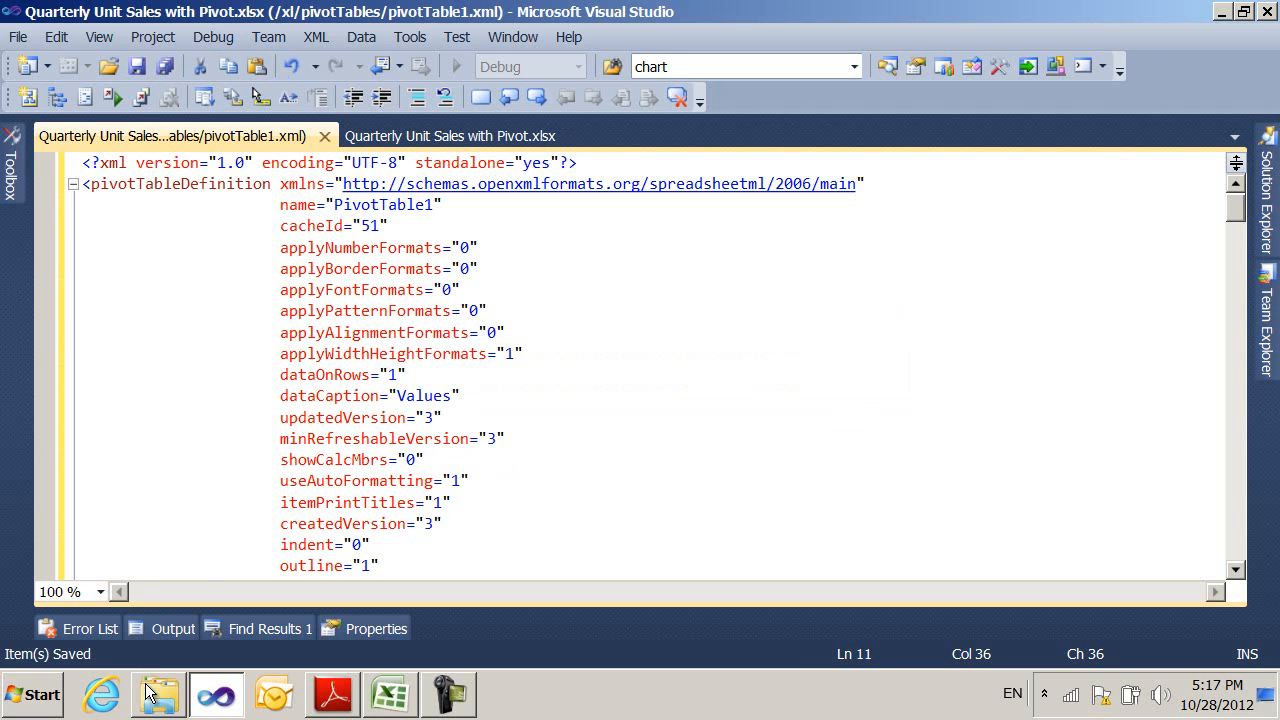
left_click(388, 694)
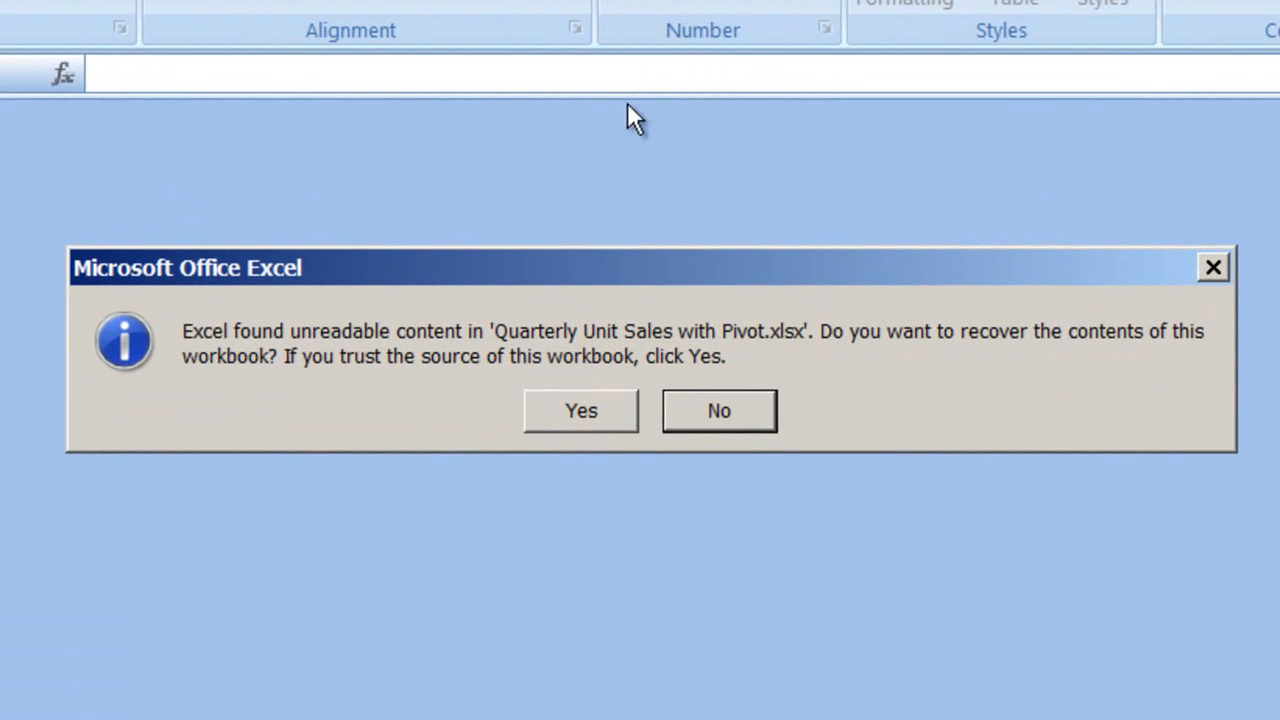
mouse_move(718, 410)
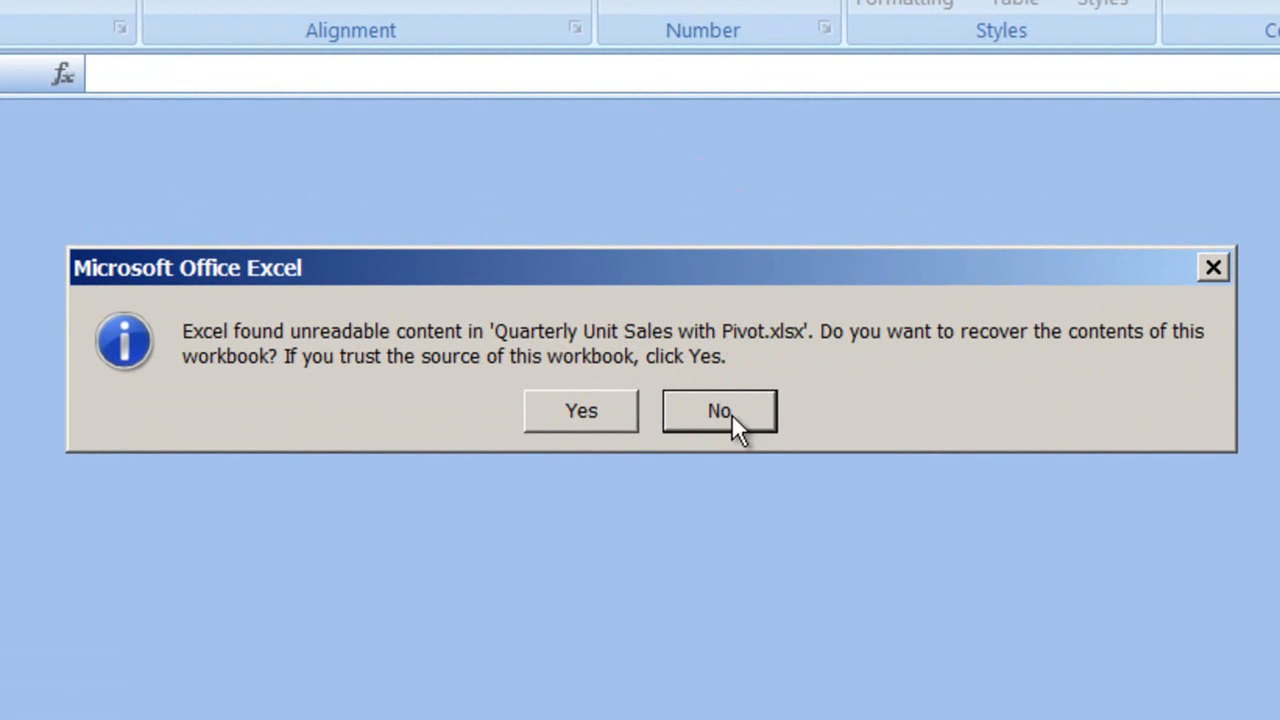
left_click(719, 410)
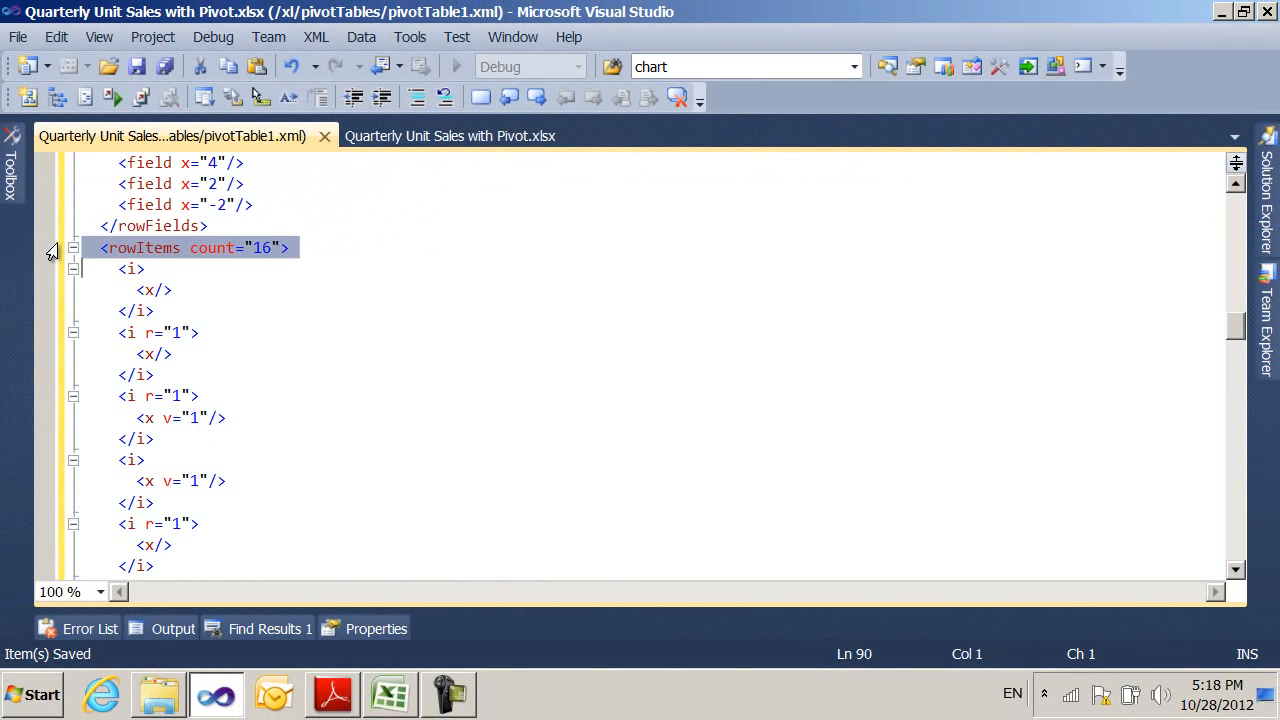
left_click(72, 247)
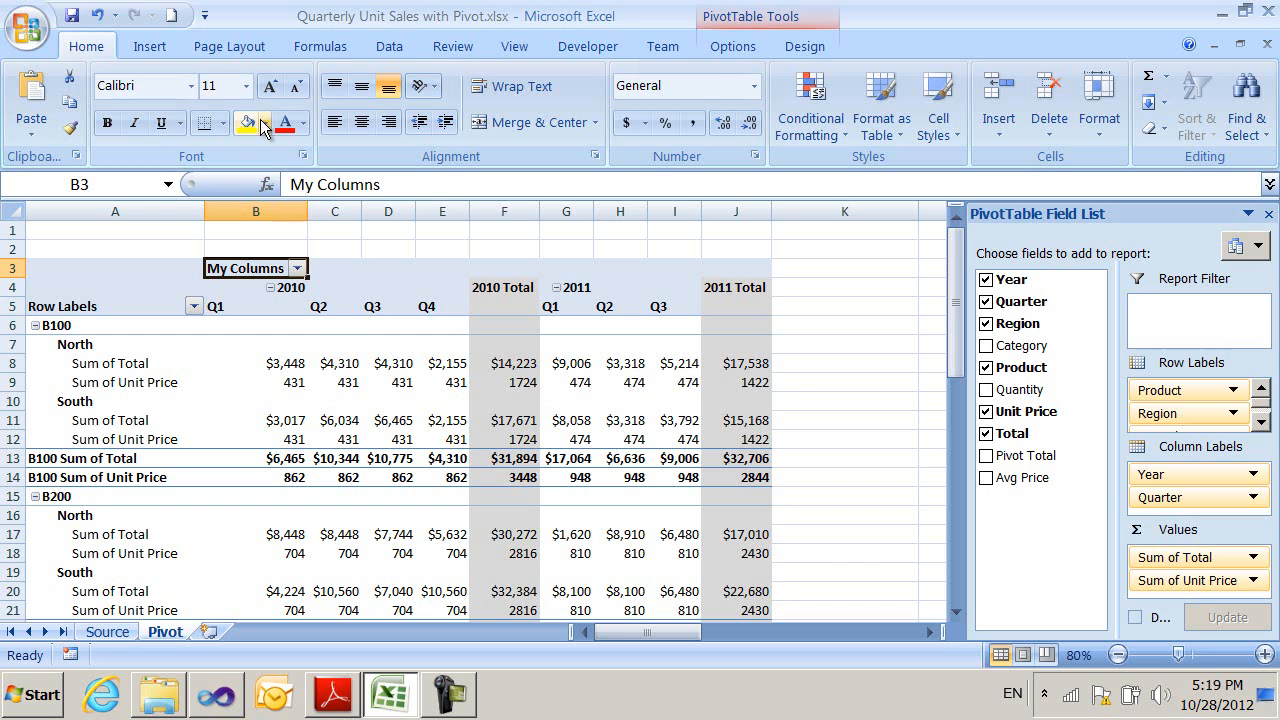
Bring the specification PDF back to the dataOnRows and dataPosition definitions.
left_click(332, 694)
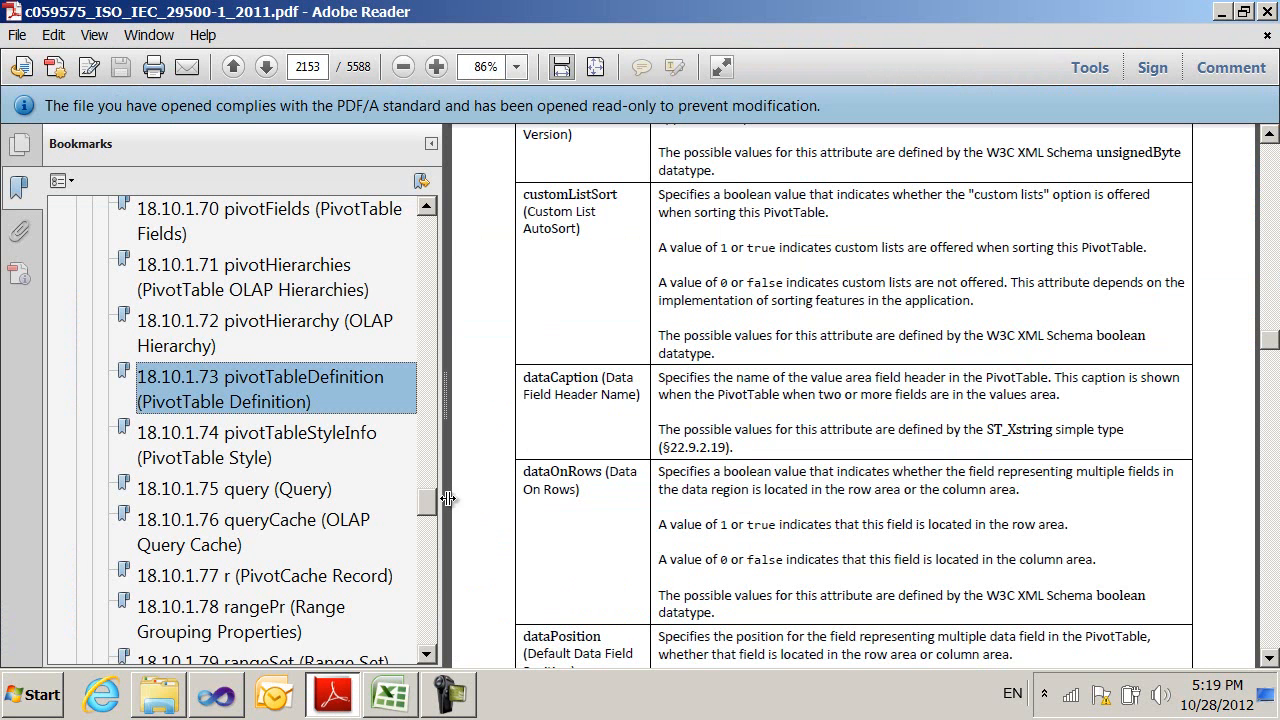
mouse_move(1156, 396)
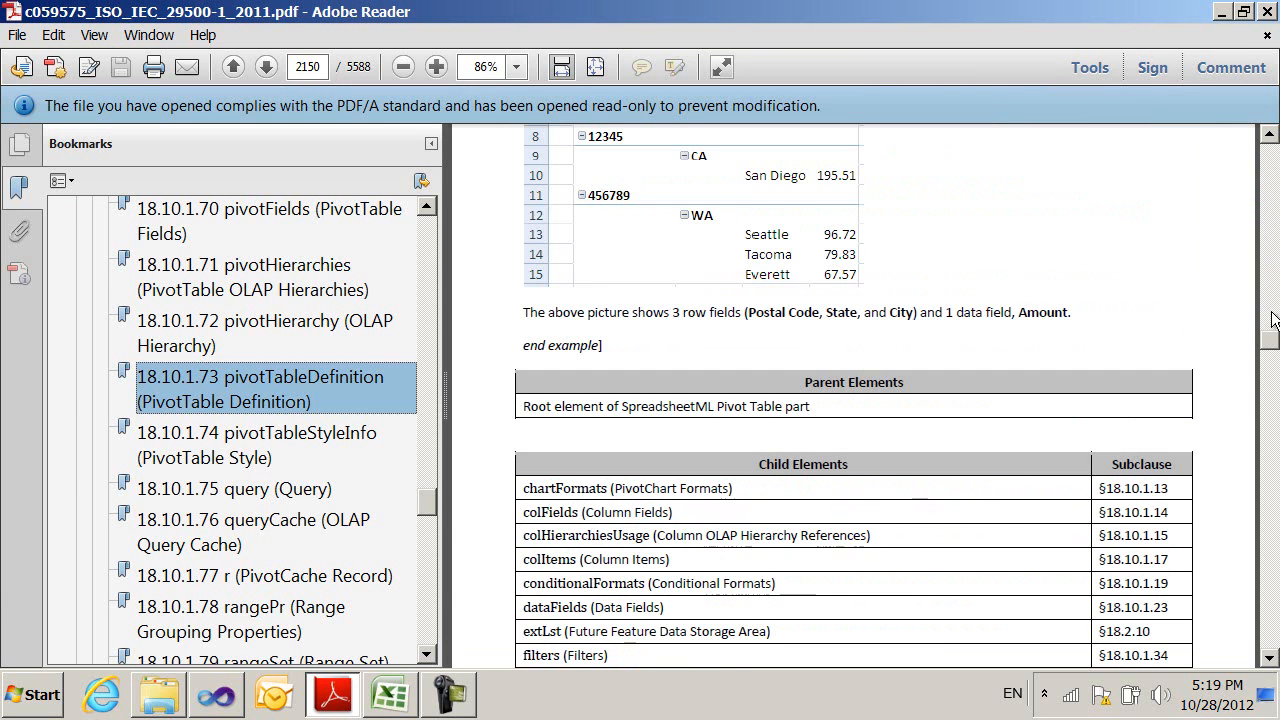
Scroll to section 18.10.1.17 colItems, its count attribute and the conditionalFormat entry.
scroll("down", 3)
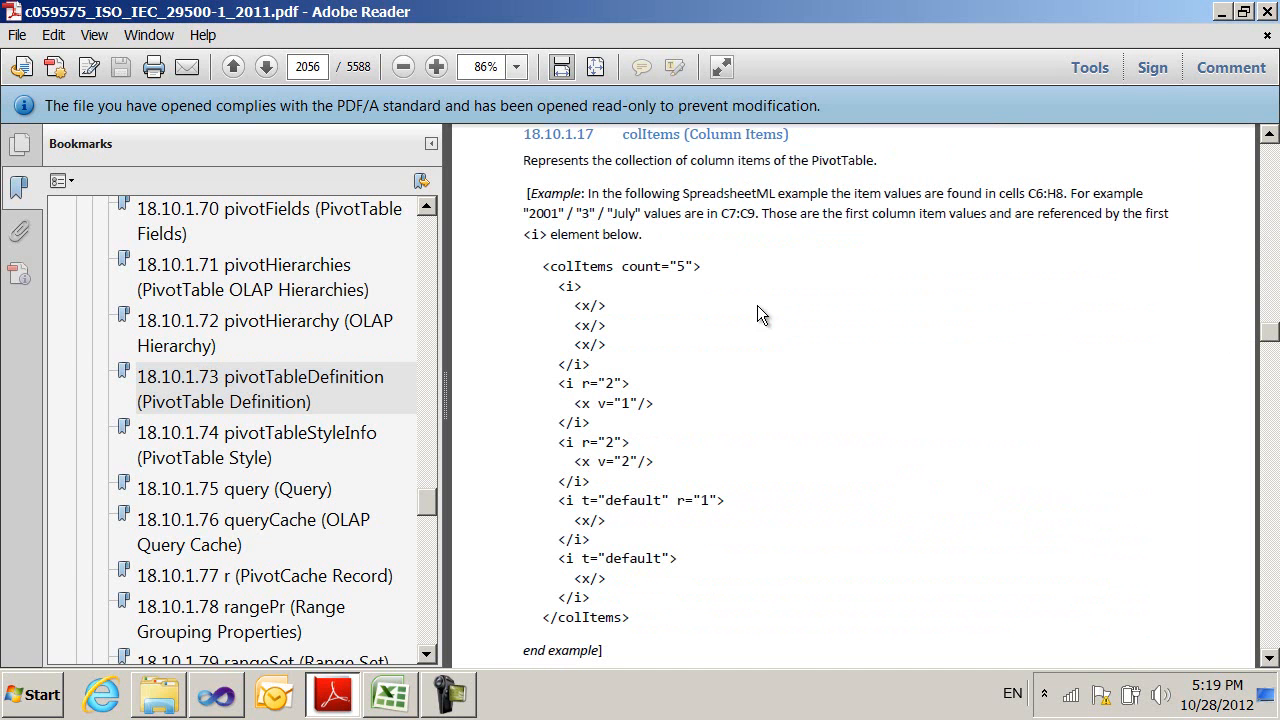
mouse_move(1270, 605)
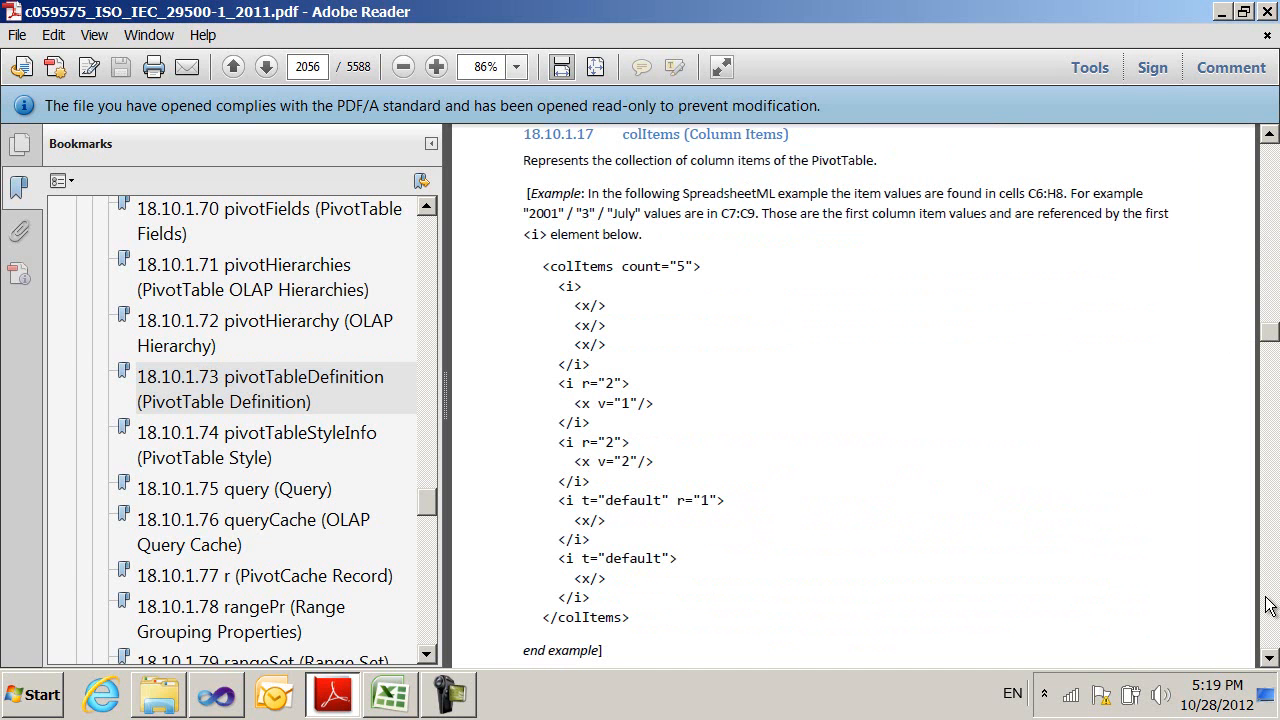
scroll("down", 3)
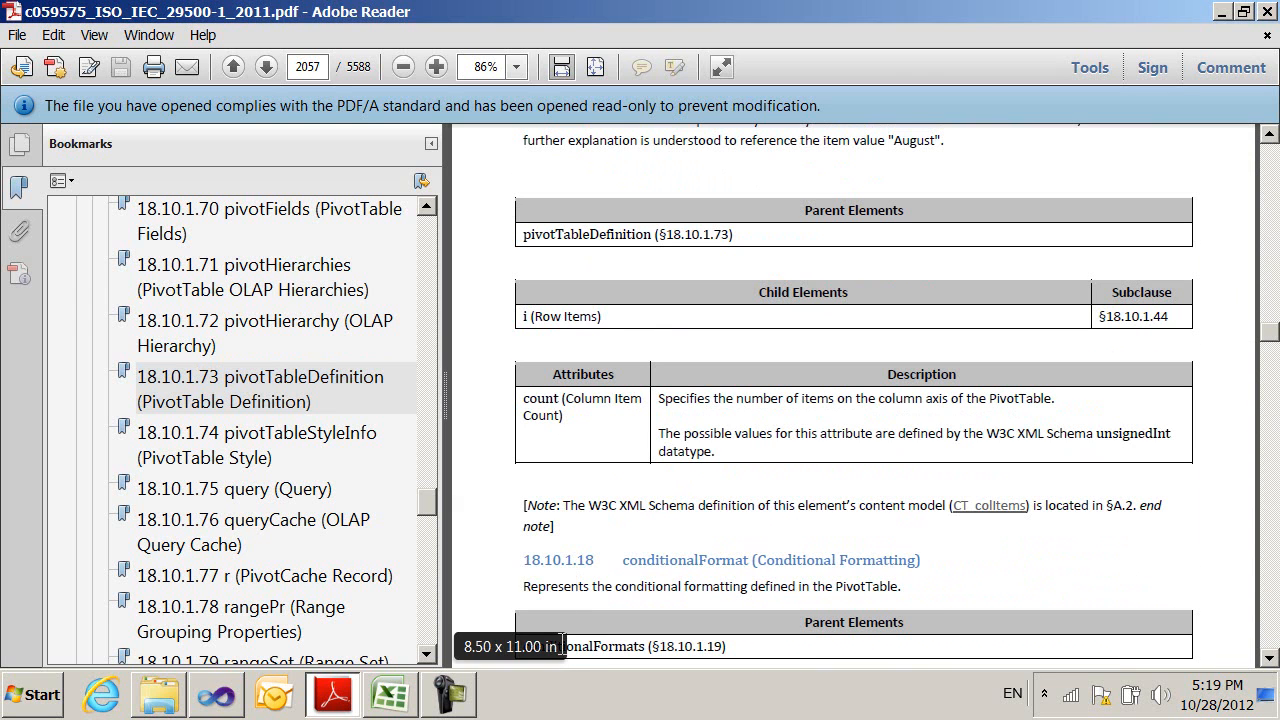
mouse_move(448, 445)
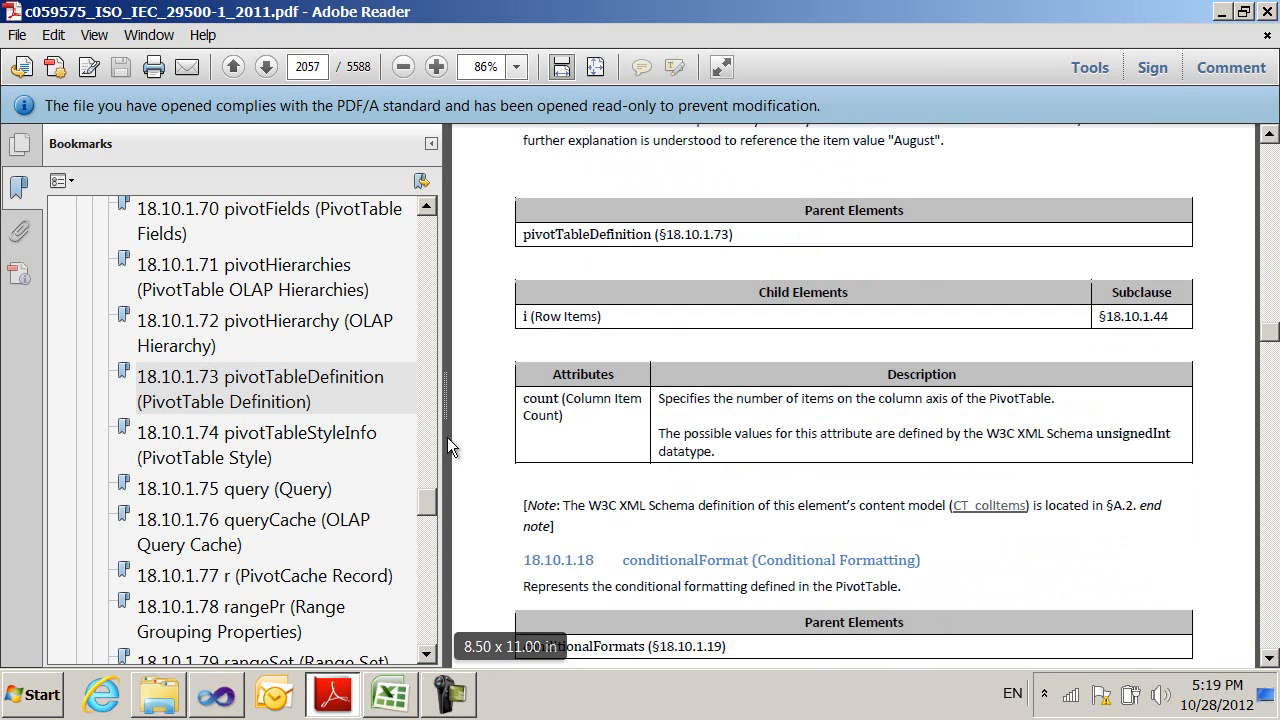